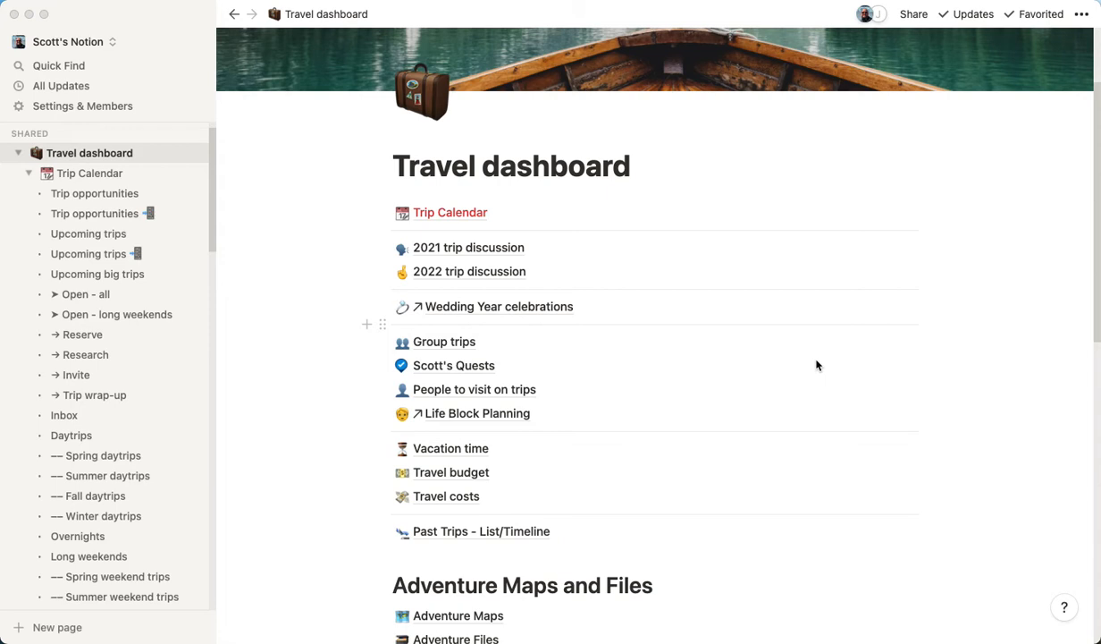
{"action": "mouse_move", "coordinate": [489, 238]}
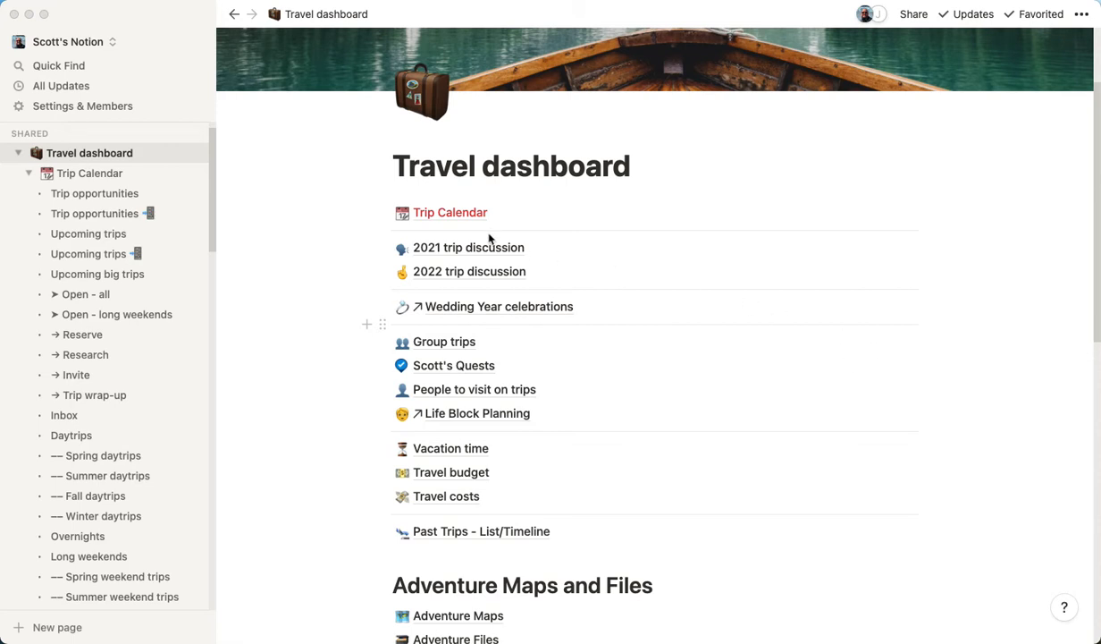
{"action": "mouse_move", "coordinate": [495, 215]}
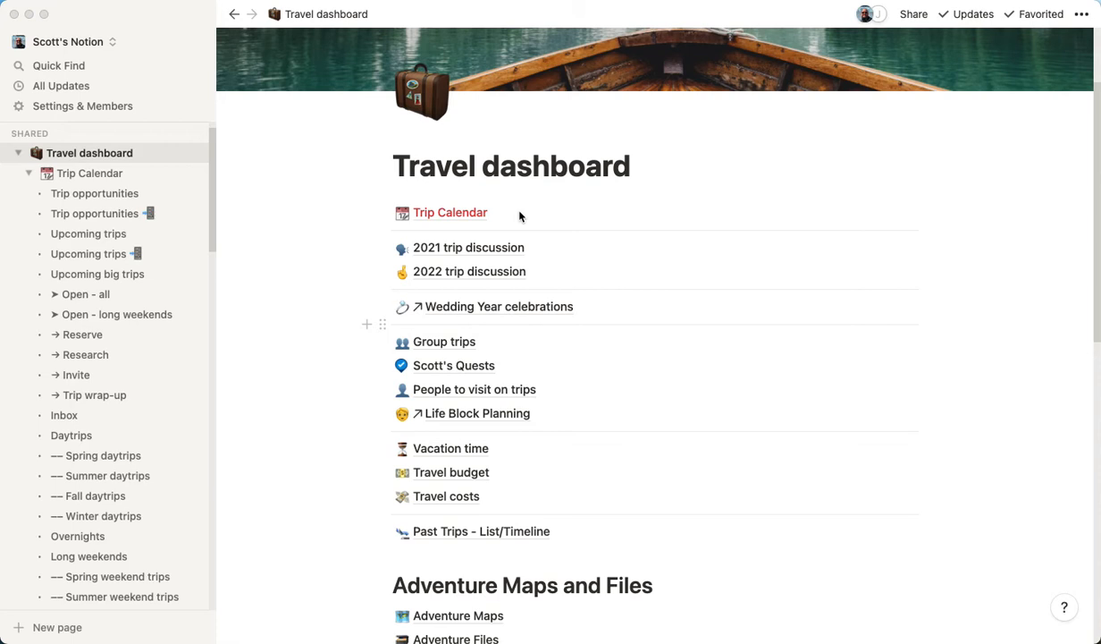
{"action": "mouse_move", "coordinate": [460, 218]}
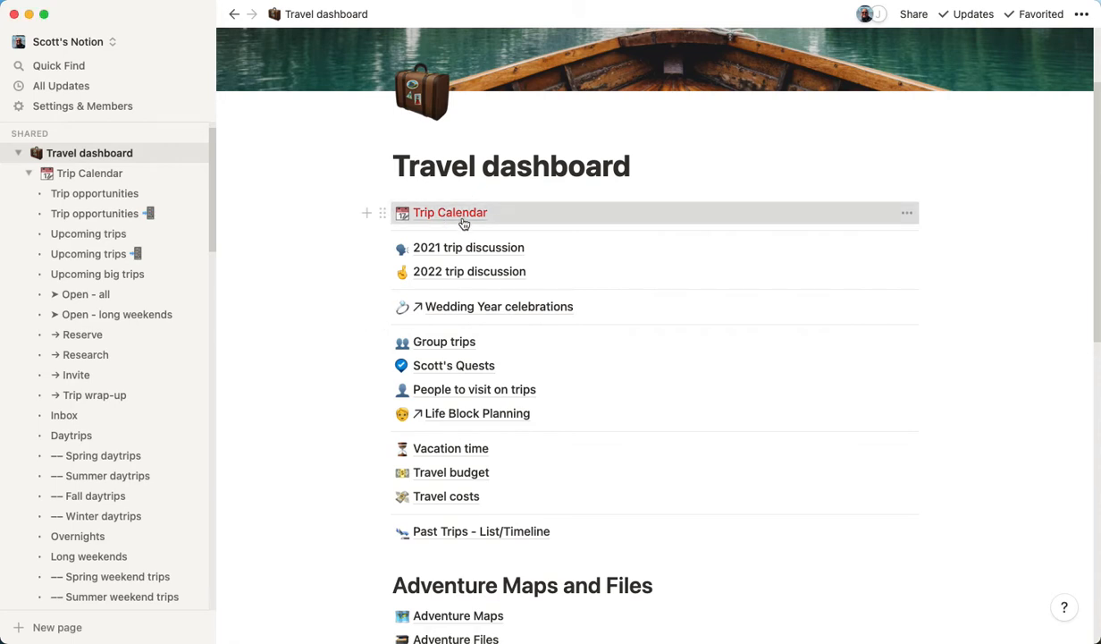
Step: Open the Trip Calendar and show its saved views, from Trip opportunities to seasonal daytrips
{"action": "left_click", "coordinate": [449, 212]}
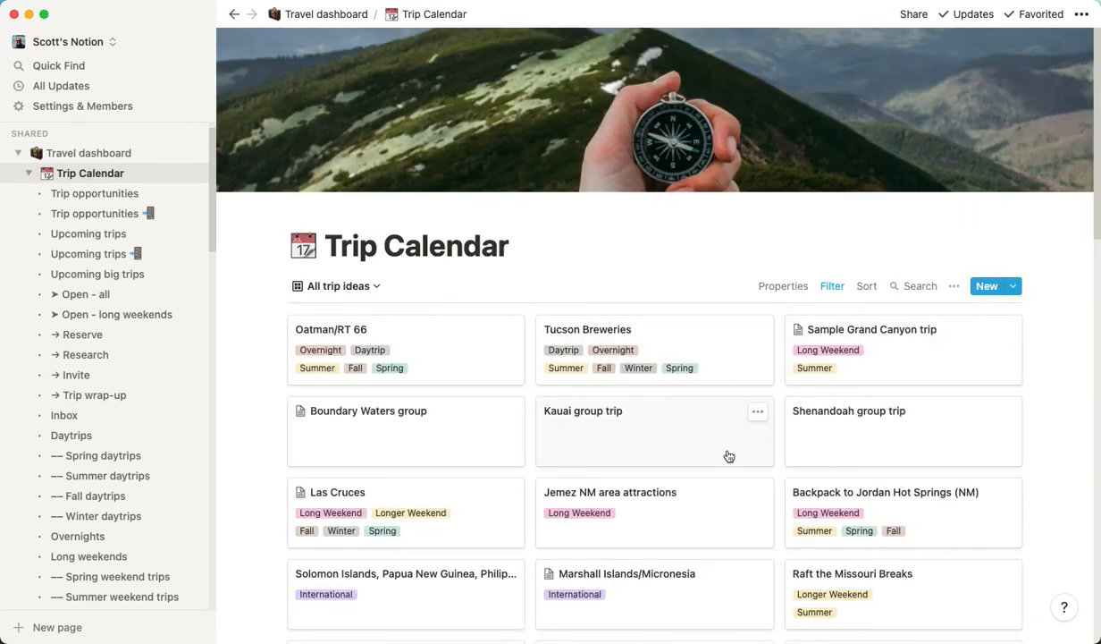
{"action": "scroll", "scroll_direction": "down", "scroll_amount": 3}
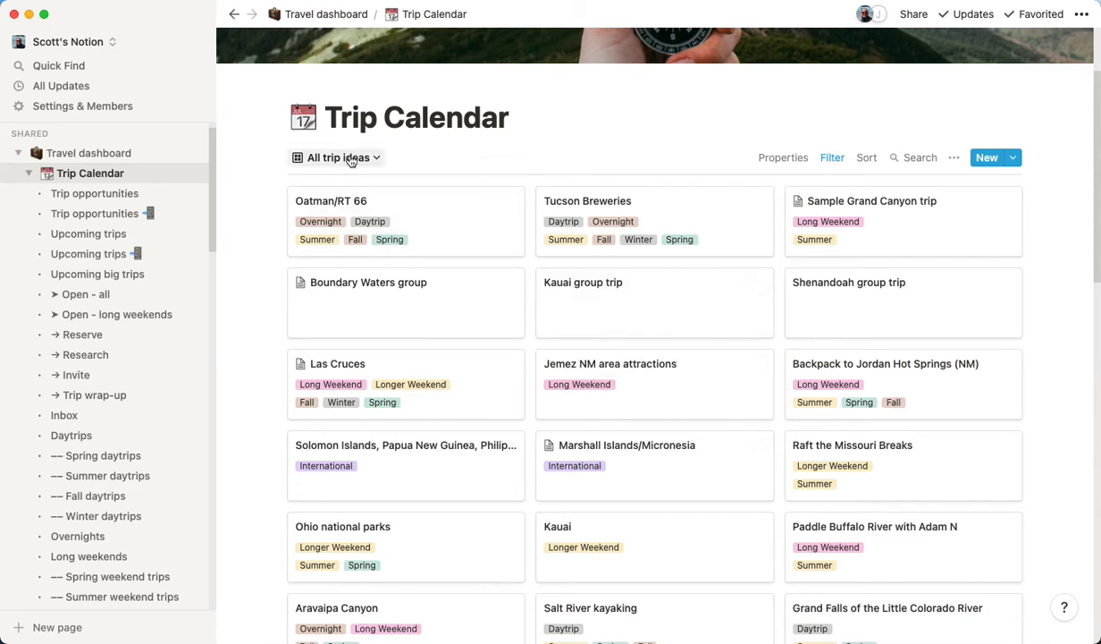
{"action": "left_click", "coordinate": [338, 157]}
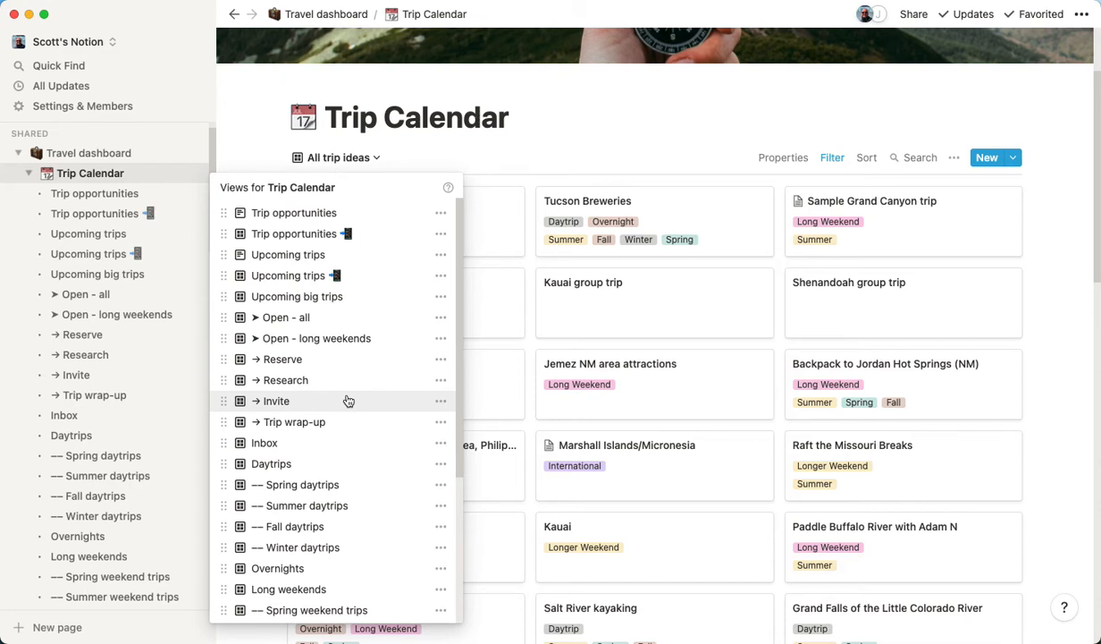
{"action": "mouse_move", "coordinate": [350, 398]}
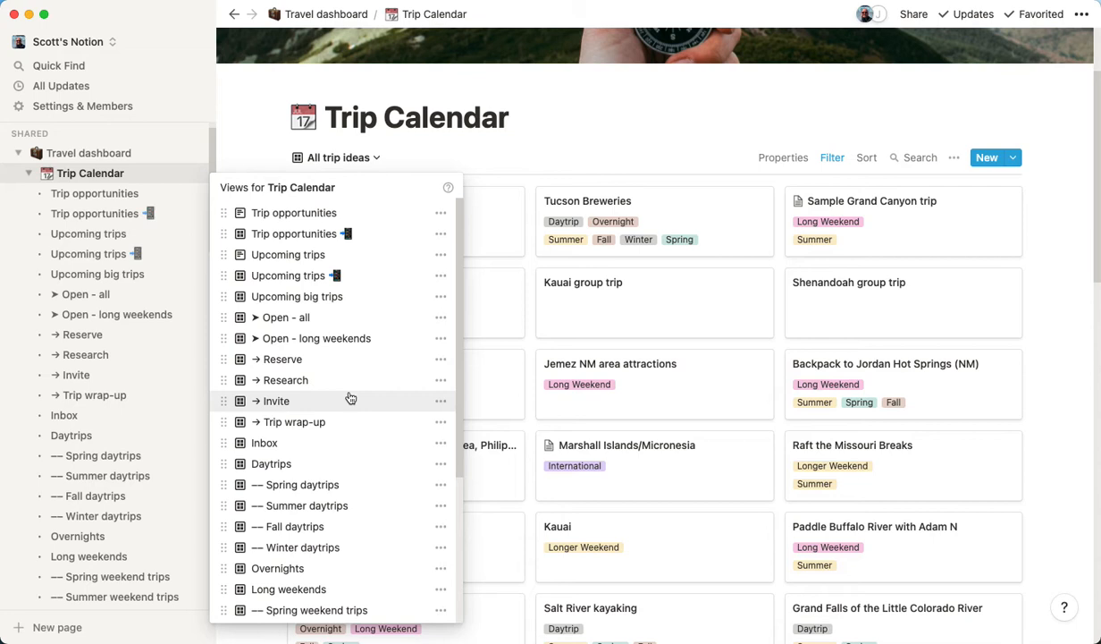
{"action": "left_click", "coordinate": [663, 134]}
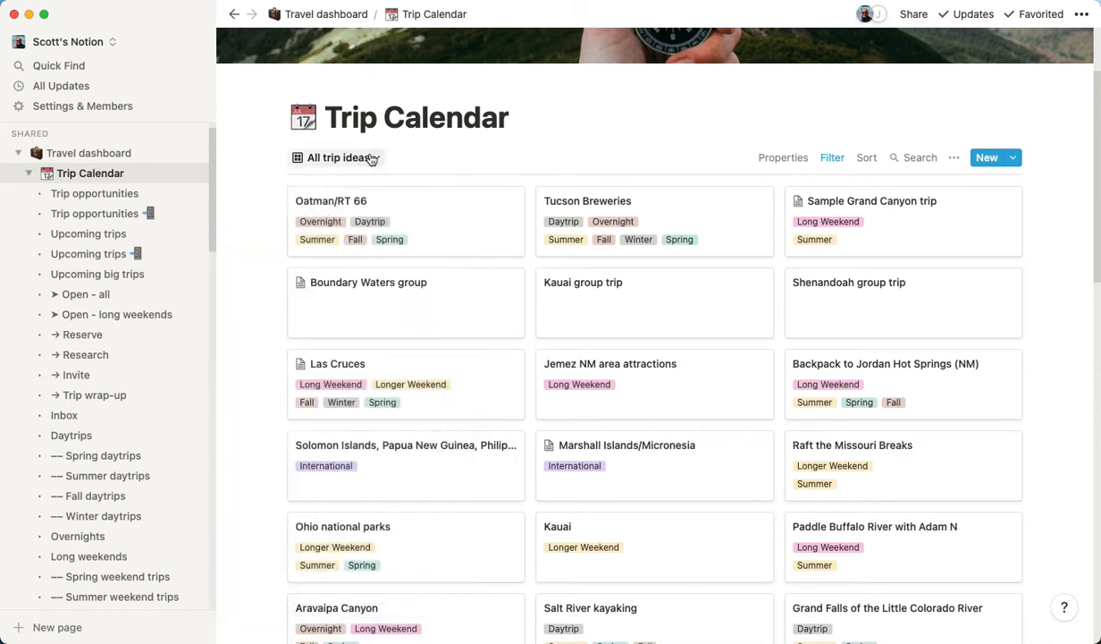
{"action": "left_click", "coordinate": [339, 157]}
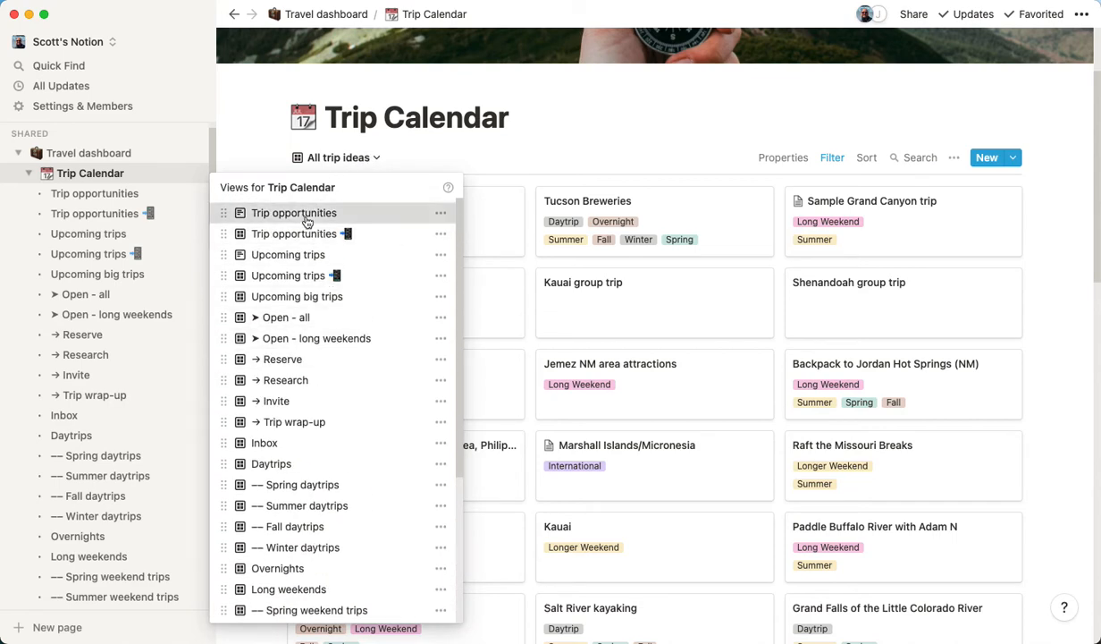
Step: Switch to the Trip opportunities view and browse the dated March 2021 trips
{"action": "left_click", "coordinate": [294, 212]}
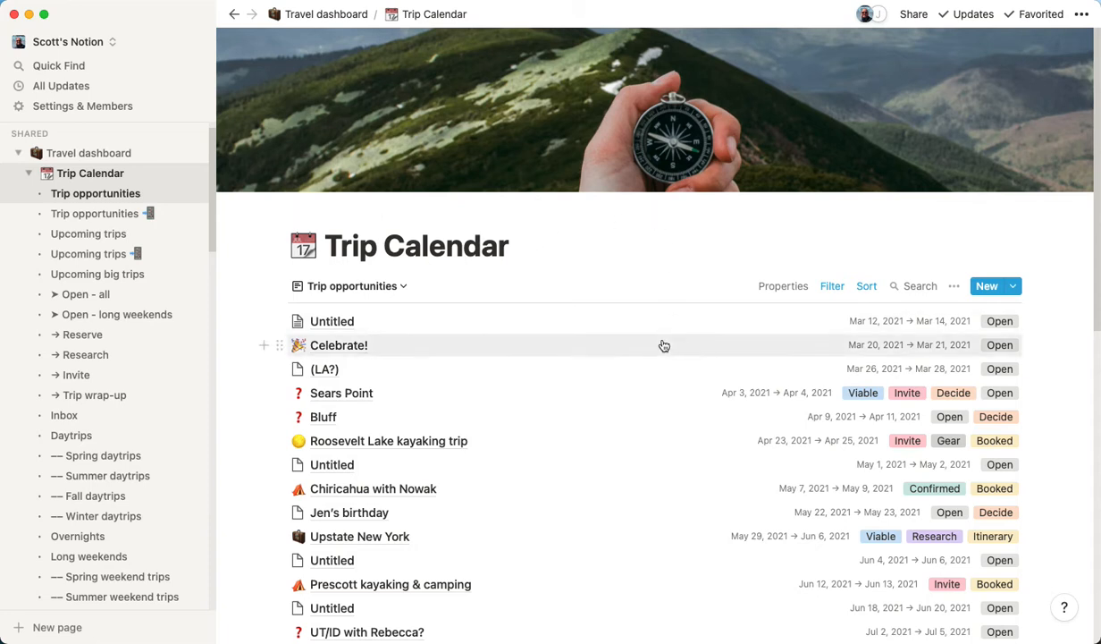
{"action": "scroll", "scroll_direction": "down", "scroll_amount": 3}
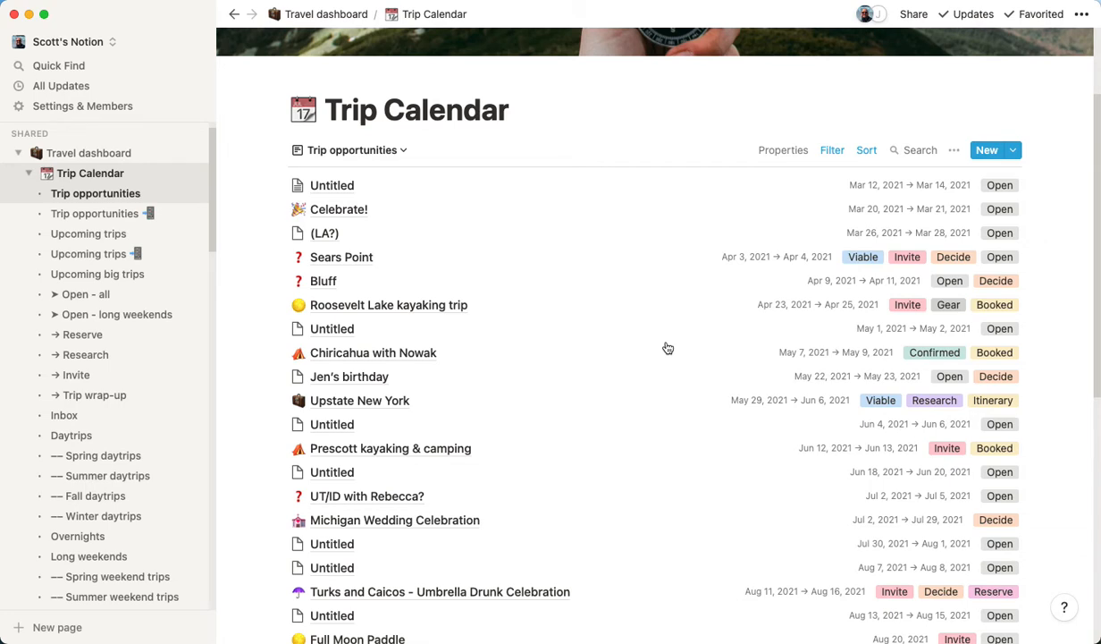
{"action": "scroll", "scroll_direction": "down", "scroll_amount": 3}
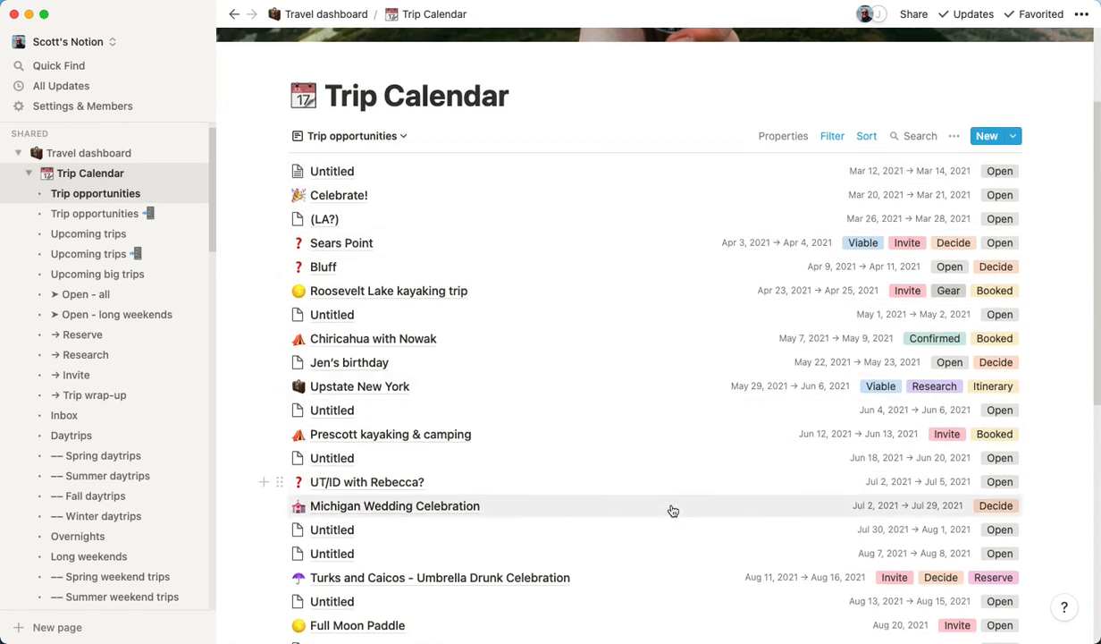
{"action": "scroll", "scroll_direction": "down", "scroll_amount": 3}
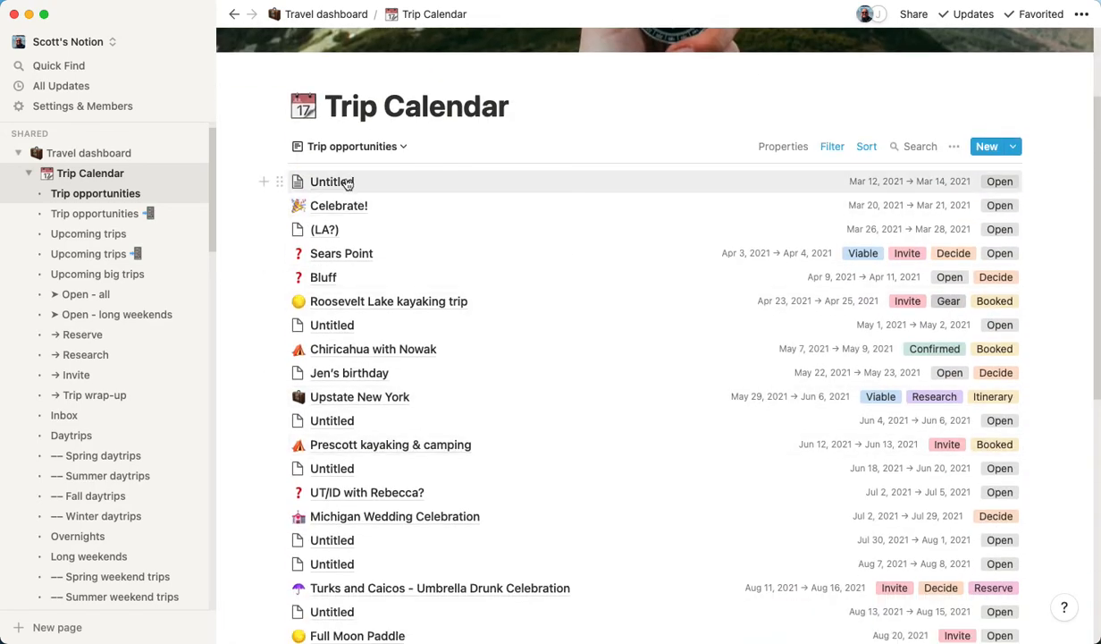
{"action": "mouse_move", "coordinate": [339, 236]}
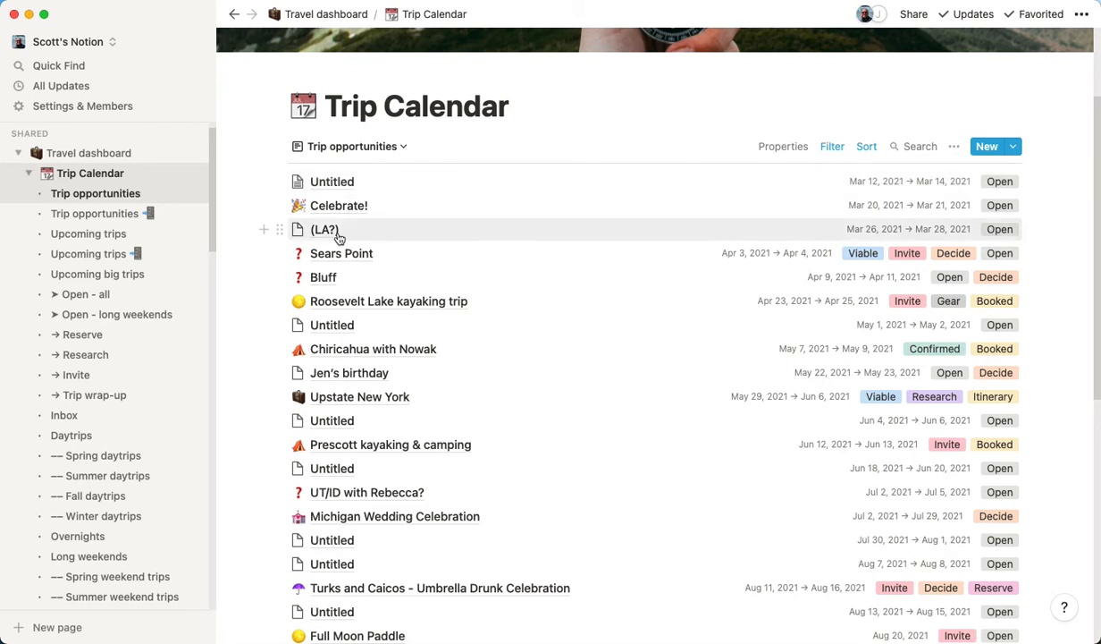
{"action": "mouse_move", "coordinate": [858, 251]}
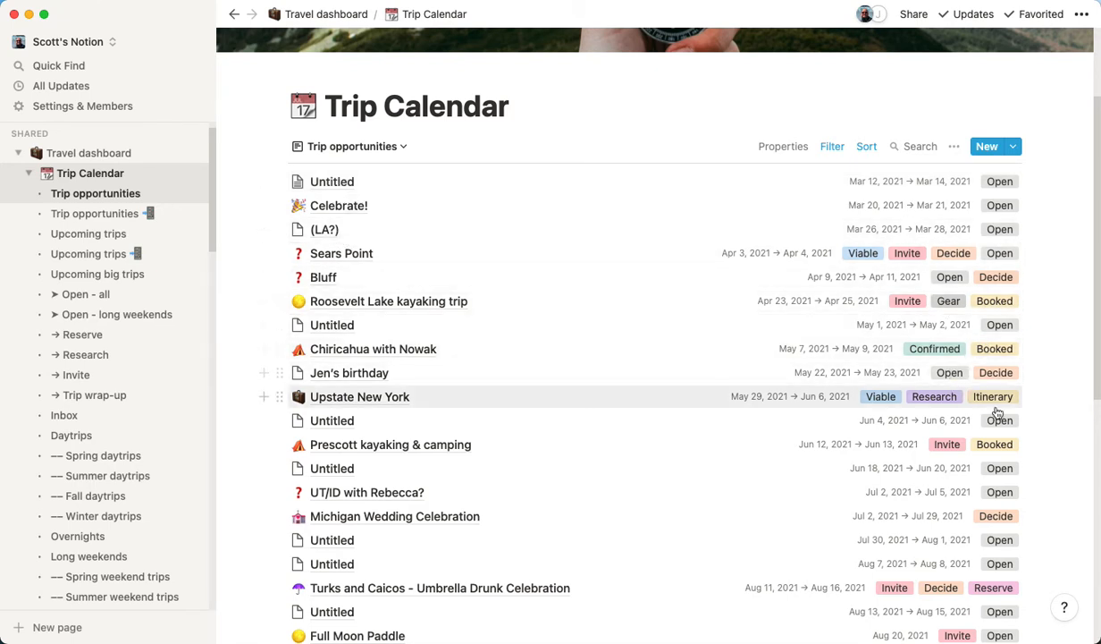
{"action": "mouse_move", "coordinate": [1010, 434]}
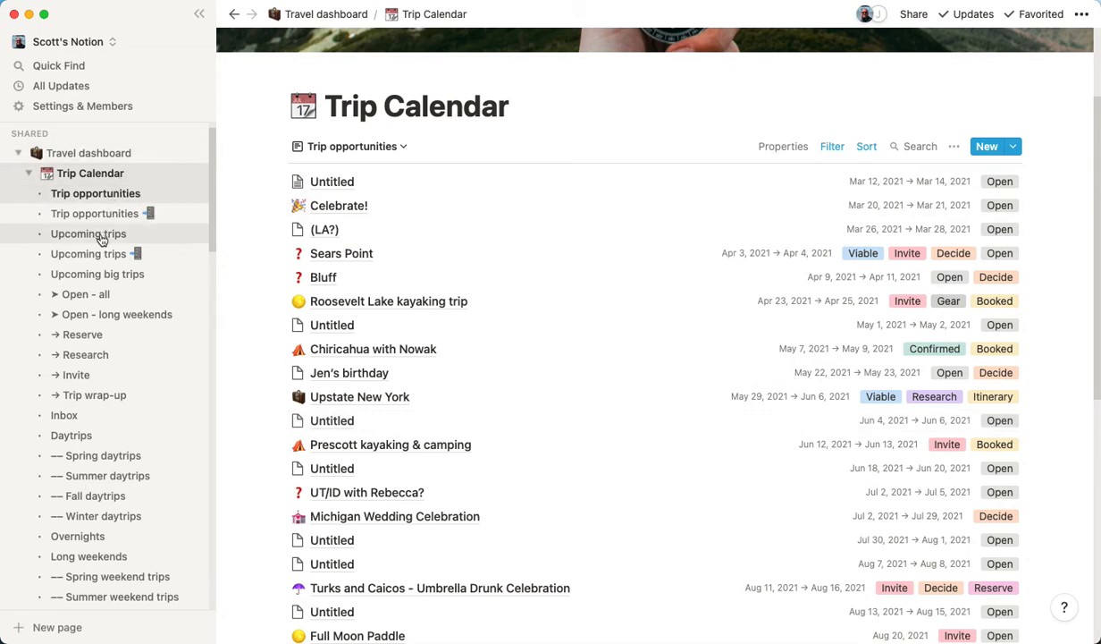
Step: Glance at Upcoming trips, then switch to the Summer weekend trips gallery
{"action": "left_click", "coordinate": [89, 234]}
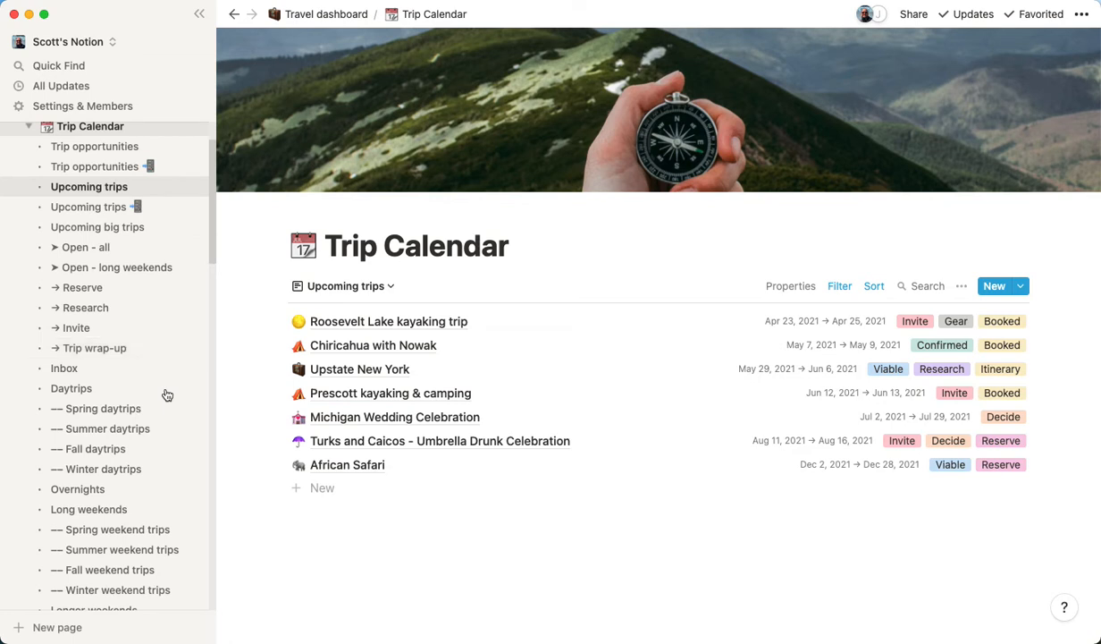
{"action": "scroll", "scroll_direction": "down", "scroll_amount": 3}
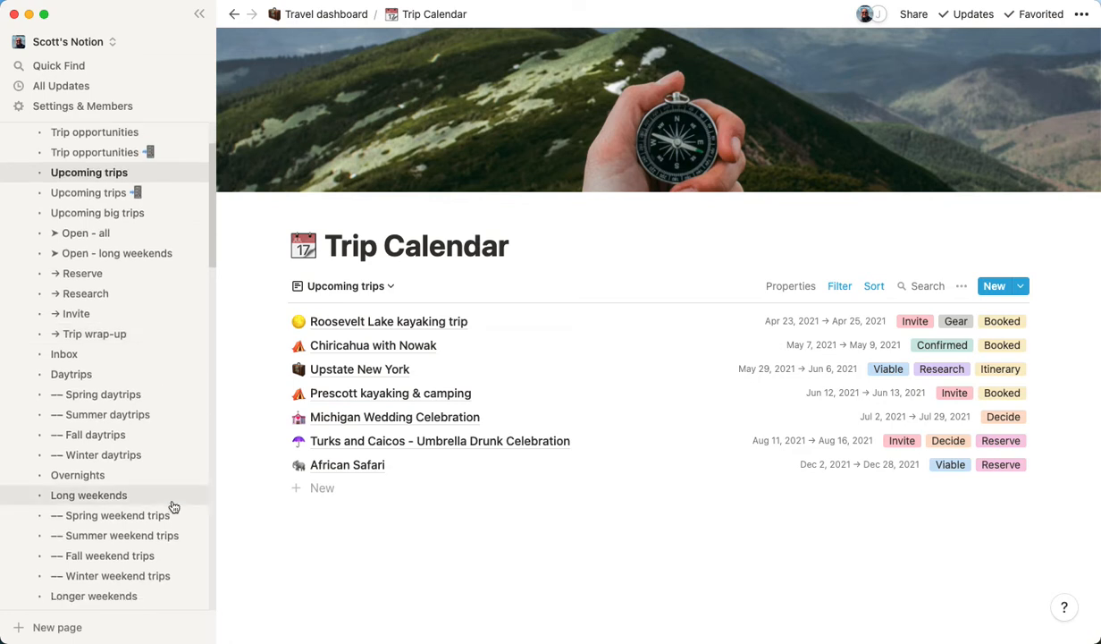
{"action": "left_click", "coordinate": [116, 535]}
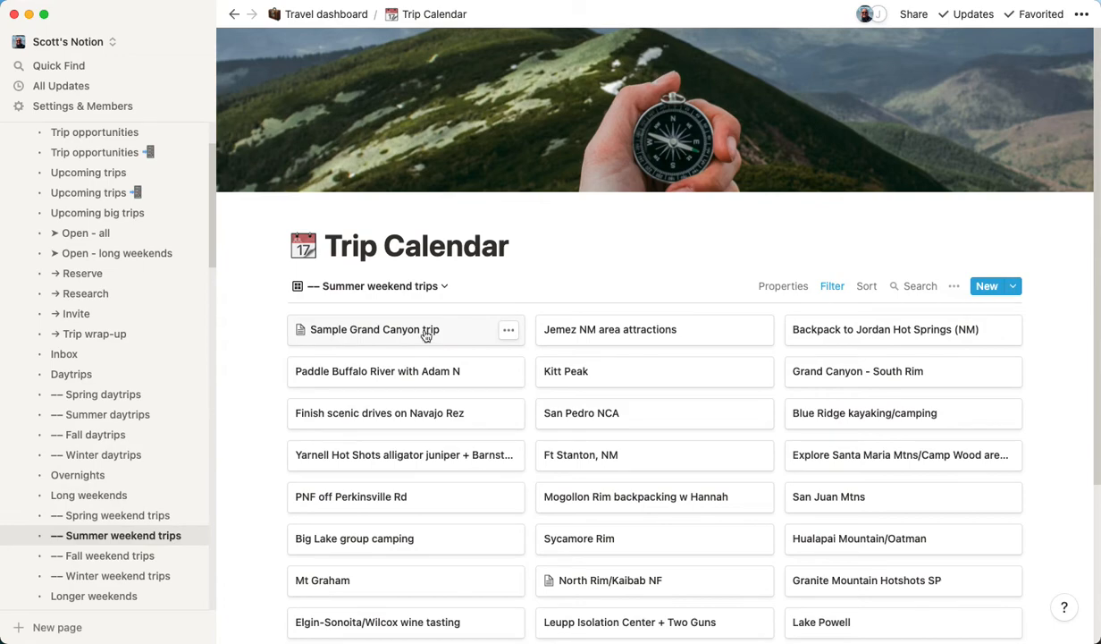
Step: Open the Sample Grand Canyon trip and add Hiking and Camping as activities
{"action": "left_click", "coordinate": [374, 329]}
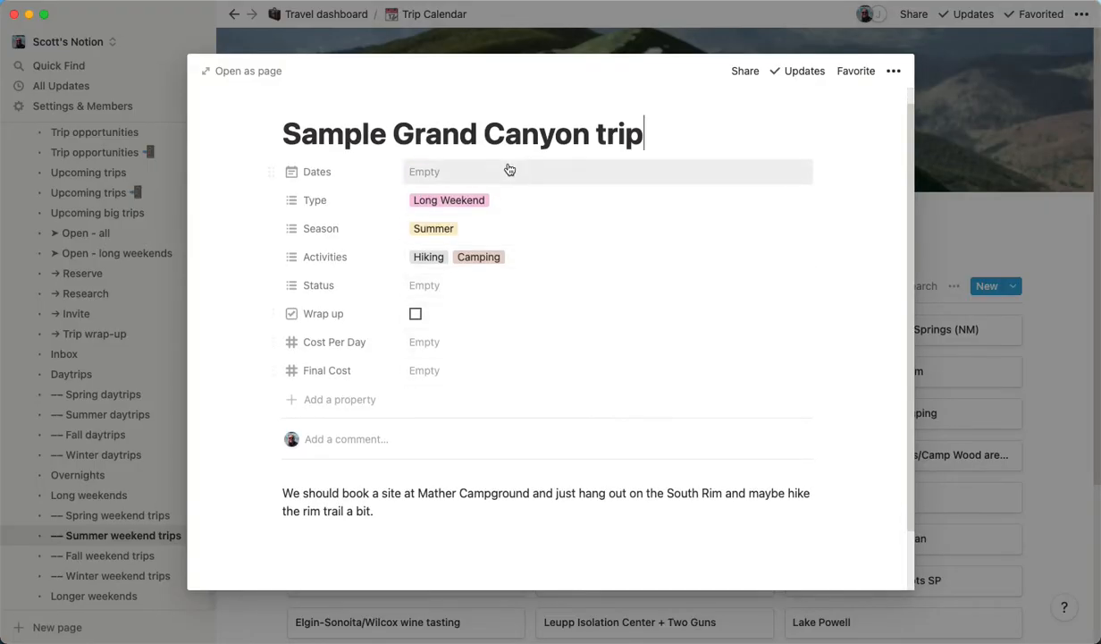
{"action": "mouse_move", "coordinate": [522, 176]}
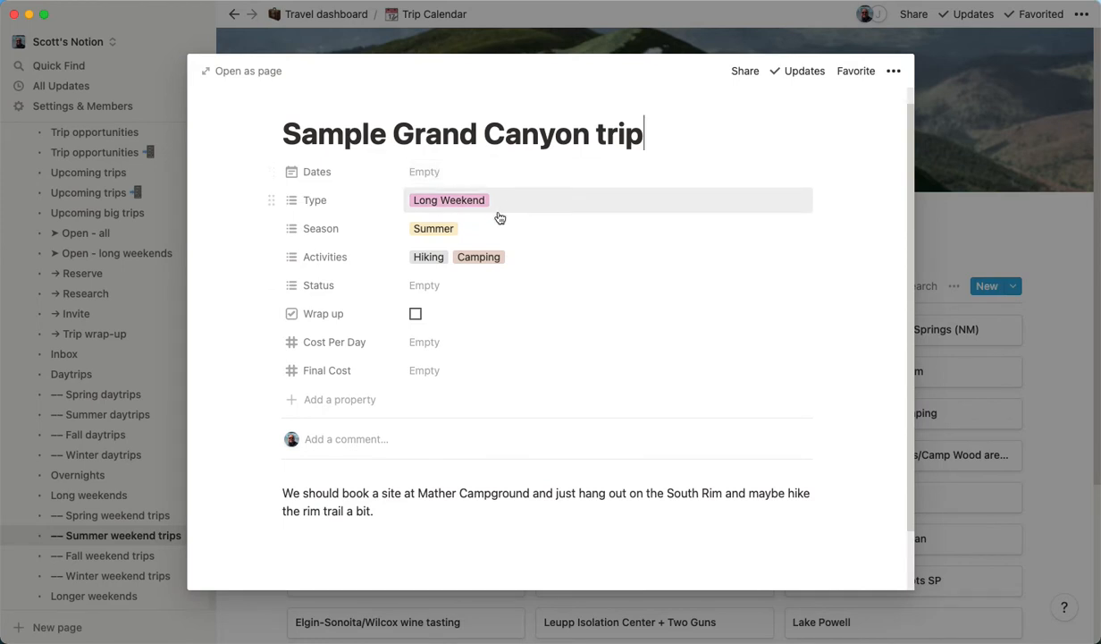
{"action": "left_click", "coordinate": [448, 199]}
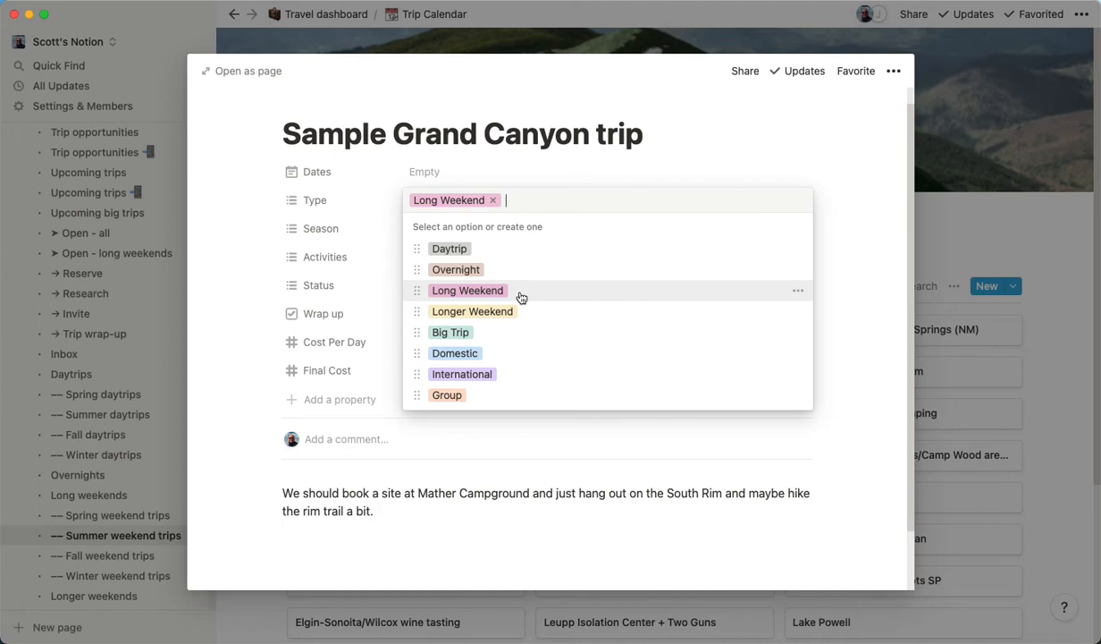
{"action": "mouse_move", "coordinate": [488, 241]}
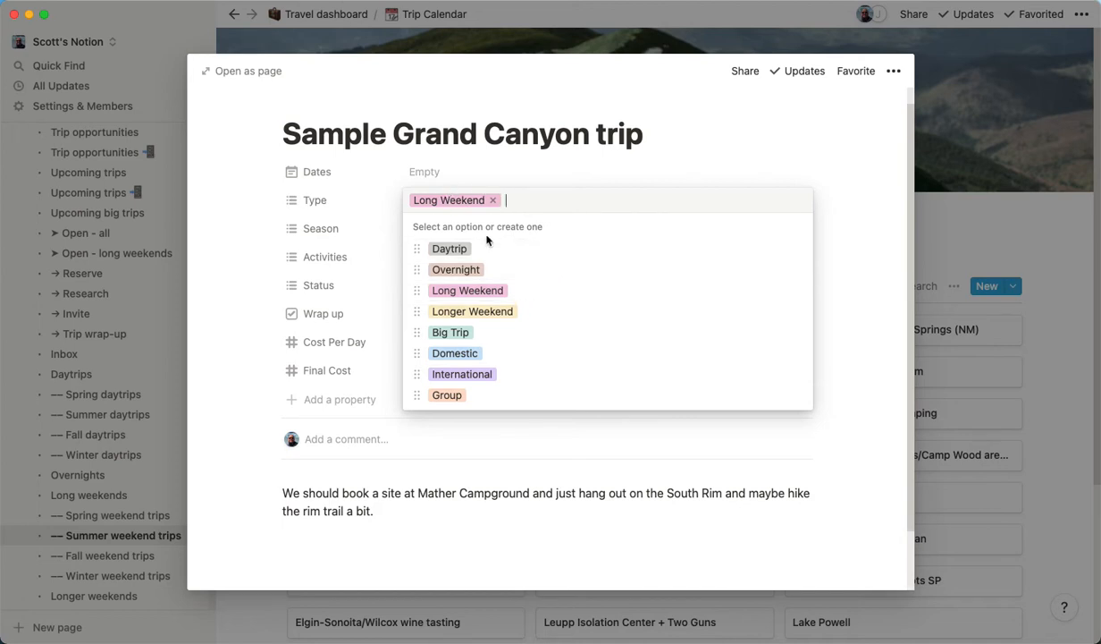
{"action": "mouse_move", "coordinate": [467, 290]}
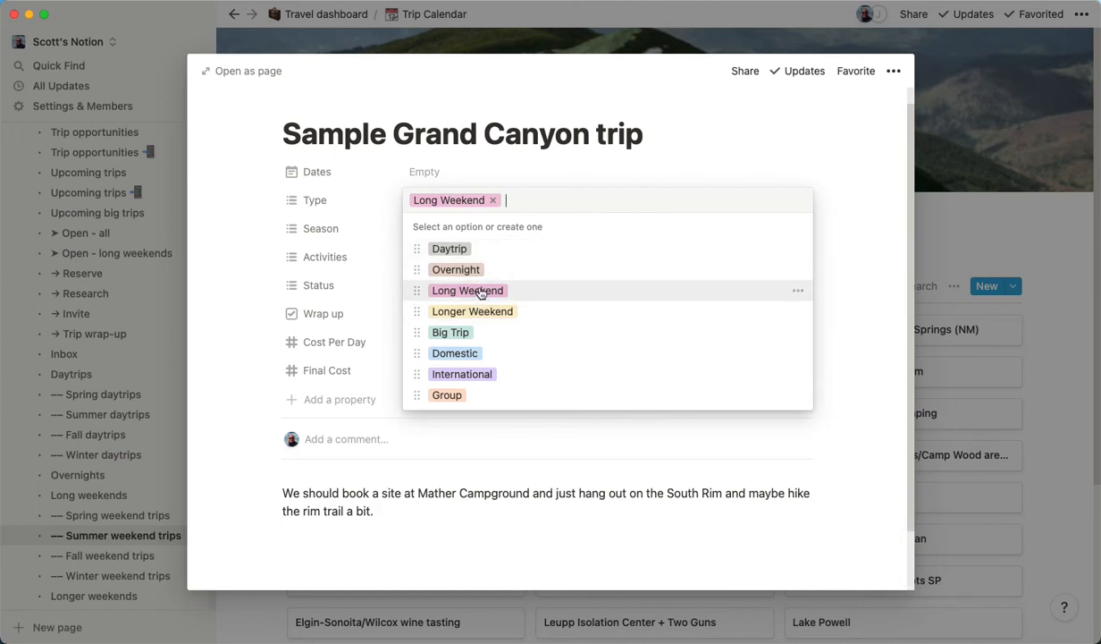
{"action": "mouse_move", "coordinate": [538, 291]}
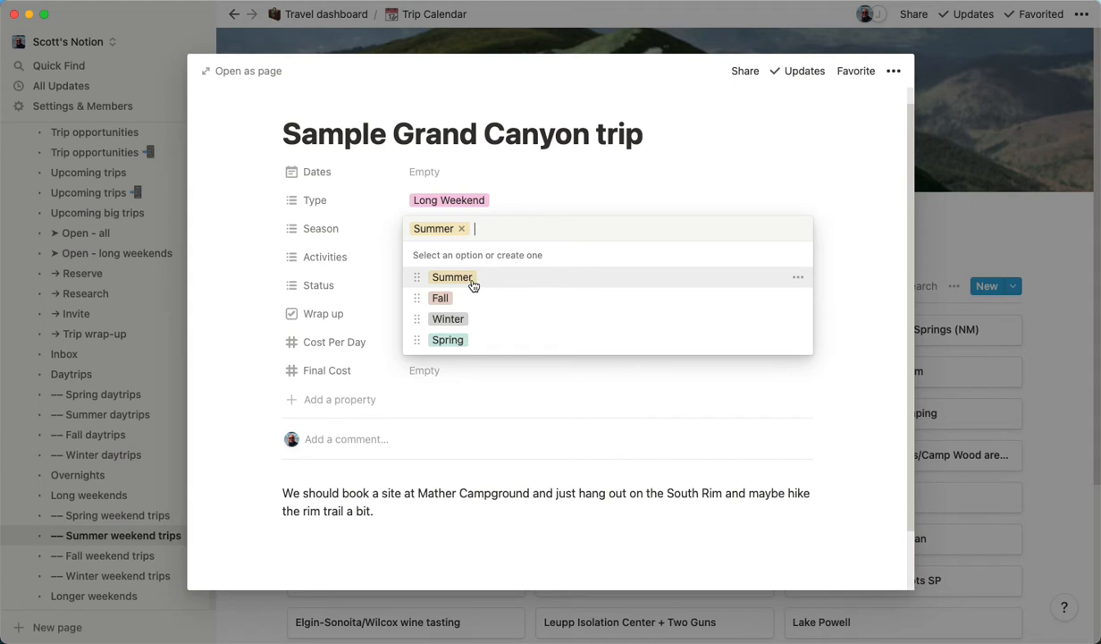
{"action": "mouse_move", "coordinate": [860, 355]}
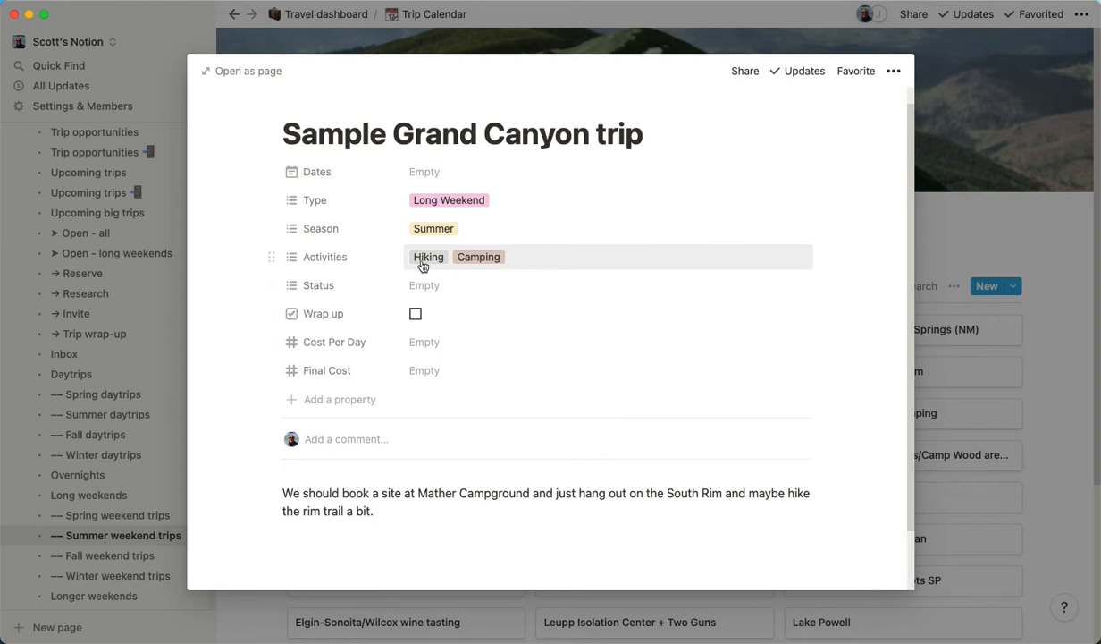
{"action": "mouse_move", "coordinate": [457, 268]}
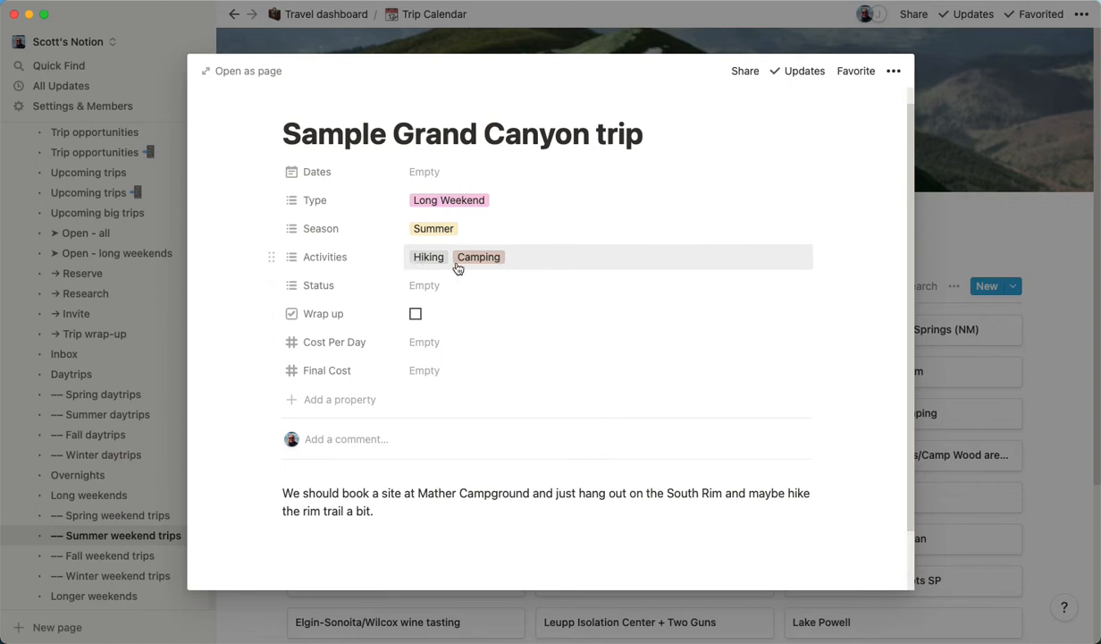
{"action": "left_click", "coordinate": [608, 256]}
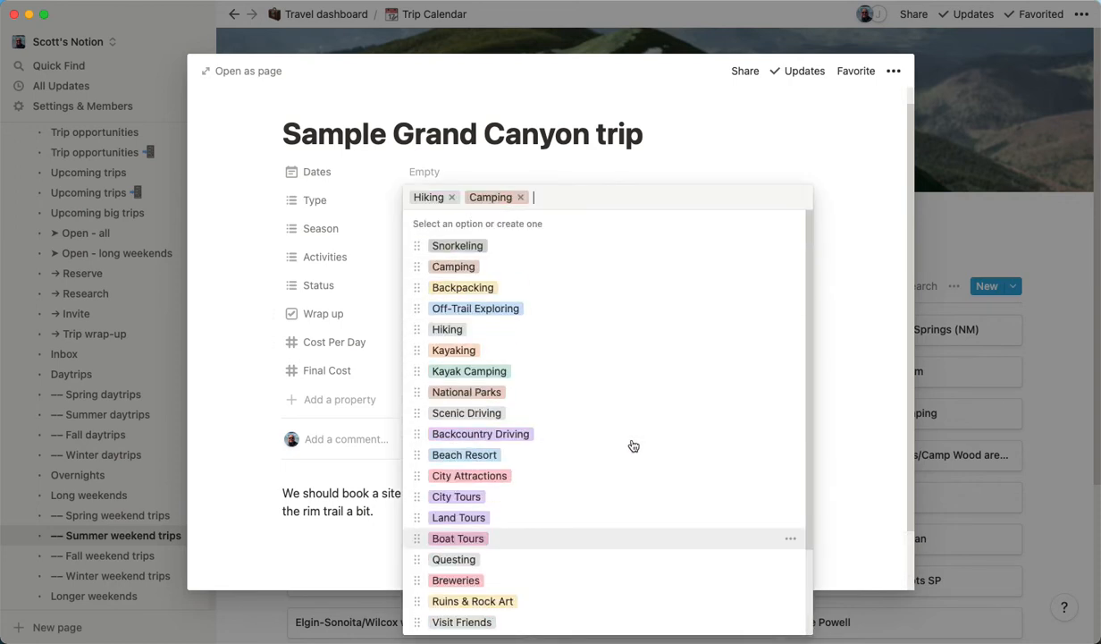
{"action": "scroll", "scroll_direction": "down", "scroll_amount": 3}
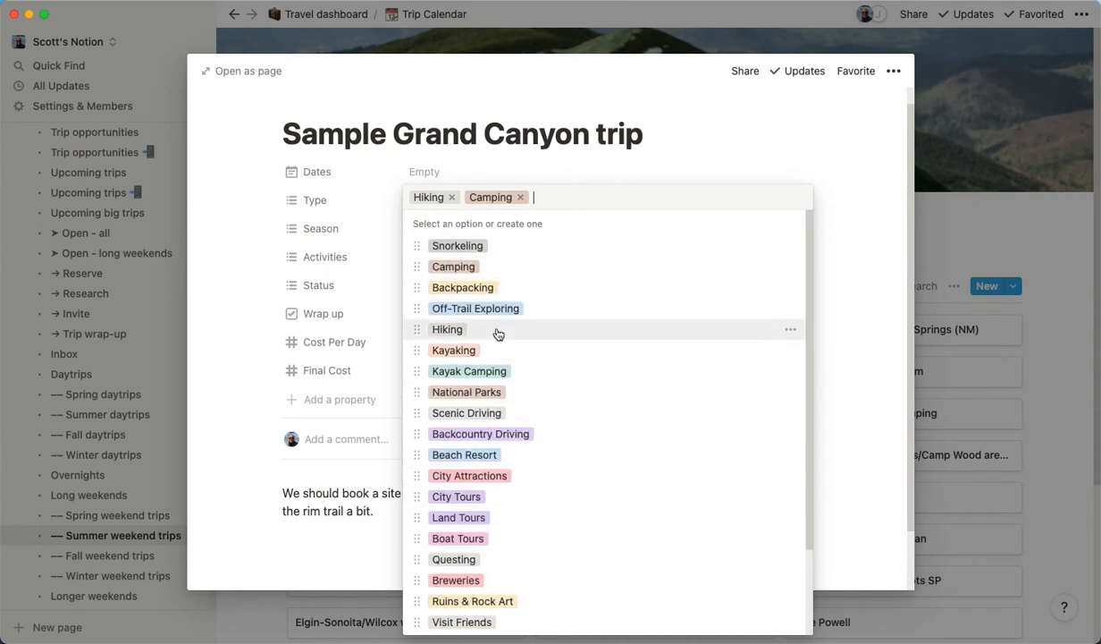
{"action": "mouse_move", "coordinate": [878, 283]}
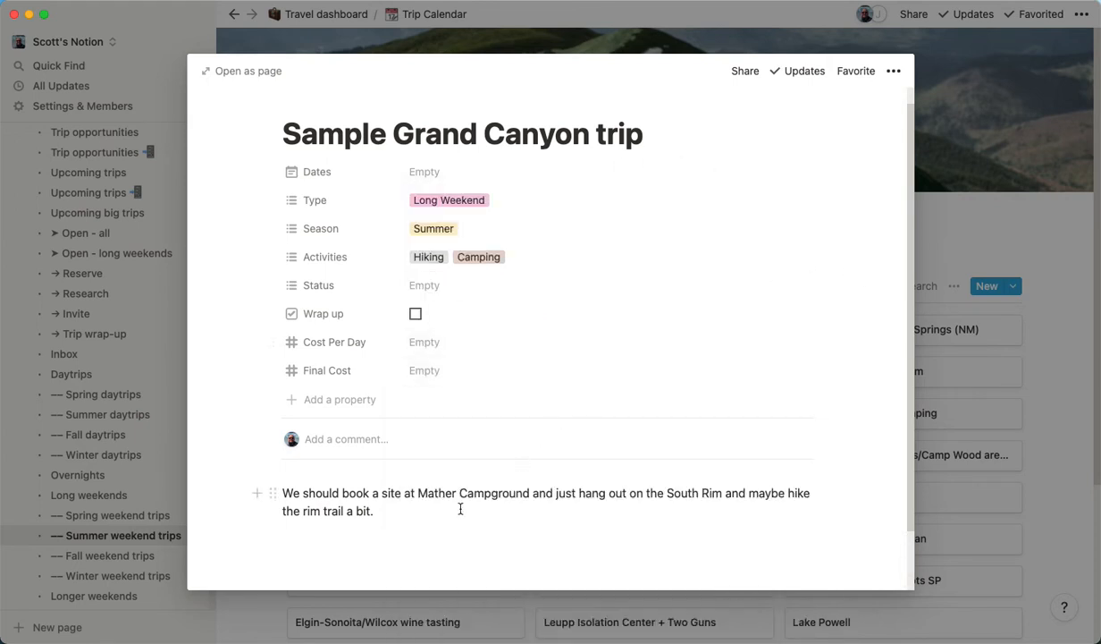
{"action": "mouse_move", "coordinate": [635, 502]}
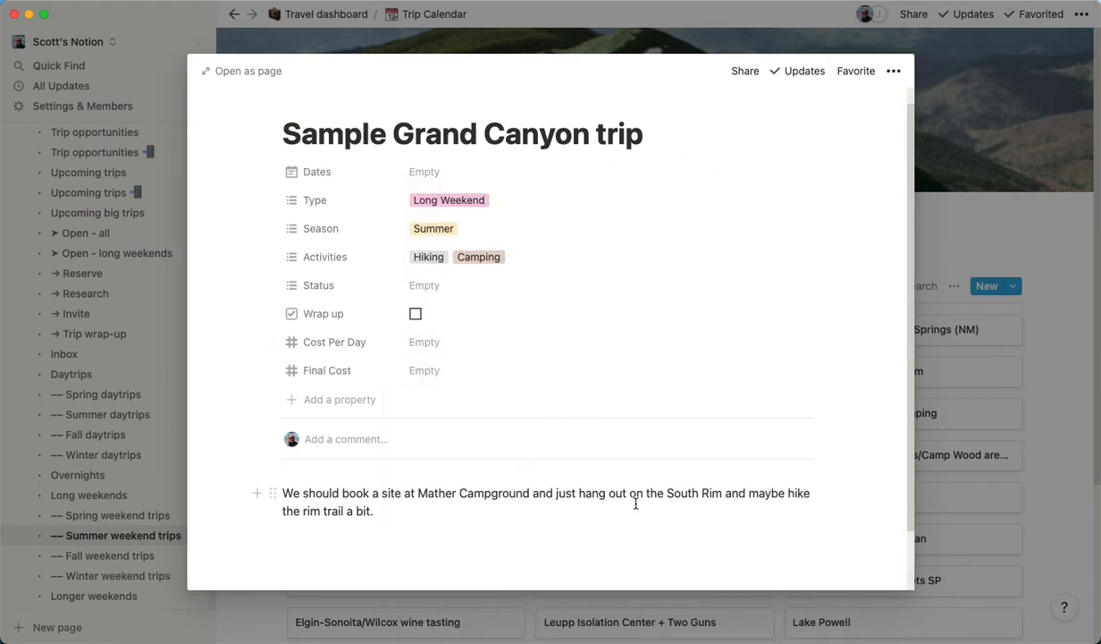
{"action": "mouse_move", "coordinate": [548, 325]}
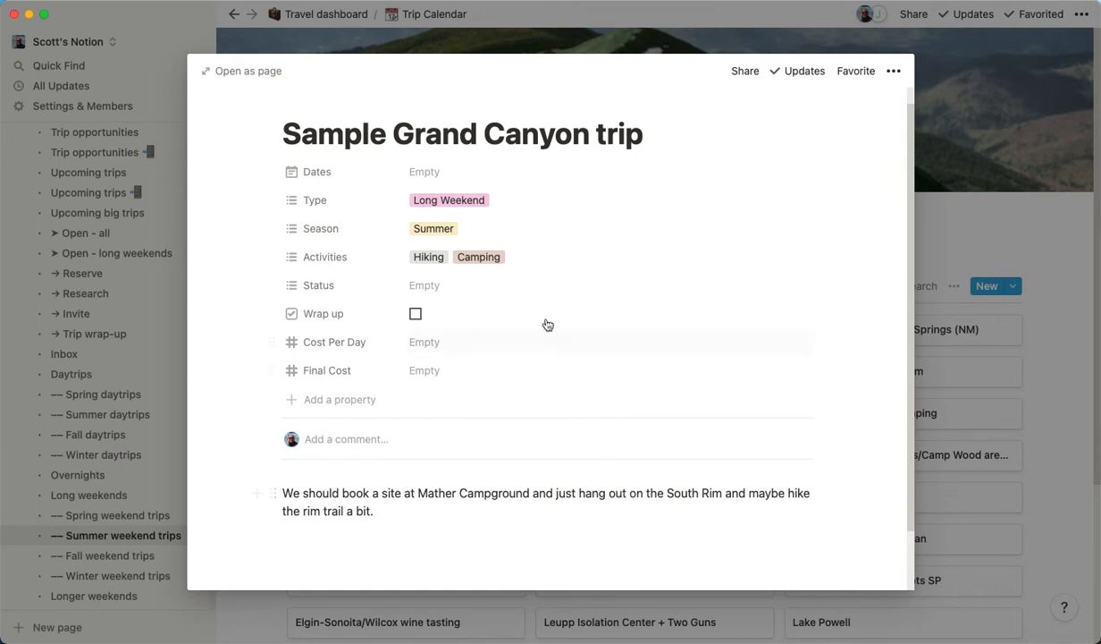
{"action": "left_click", "coordinate": [424, 285]}
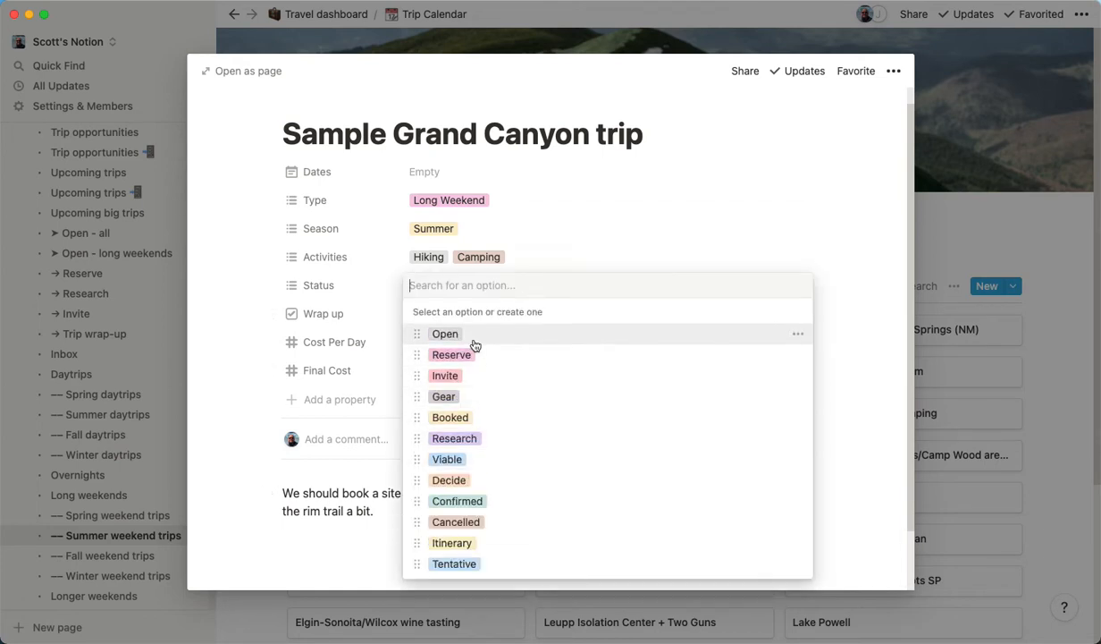
{"action": "mouse_move", "coordinate": [541, 354]}
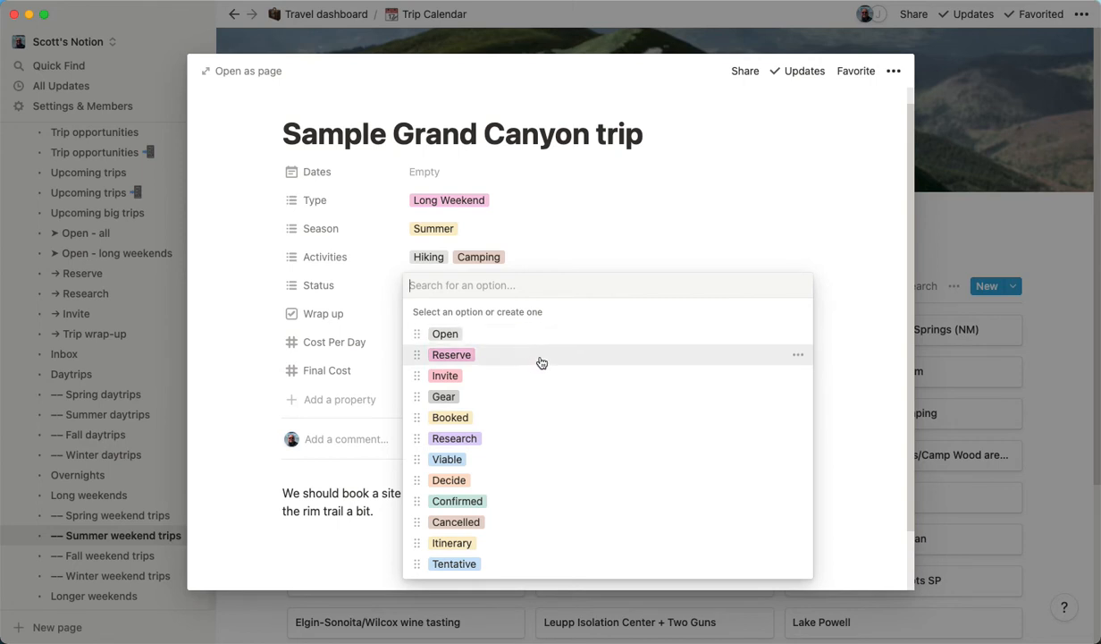
{"action": "mouse_move", "coordinate": [595, 367]}
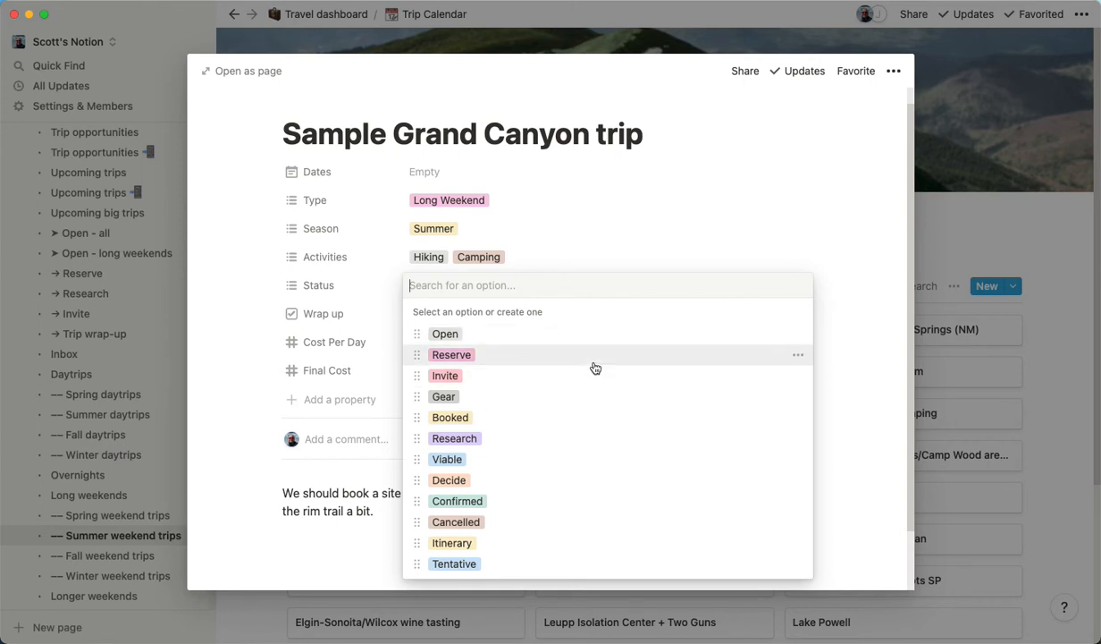
{"action": "mouse_move", "coordinate": [555, 400]}
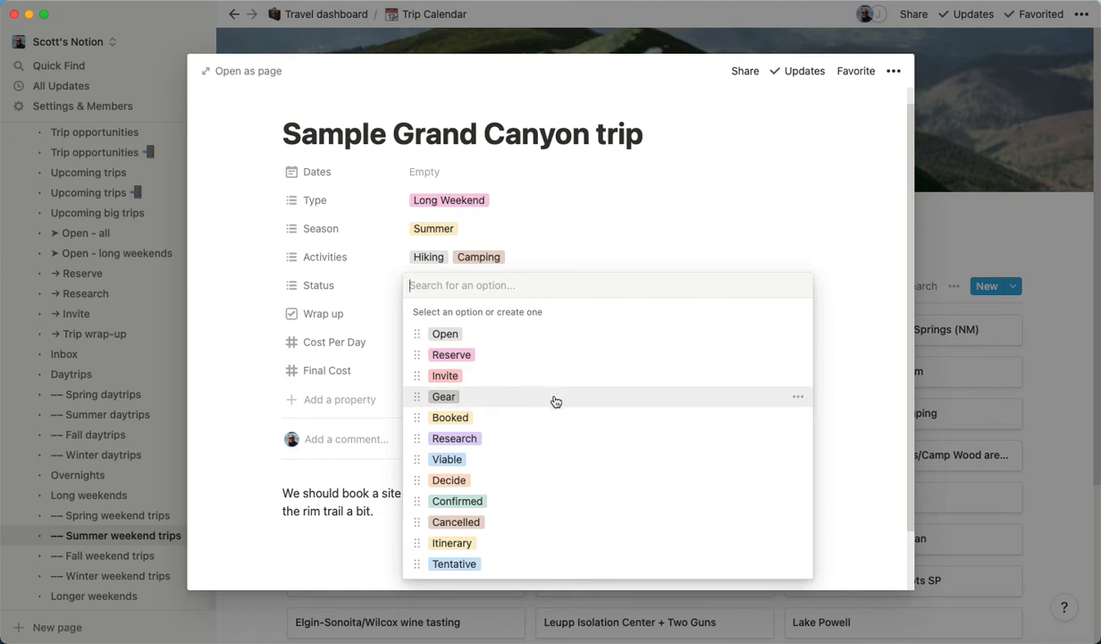
{"action": "mouse_move", "coordinate": [576, 399]}
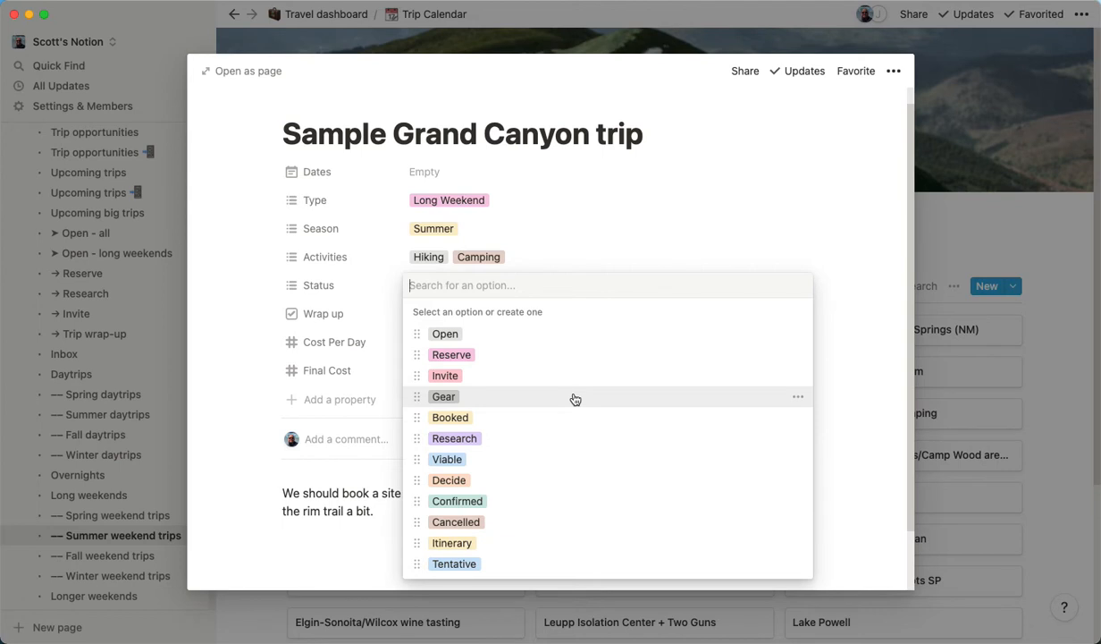
{"action": "mouse_move", "coordinate": [532, 480]}
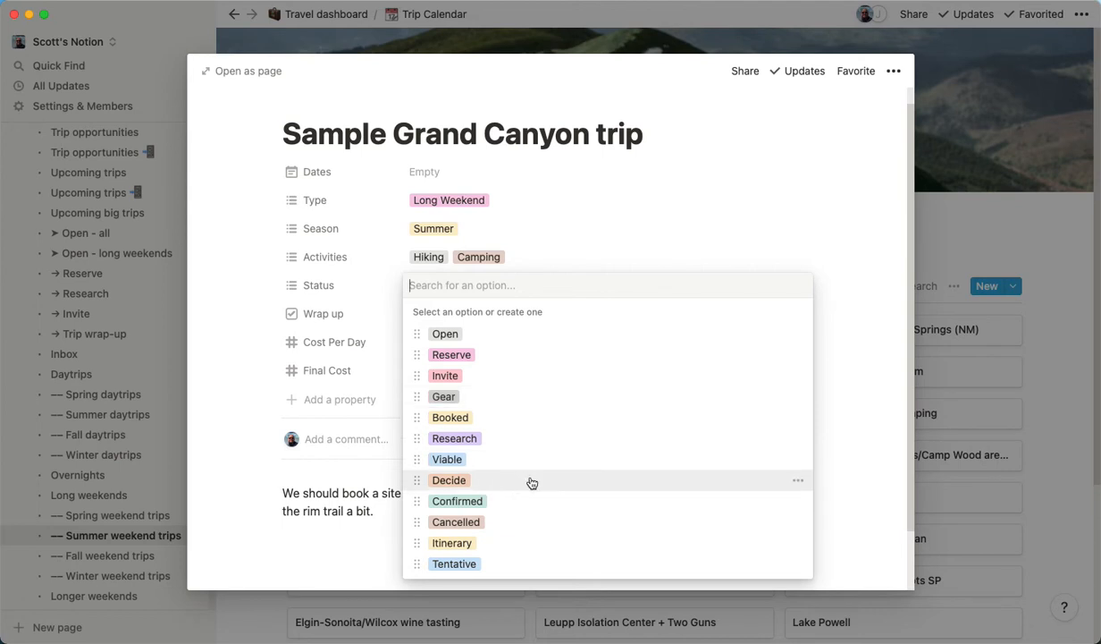
{"action": "mouse_move", "coordinate": [544, 504]}
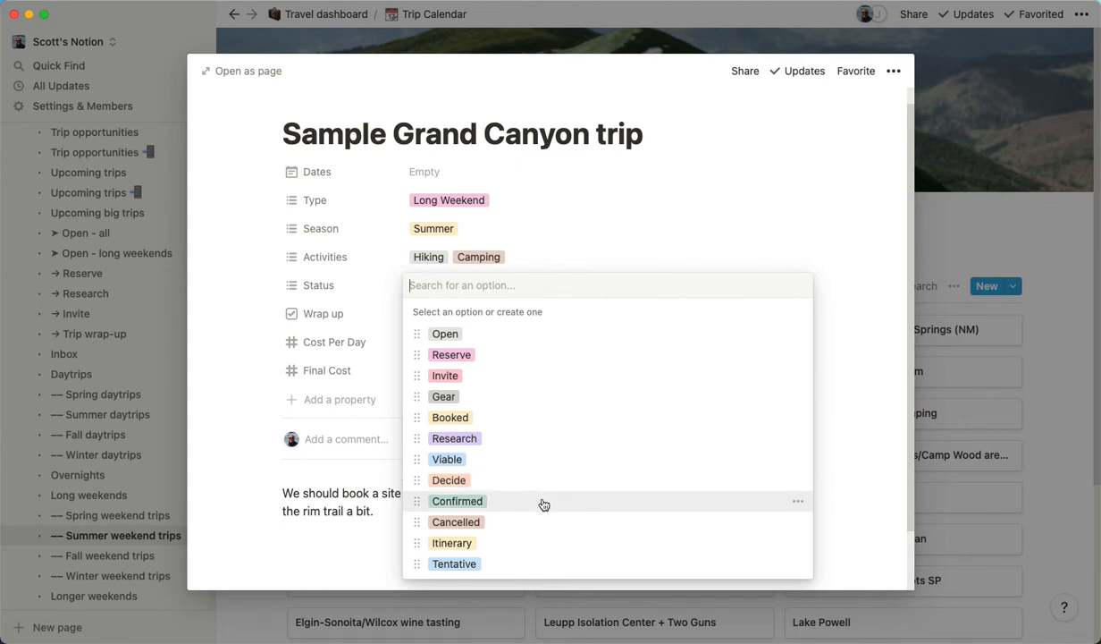
{"action": "left_click", "coordinate": [867, 482]}
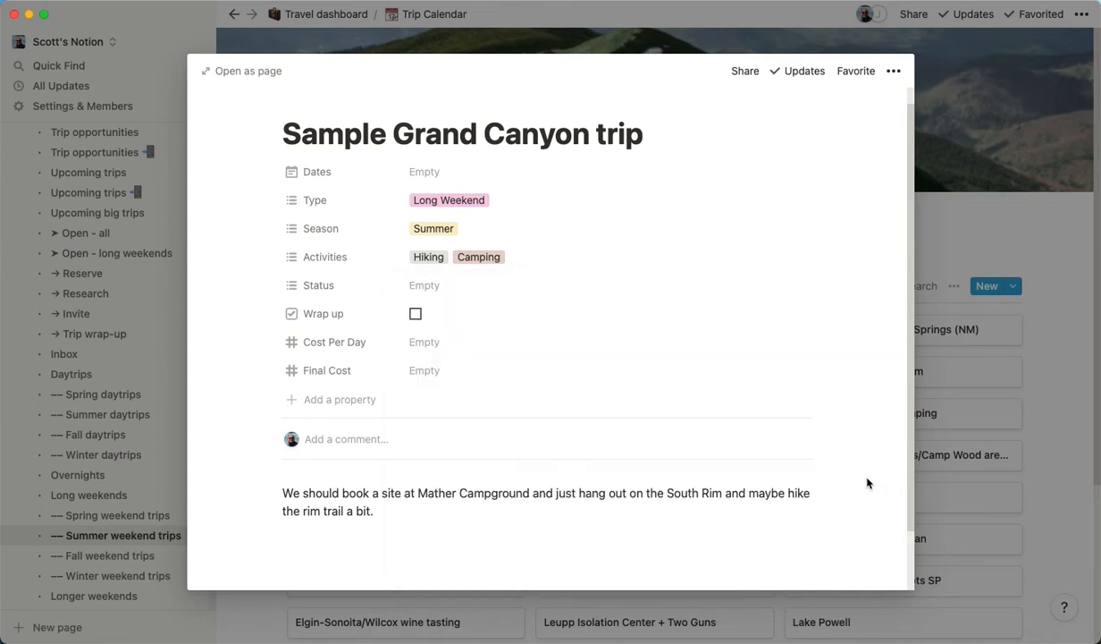
{"action": "scroll", "scroll_direction": "down", "scroll_amount": 3}
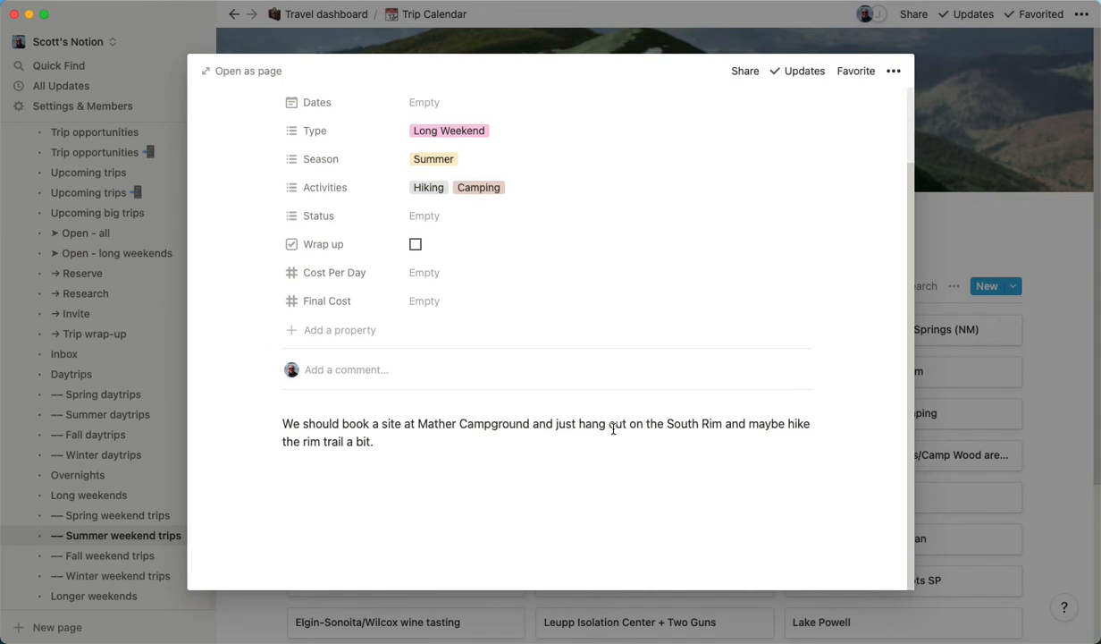
Step: Add a 'More info on this' line below the trip note
{"action": "left_click", "coordinate": [531, 469]}
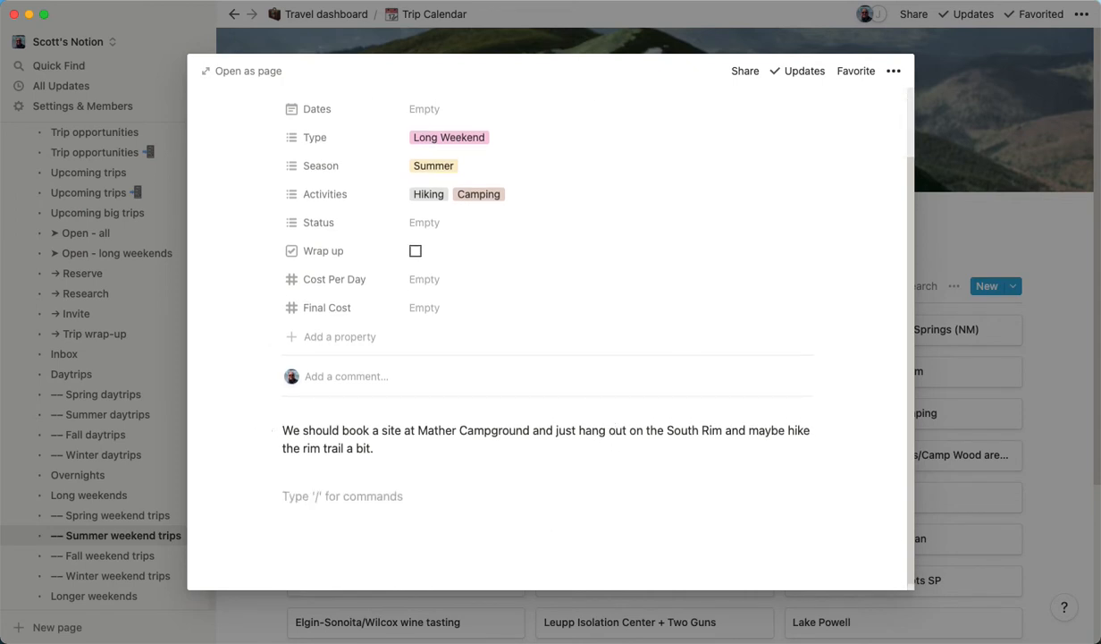
{"action": "type", "text": "More info"}
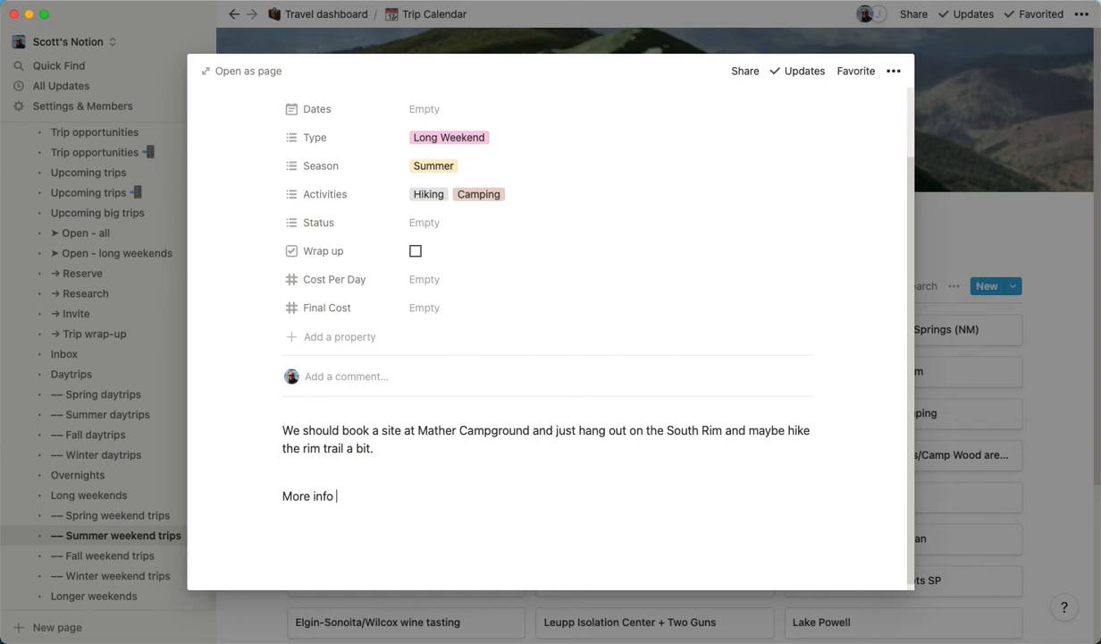
{"action": "type", "text": "on this"}
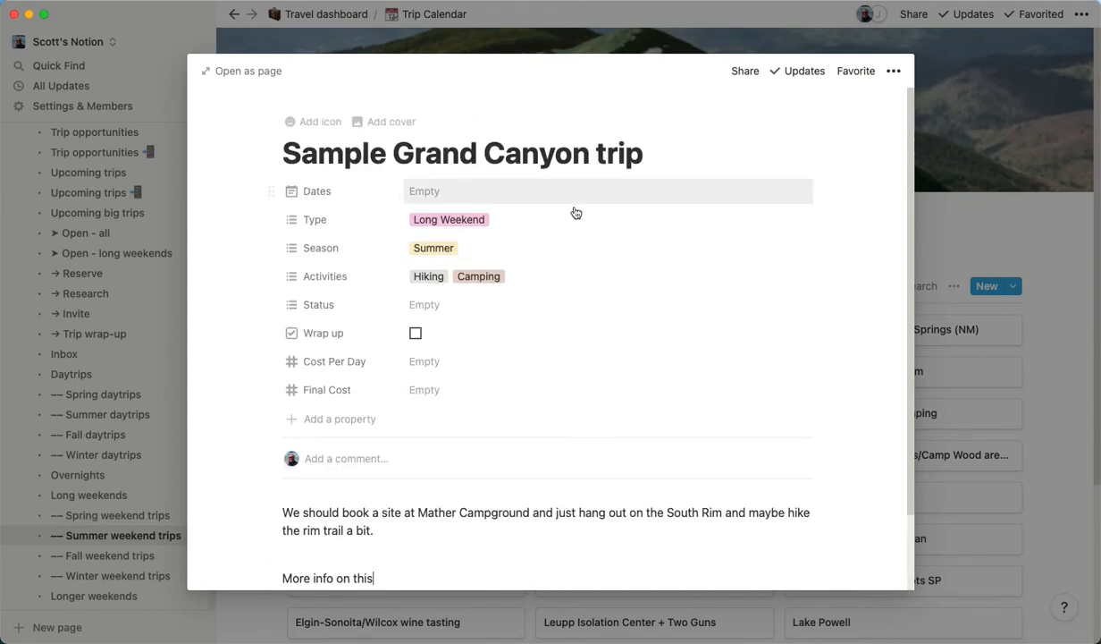
{"action": "mouse_move", "coordinate": [514, 206]}
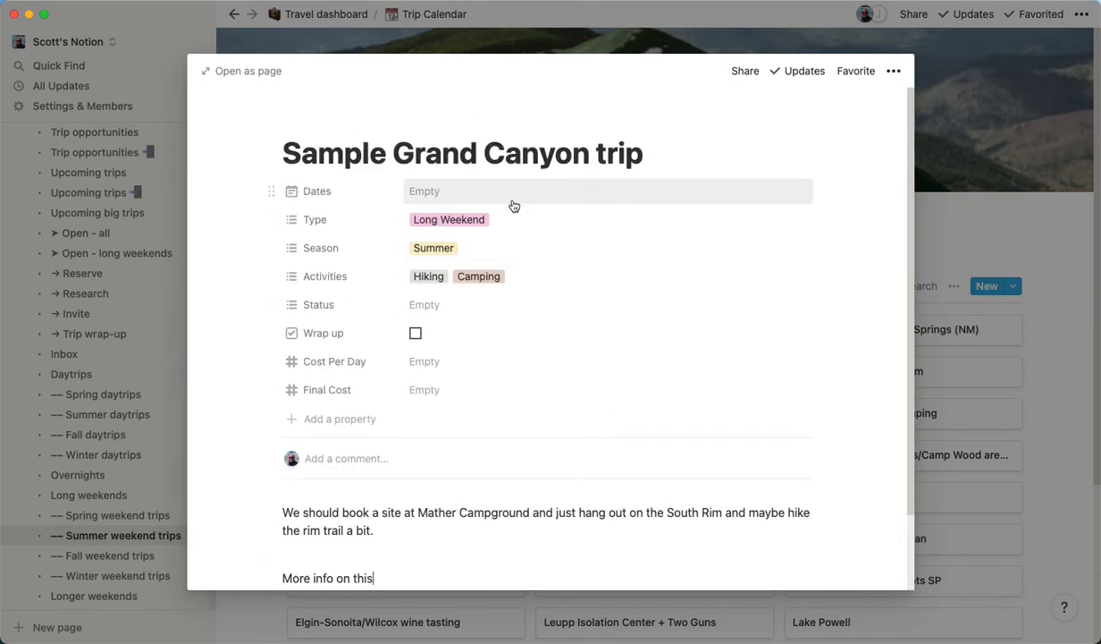
Step: Set the trip dates to the range June 4–6, 2021
{"action": "left_click", "coordinate": [425, 190]}
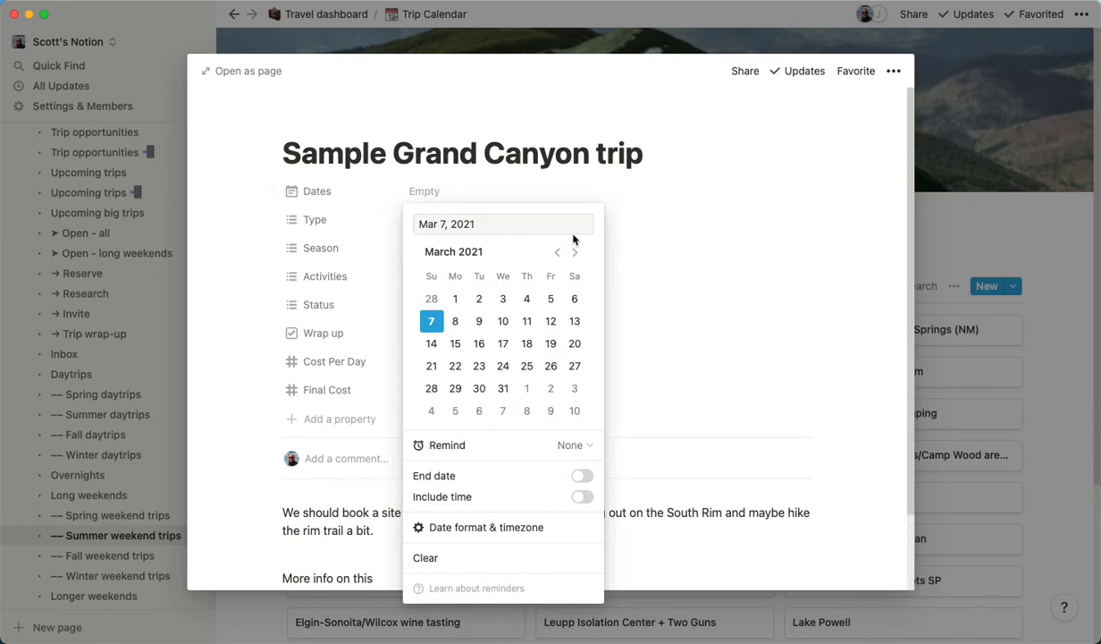
{"action": "left_click", "coordinate": [575, 251]}
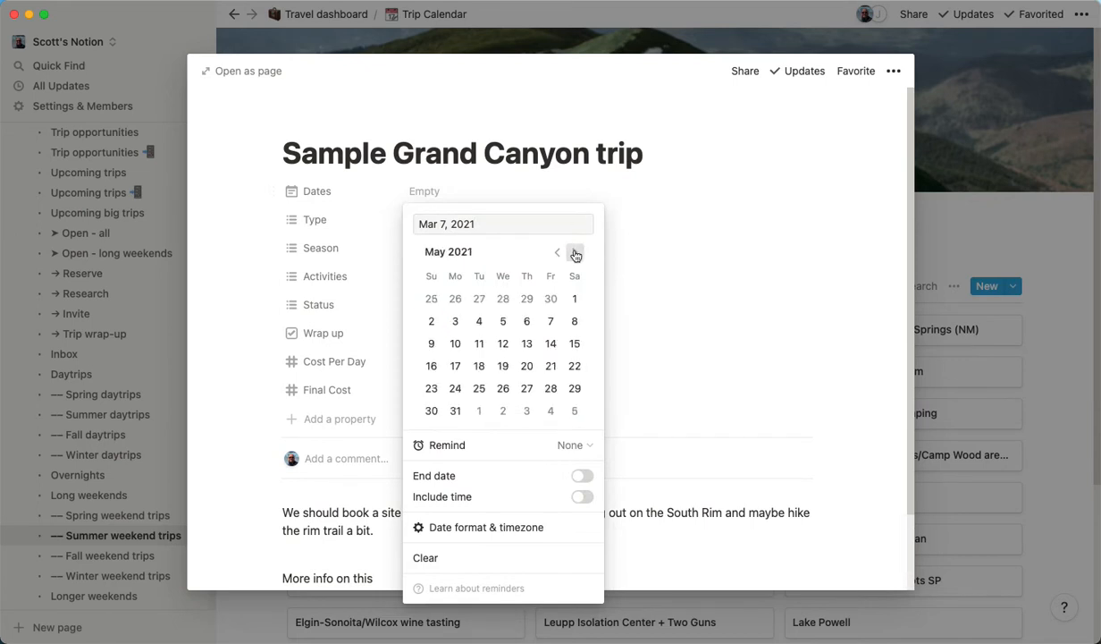
{"action": "left_click", "coordinate": [575, 251]}
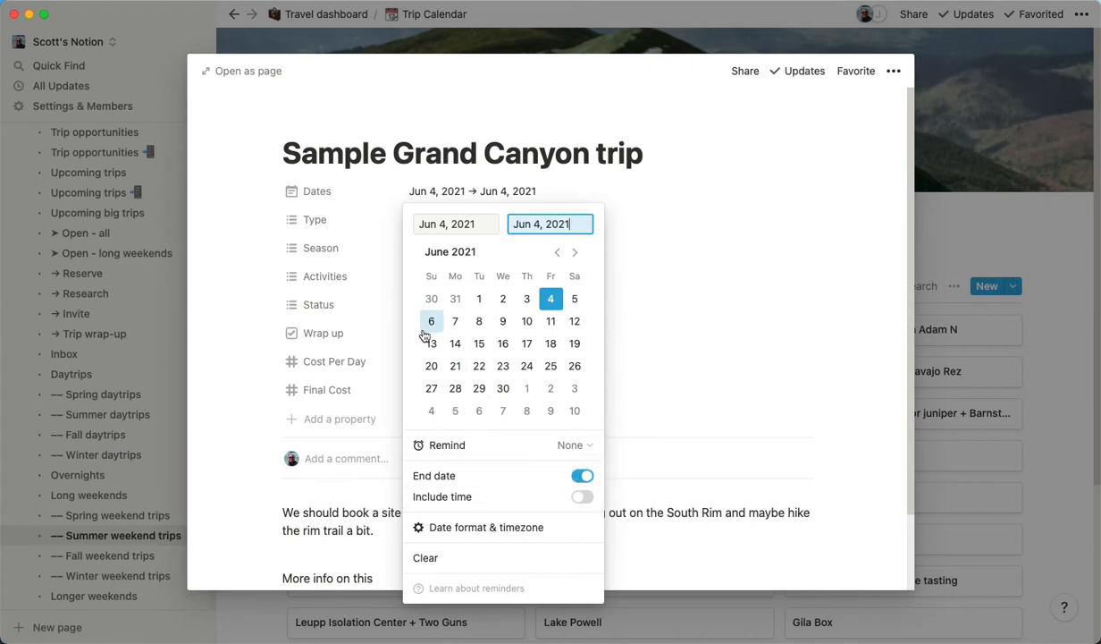
{"action": "left_click", "coordinate": [431, 321]}
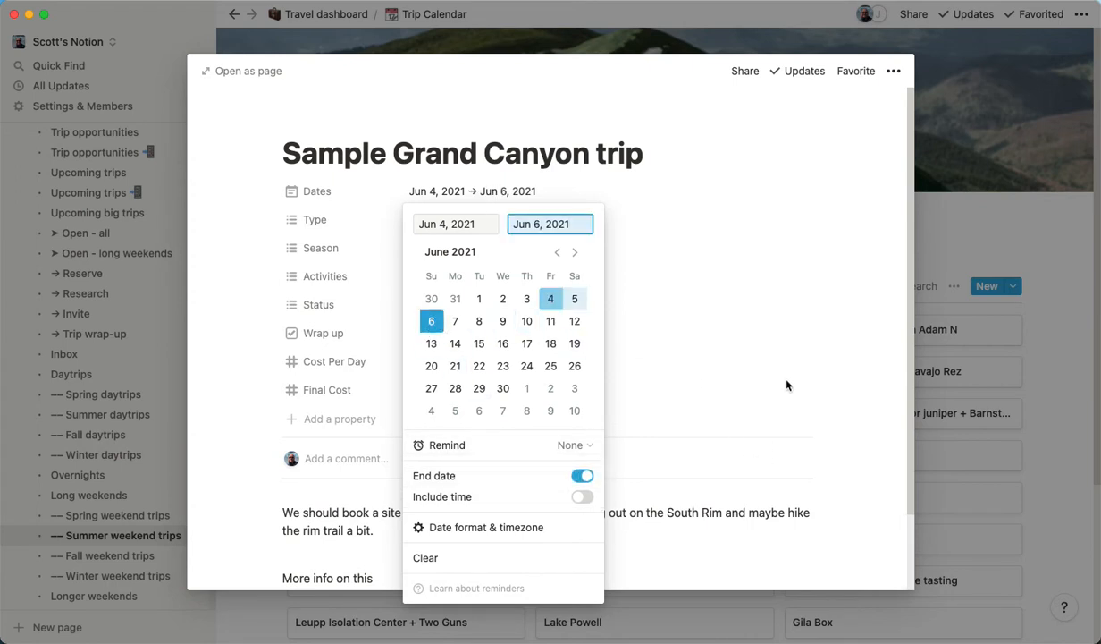
{"action": "mouse_move", "coordinate": [773, 385]}
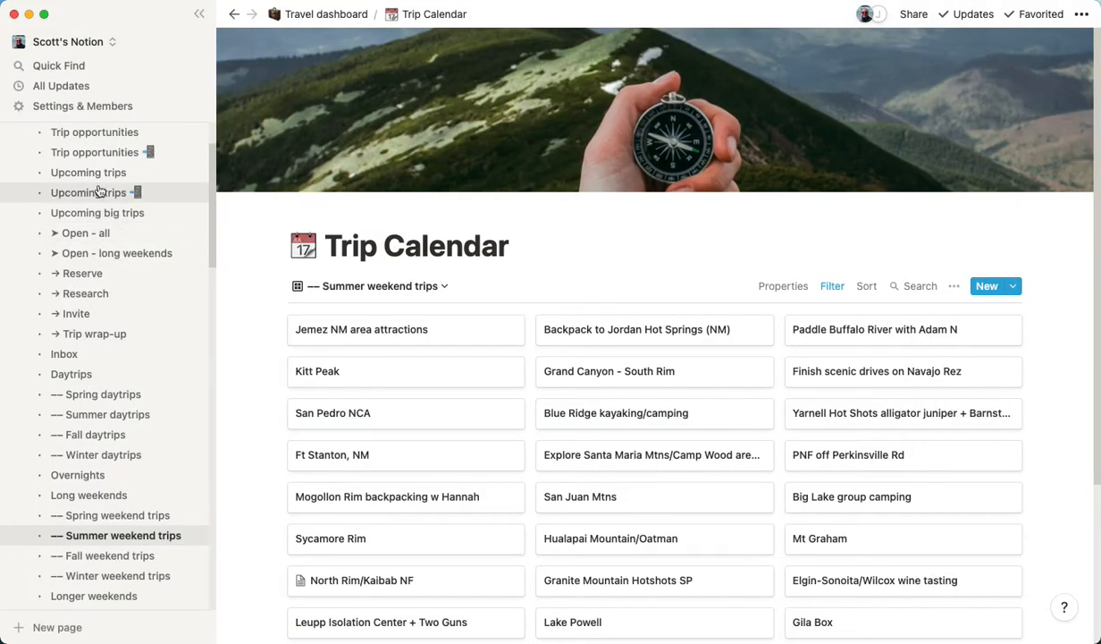
Step: In Upcoming trips, add the Invite status to the Sample Grand Canyon trip
{"action": "left_click", "coordinate": [89, 173]}
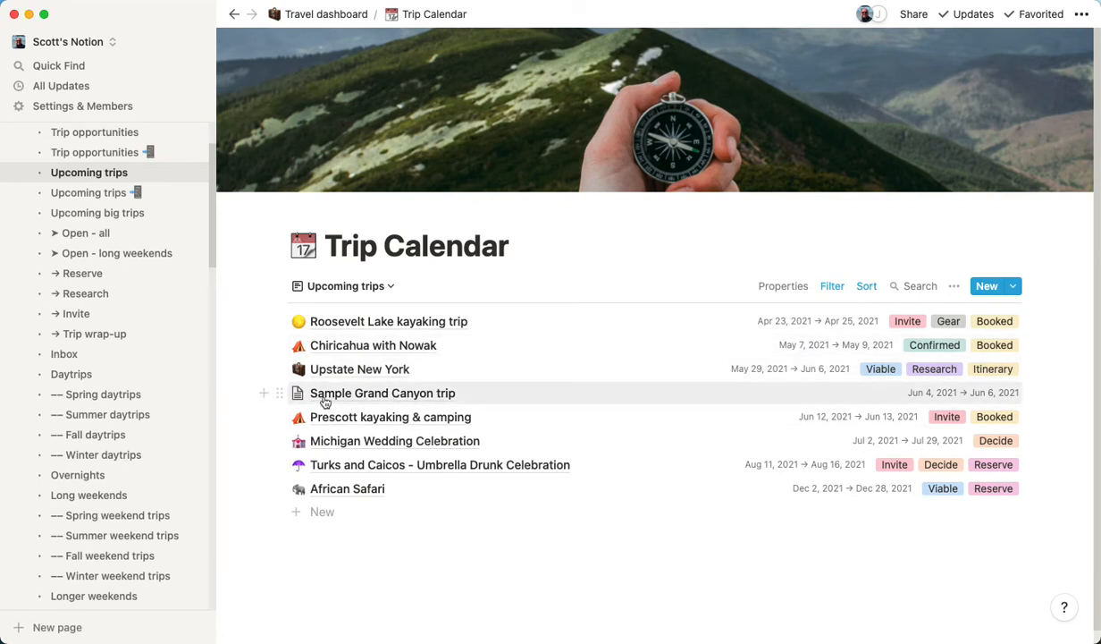
{"action": "mouse_move", "coordinate": [408, 395]}
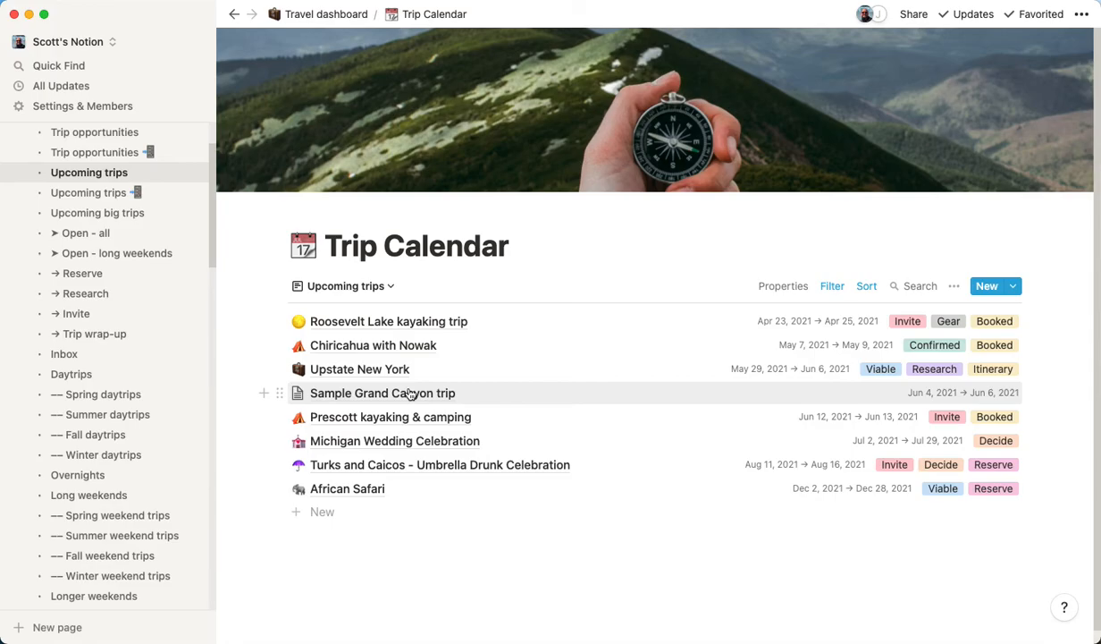
{"action": "left_click", "coordinate": [382, 392]}
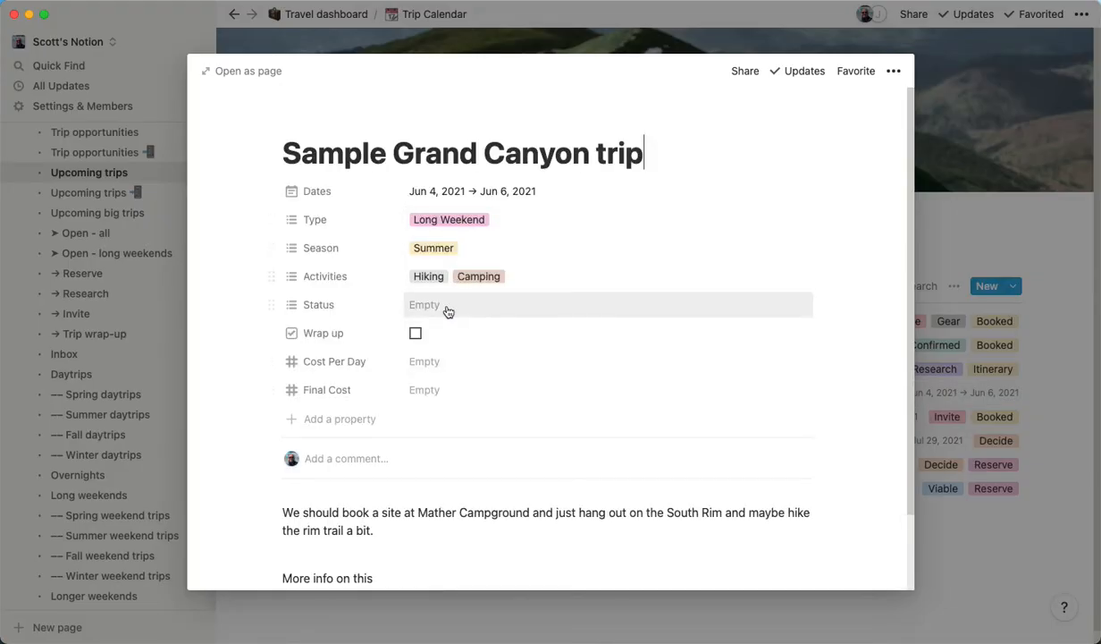
{"action": "left_click", "coordinate": [447, 304]}
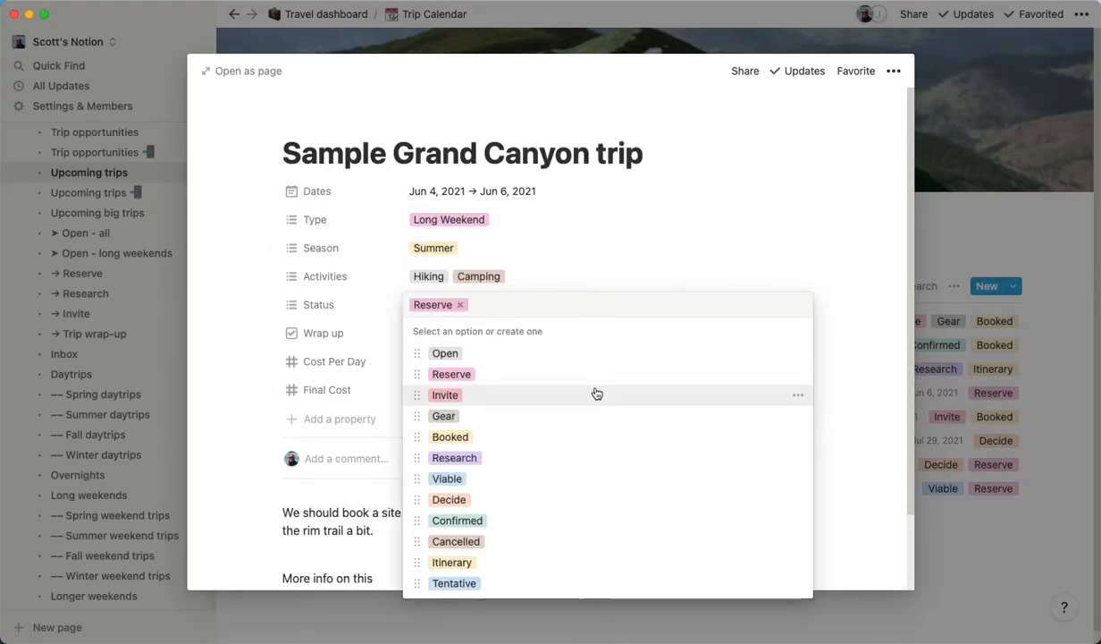
{"action": "left_click", "coordinate": [445, 394]}
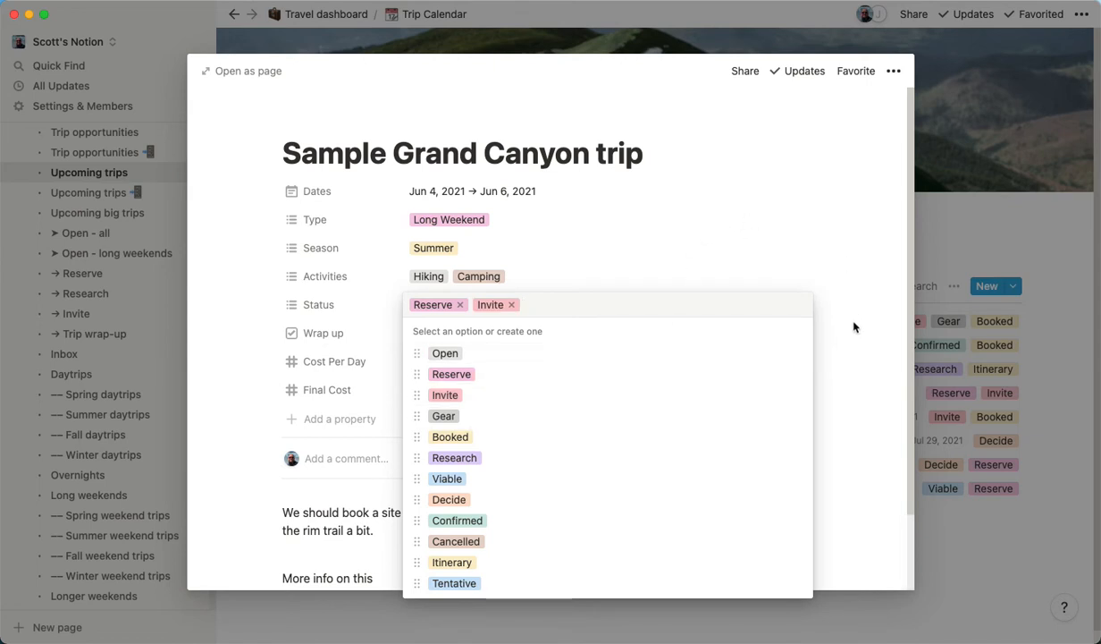
{"action": "left_click", "coordinate": [519, 508]}
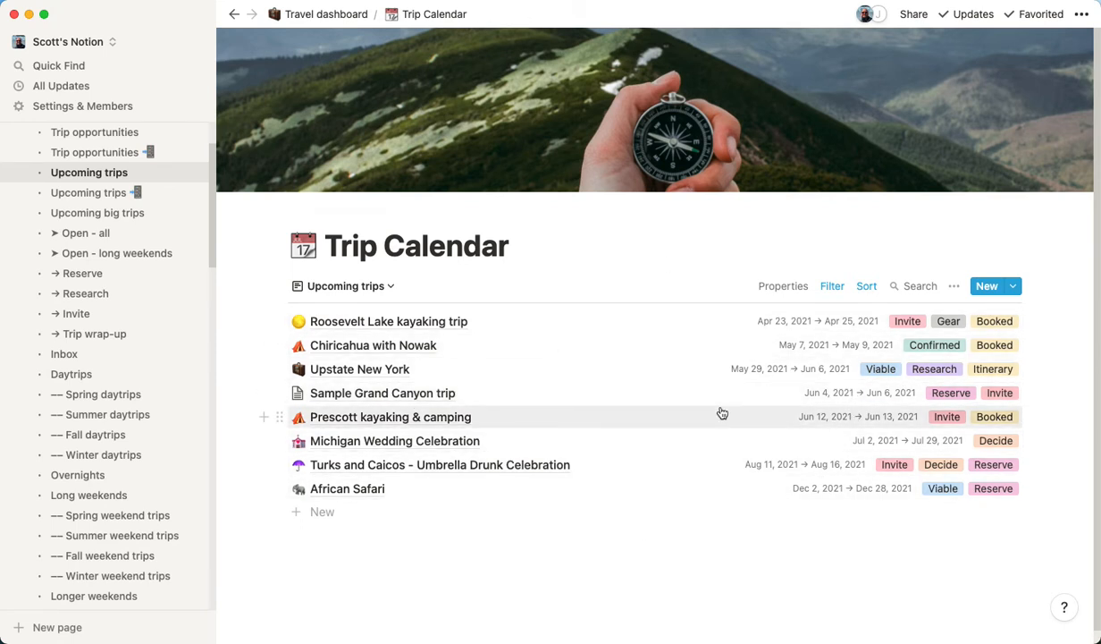
Step: Switch to the Archive view and open the Example trip we took to SF
{"action": "scroll", "scroll_direction": "down", "scroll_amount": 3}
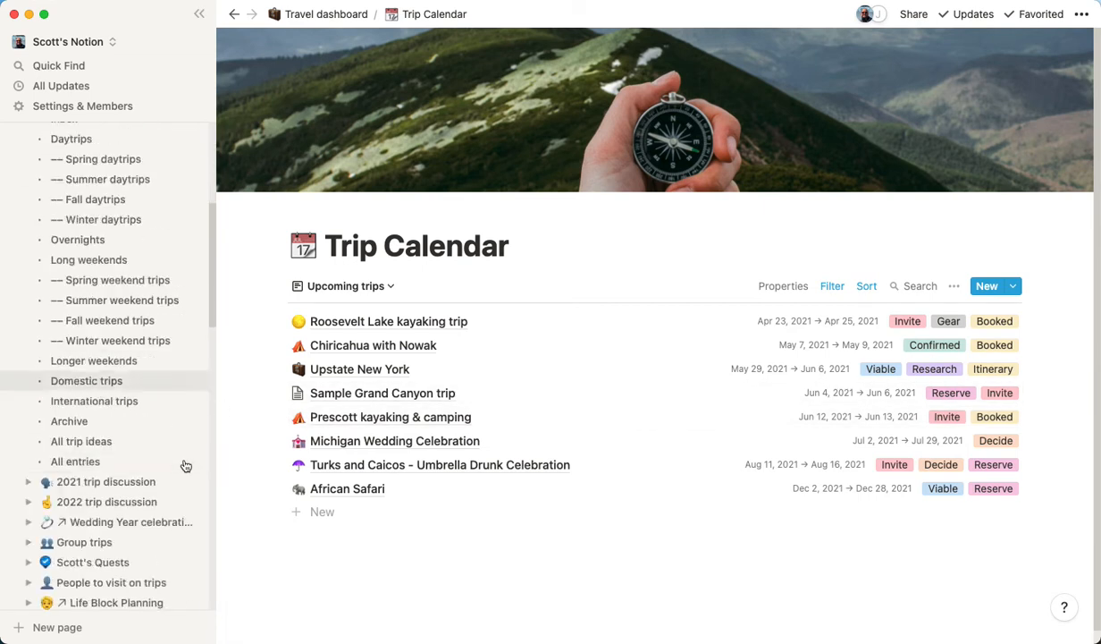
{"action": "left_click", "coordinate": [69, 421]}
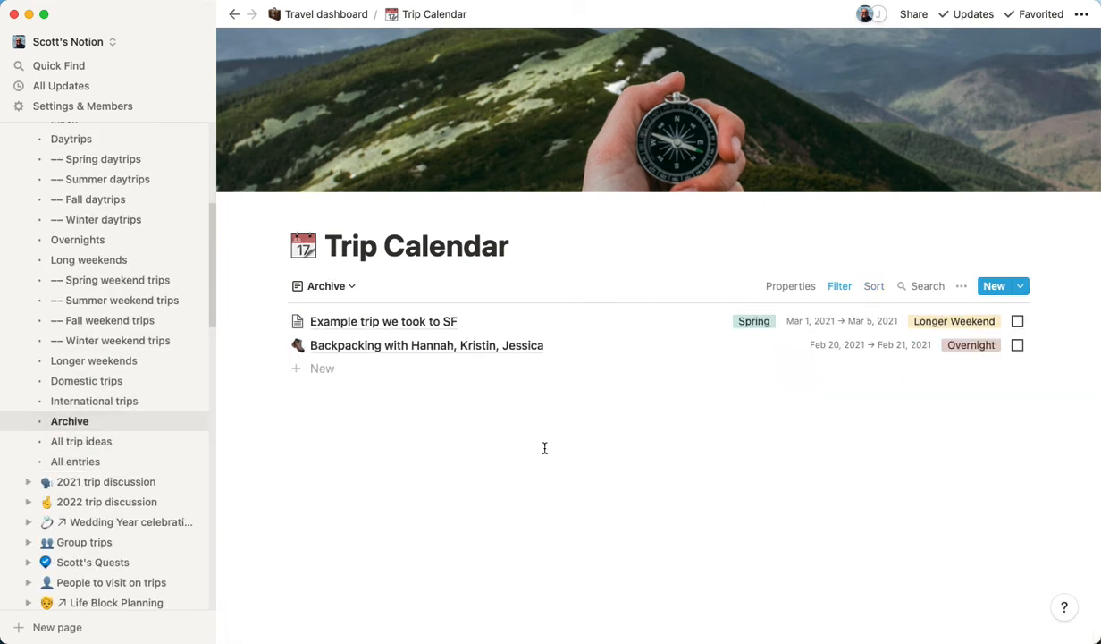
{"action": "left_click", "coordinate": [383, 321]}
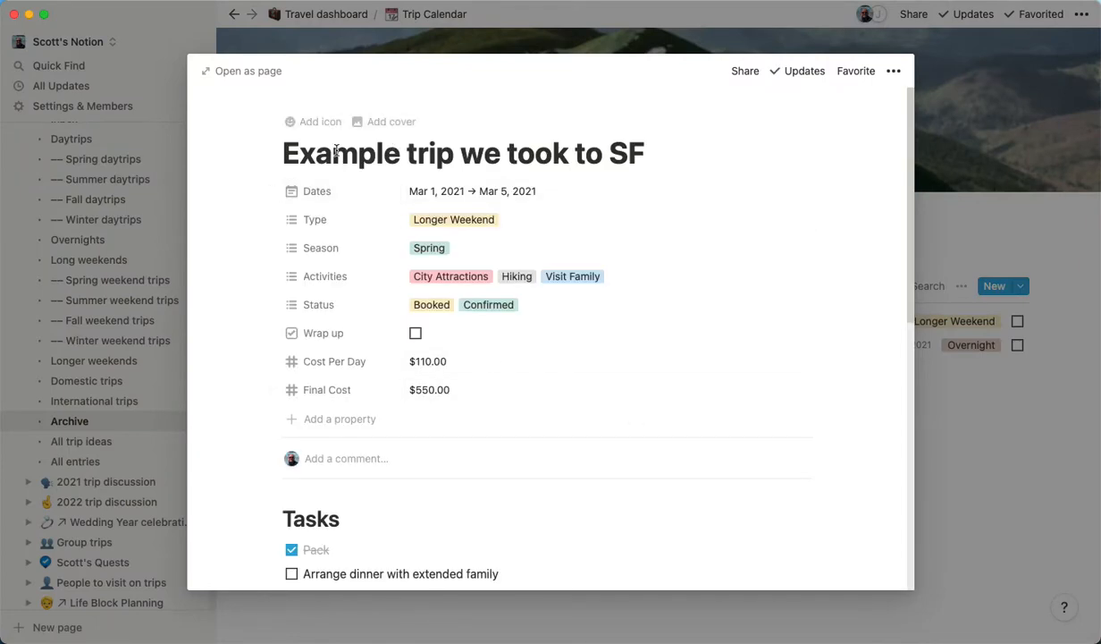
{"action": "mouse_move", "coordinate": [508, 190]}
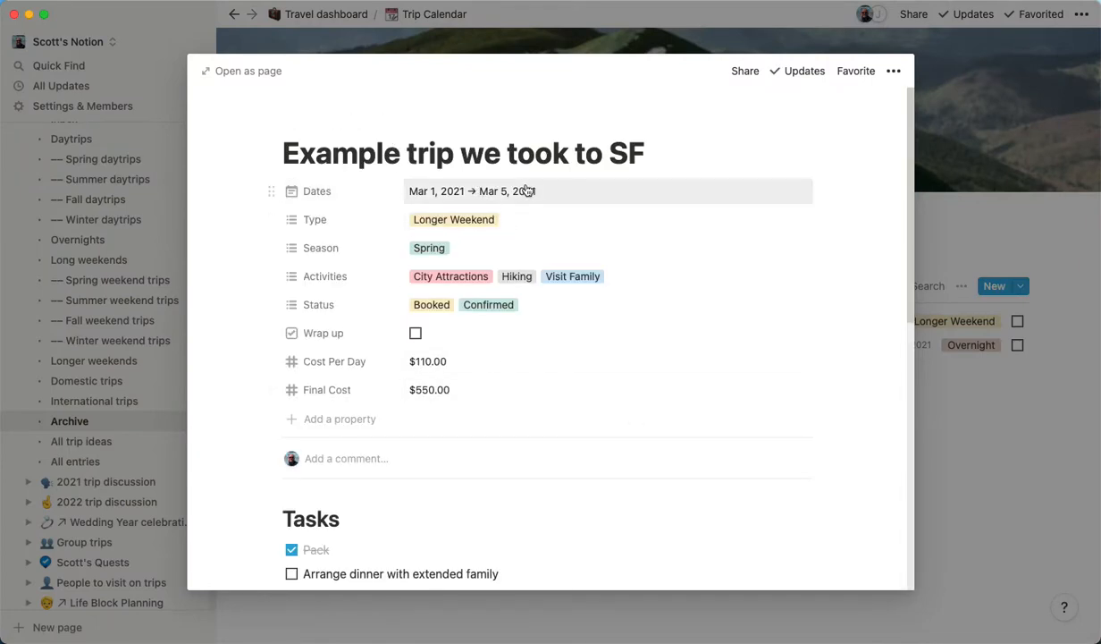
{"action": "mouse_move", "coordinate": [501, 391]}
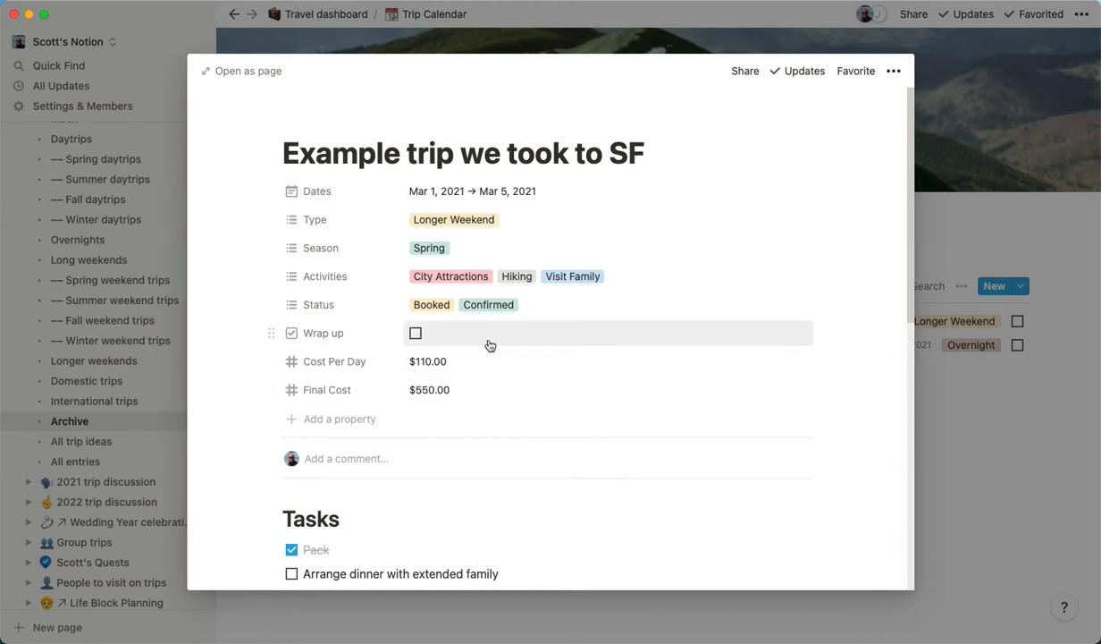
{"action": "mouse_move", "coordinate": [596, 501]}
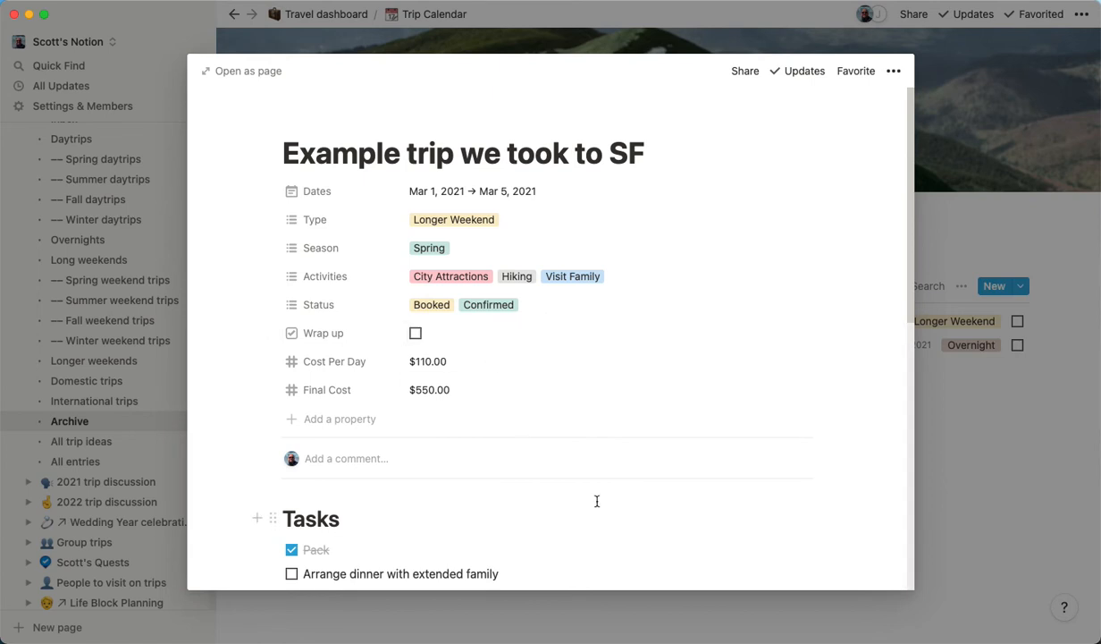
{"action": "scroll", "scroll_direction": "down", "scroll_amount": 3}
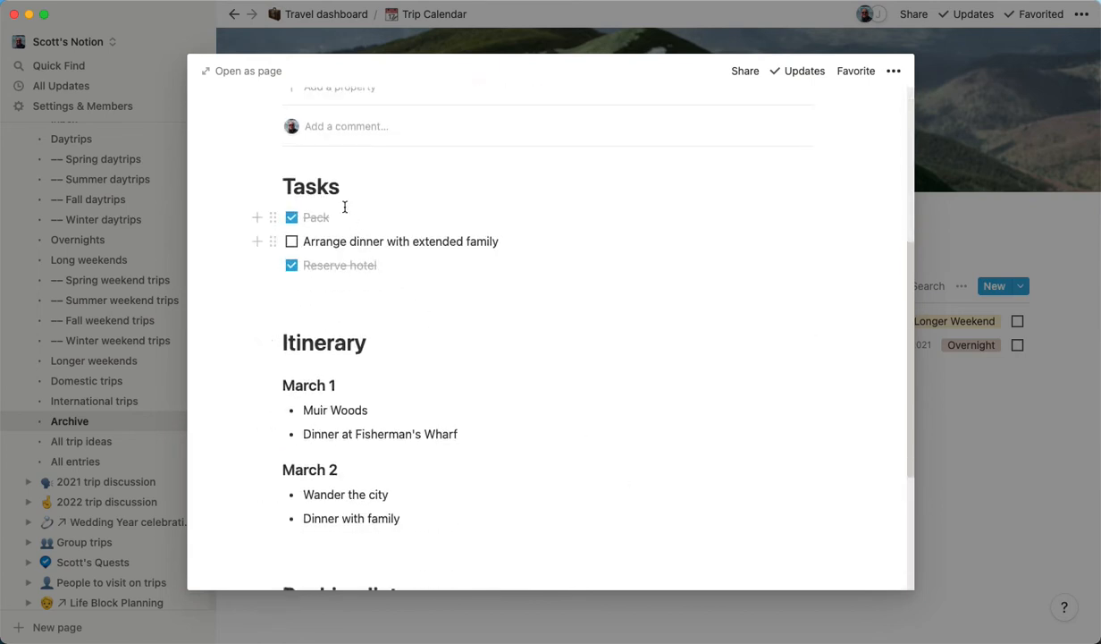
{"action": "scroll", "scroll_direction": "down", "scroll_amount": 3}
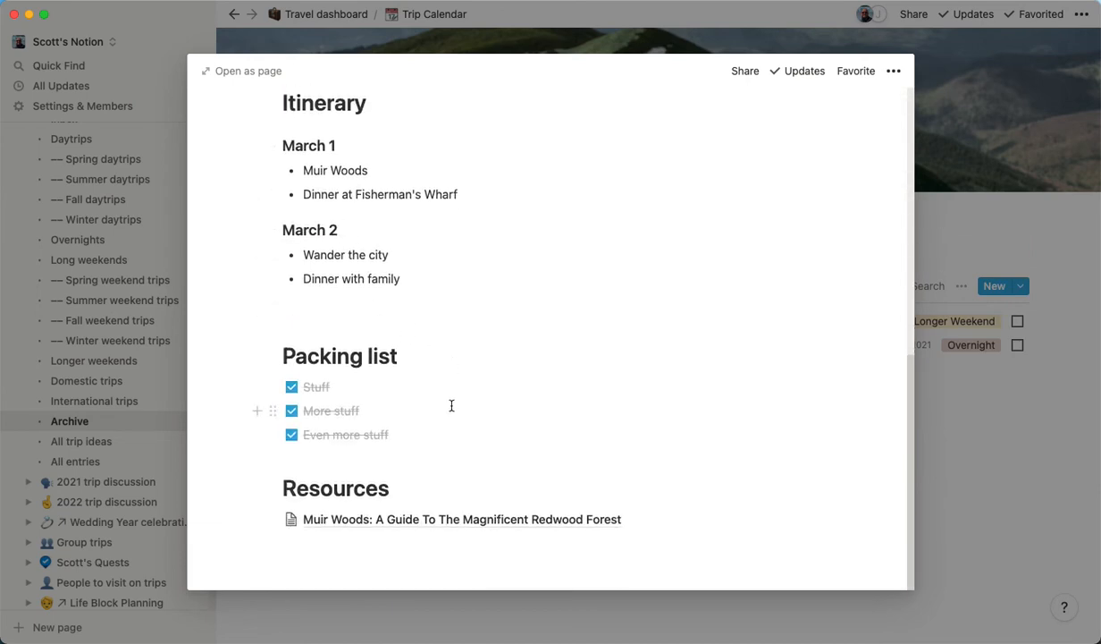
{"action": "mouse_move", "coordinate": [489, 514]}
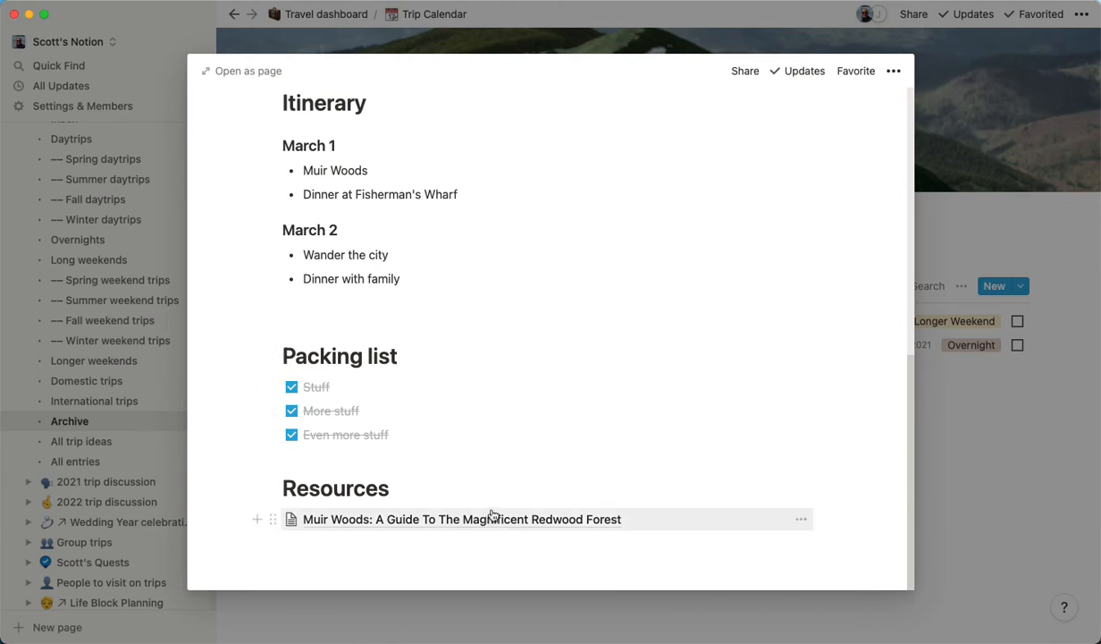
{"action": "mouse_move", "coordinate": [491, 524]}
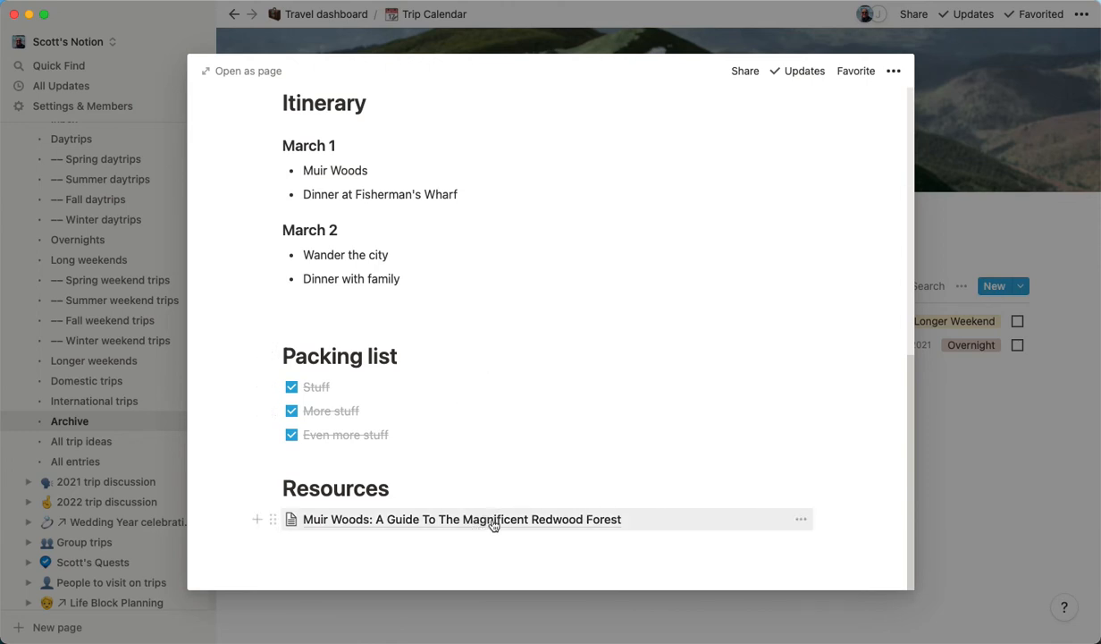
{"action": "mouse_move", "coordinate": [637, 528]}
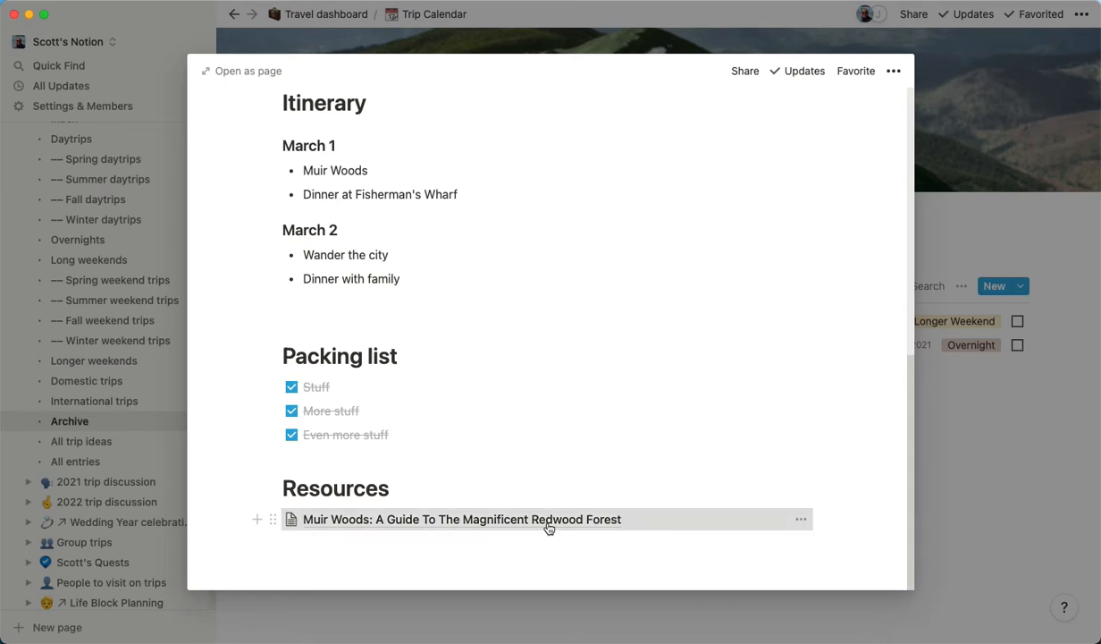
Step: Open the Muir Woods redwood forest guide from Resources and read through it
{"action": "left_click", "coordinate": [461, 520]}
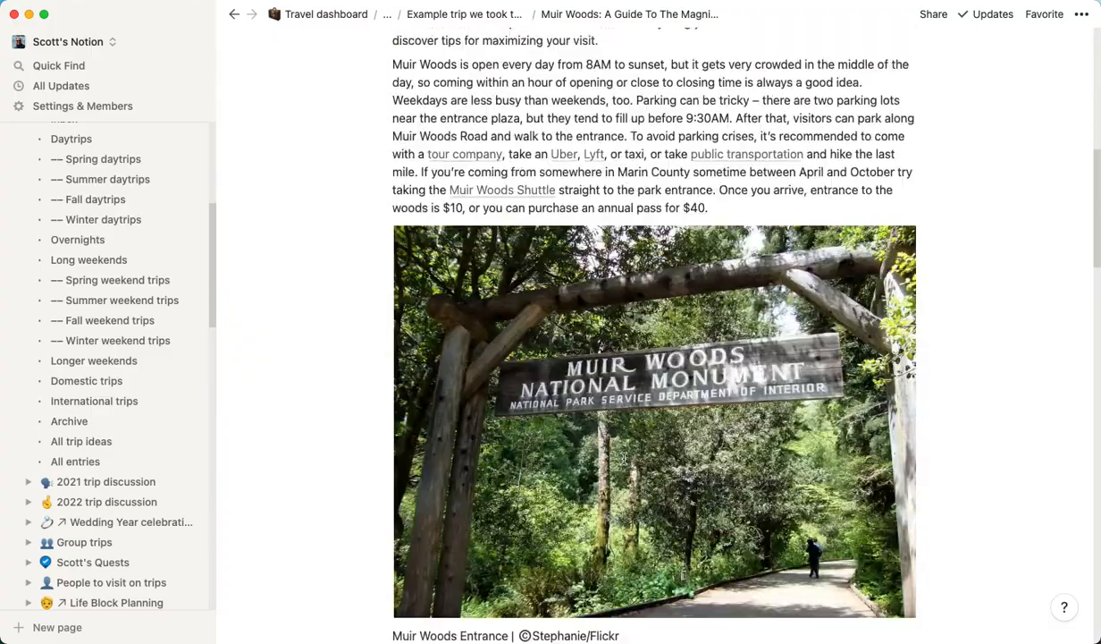
{"action": "scroll", "scroll_direction": "down", "scroll_amount": 3}
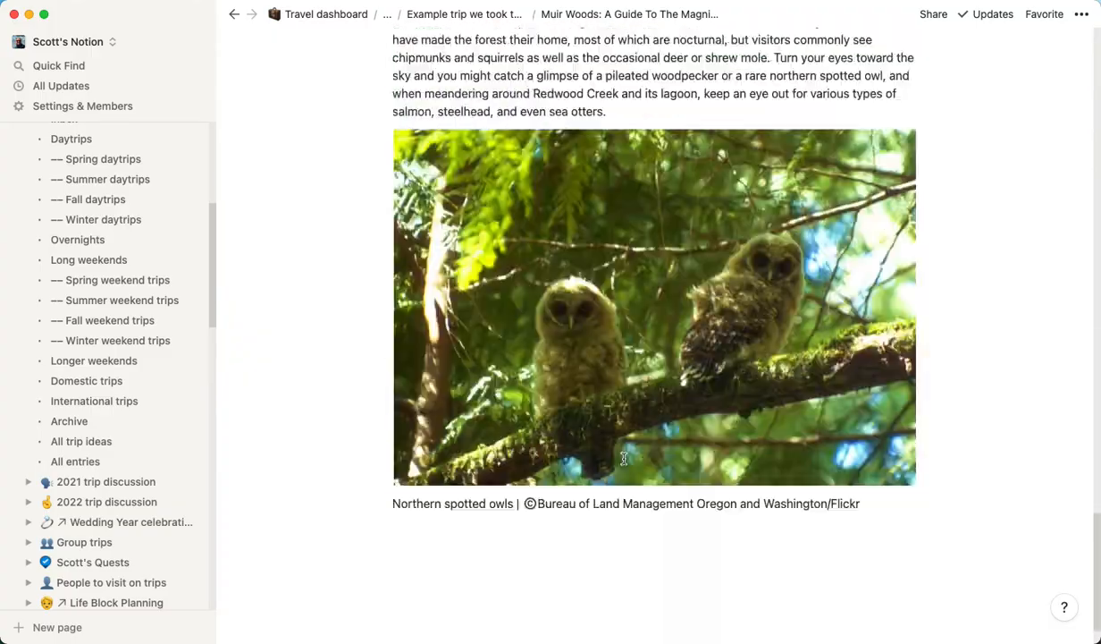
{"action": "scroll", "scroll_direction": "down", "scroll_amount": 3}
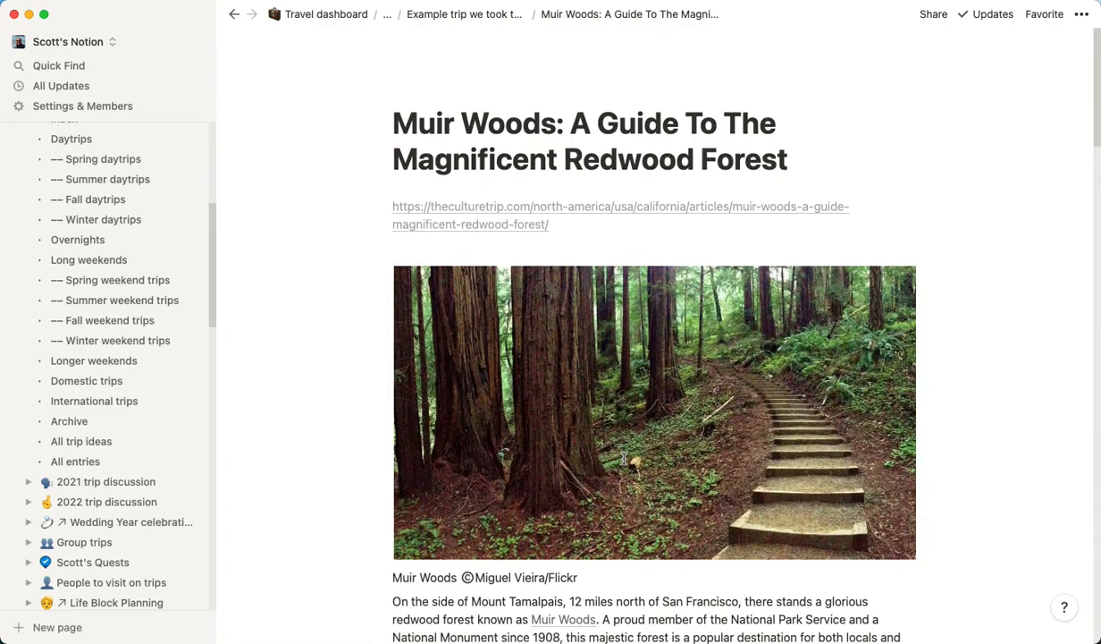
{"action": "scroll", "scroll_direction": "down", "scroll_amount": 3}
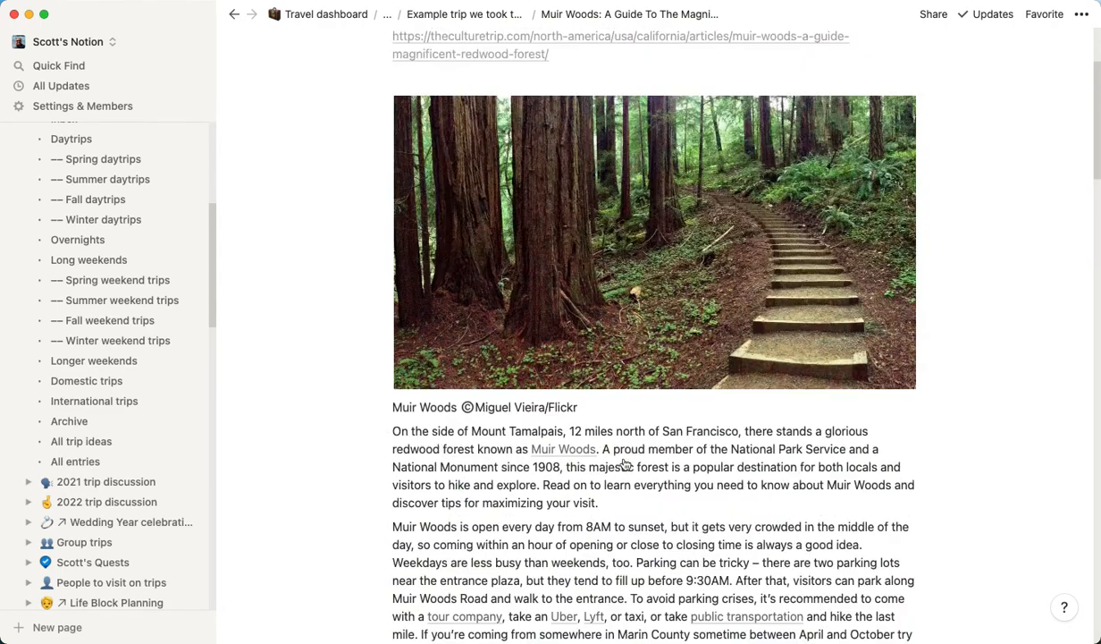
{"action": "scroll", "scroll_direction": "down", "scroll_amount": 3}
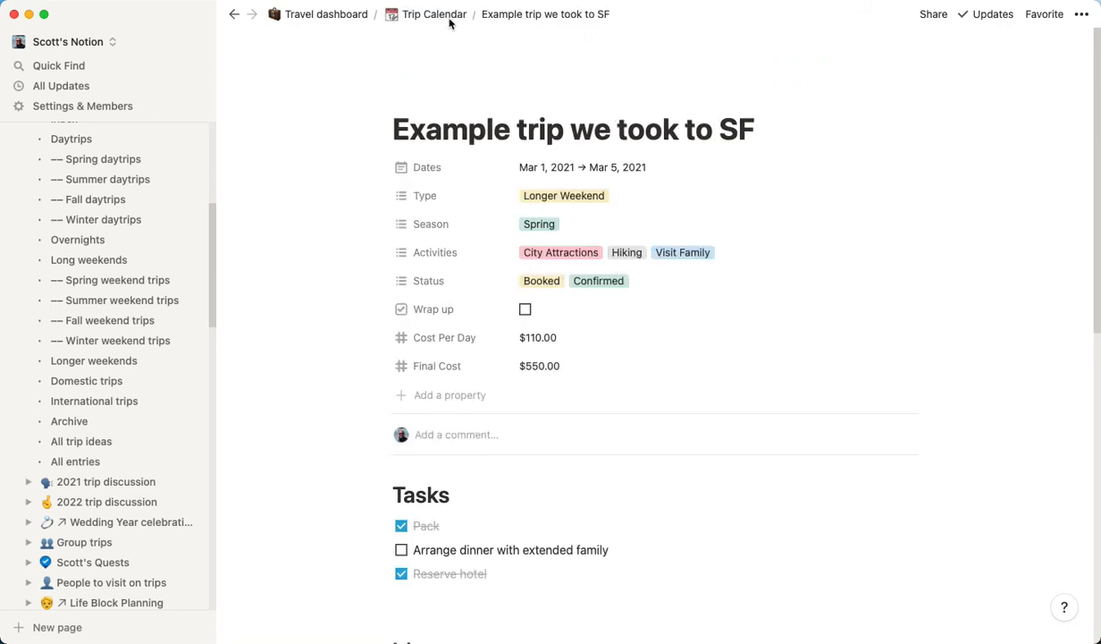
{"action": "scroll", "scroll_direction": "down", "scroll_amount": 3}
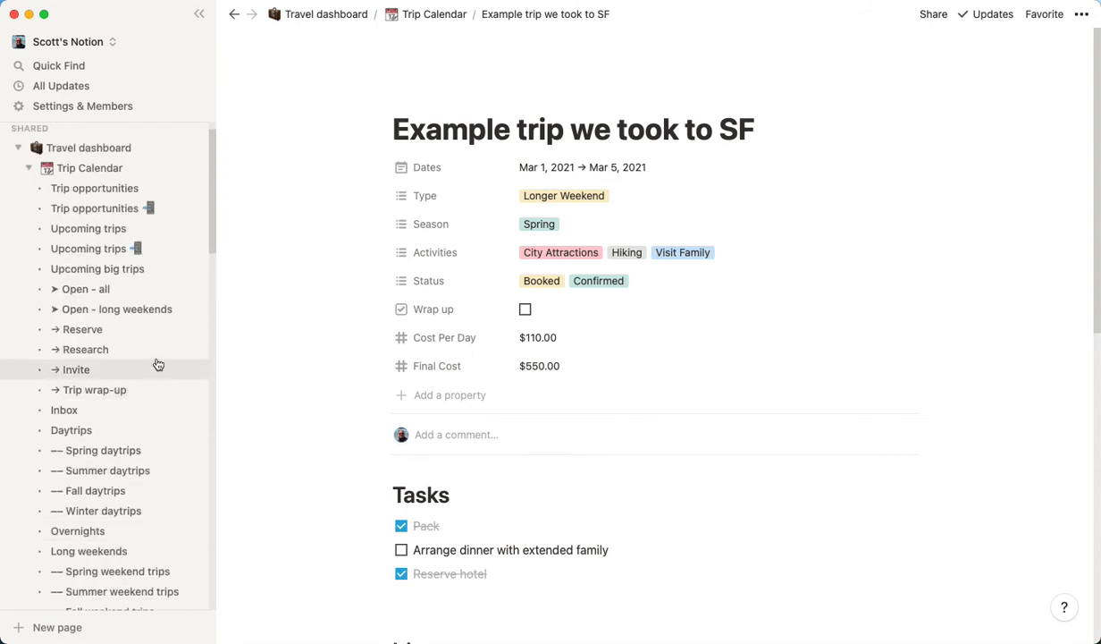
{"action": "mouse_move", "coordinate": [265, 284]}
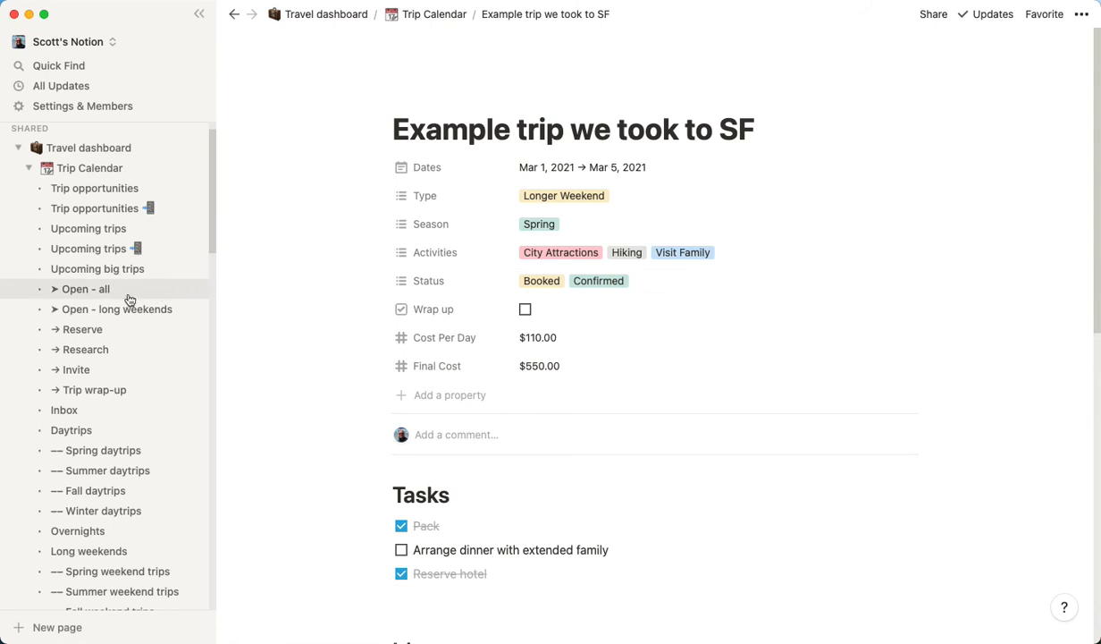
Step: Step through the Reserve and Invite views, ending on Open - long weekends
{"action": "left_click", "coordinate": [434, 14]}
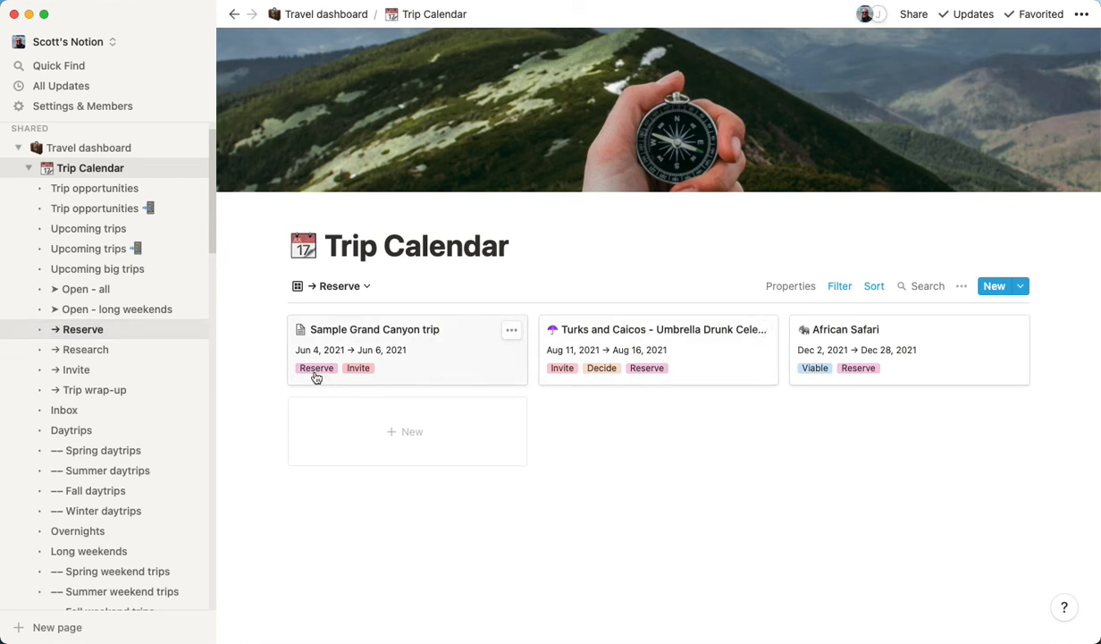
{"action": "mouse_move", "coordinate": [504, 372]}
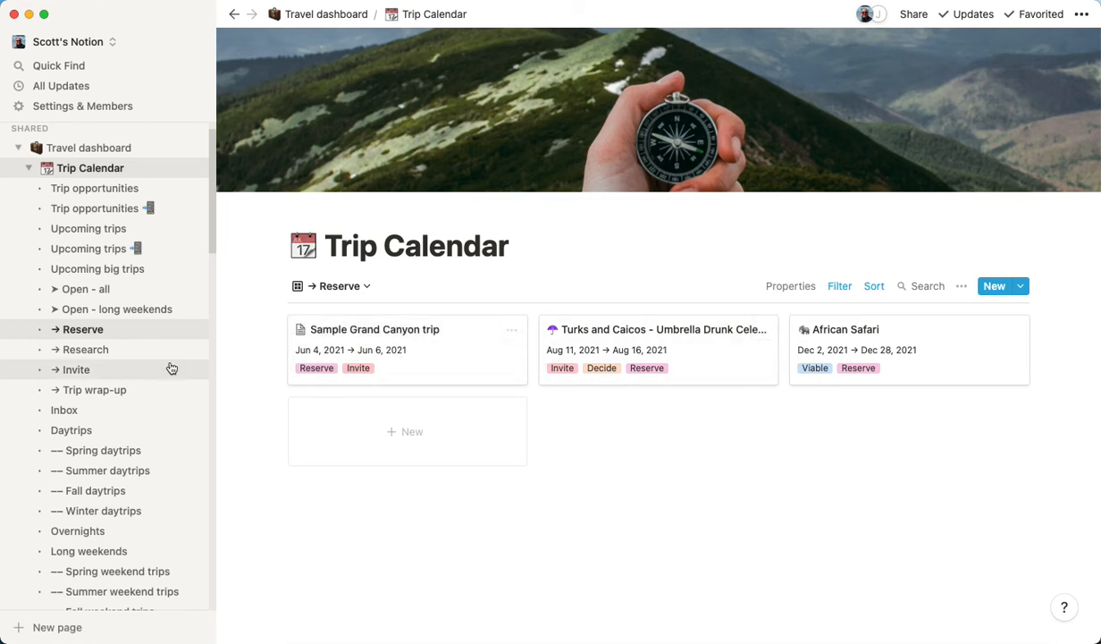
{"action": "left_click", "coordinate": [84, 349]}
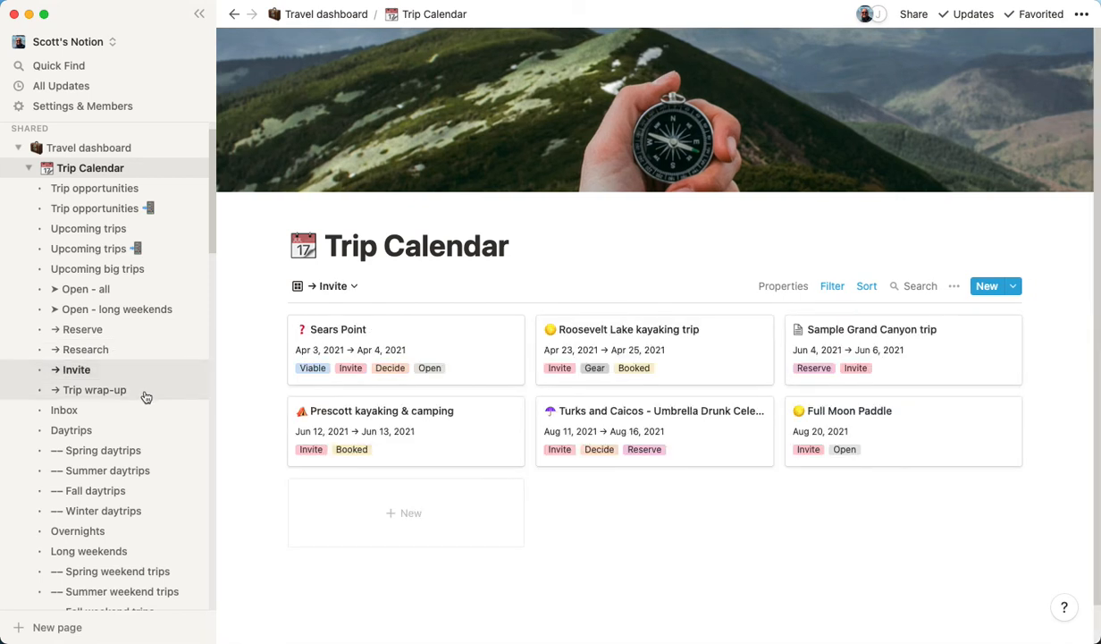
{"action": "mouse_move", "coordinate": [139, 300]}
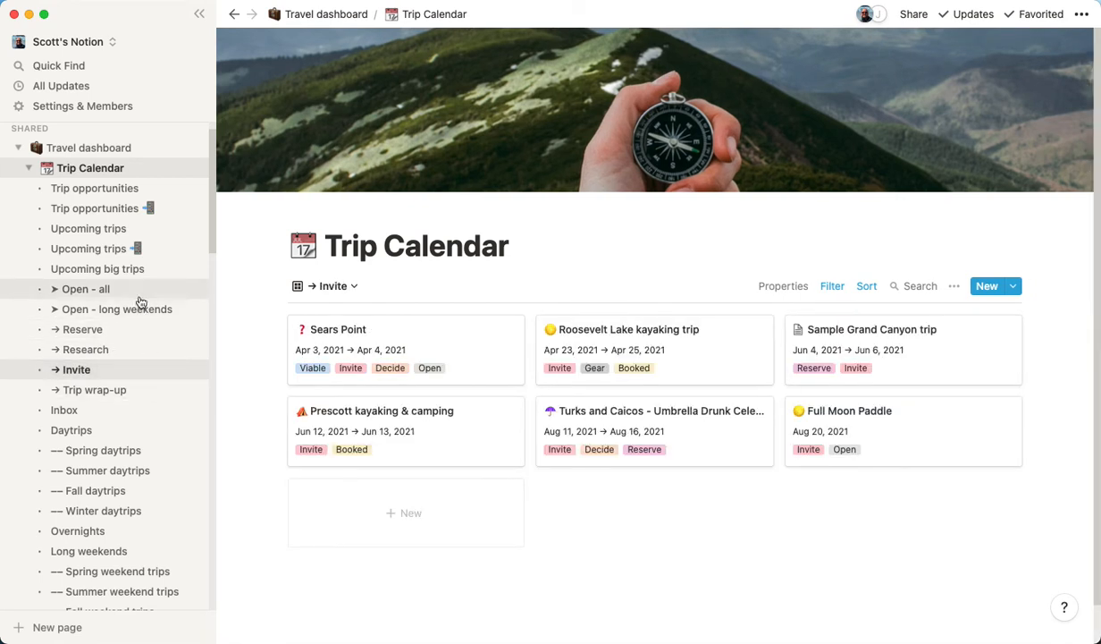
{"action": "left_click", "coordinate": [117, 309]}
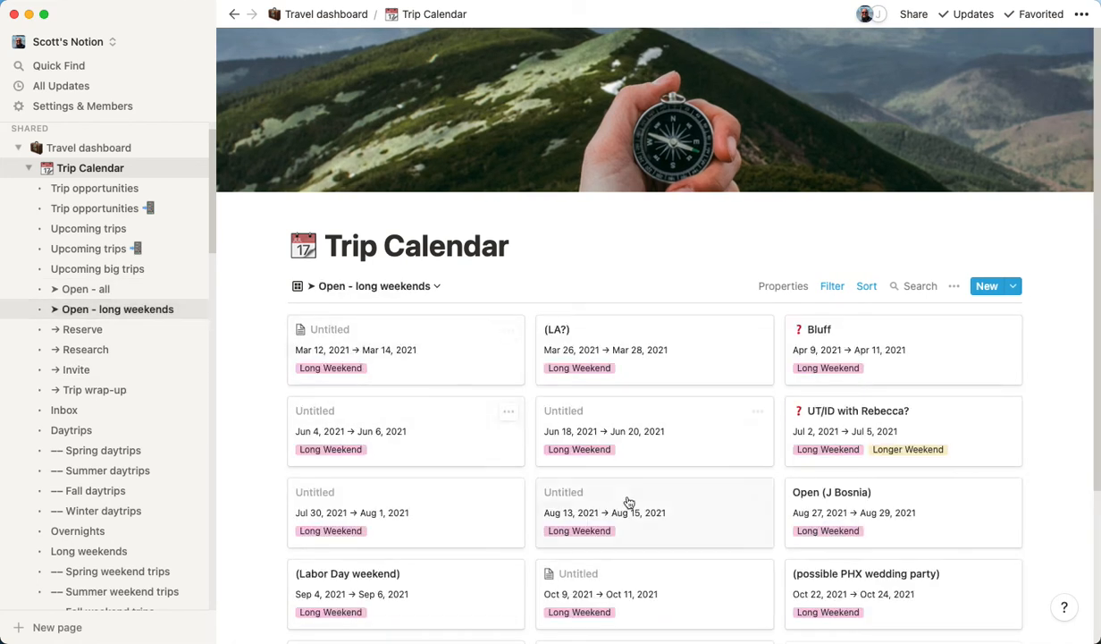
Step: Switch the Trip Calendar to the Long weekends gallery of season-tagged destinations
{"action": "scroll", "scroll_direction": "down", "scroll_amount": 3}
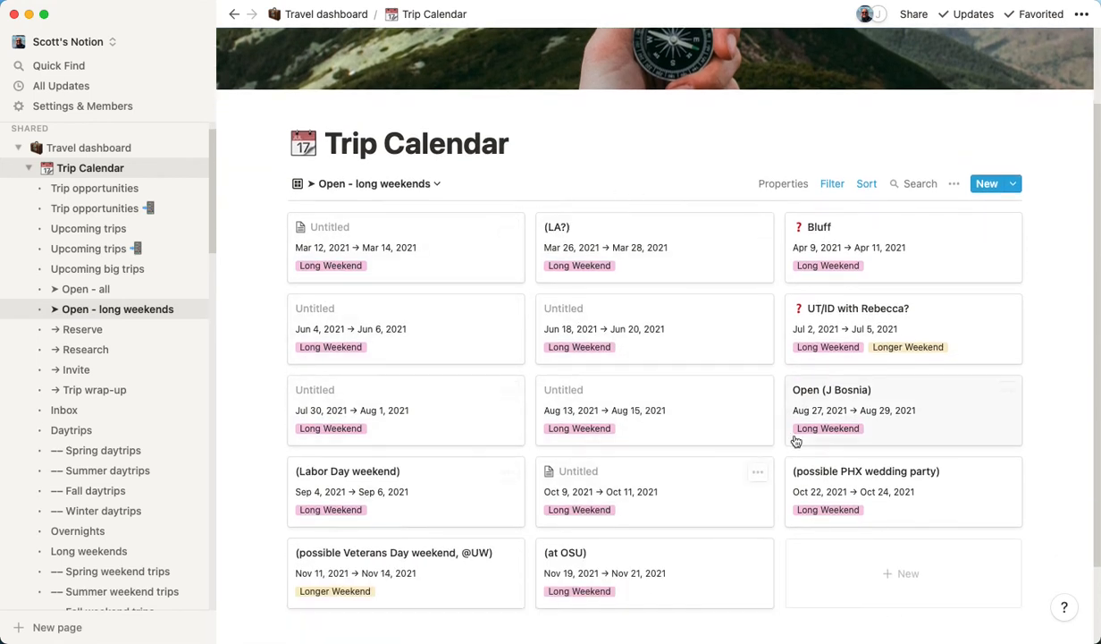
{"action": "mouse_move", "coordinate": [809, 409]}
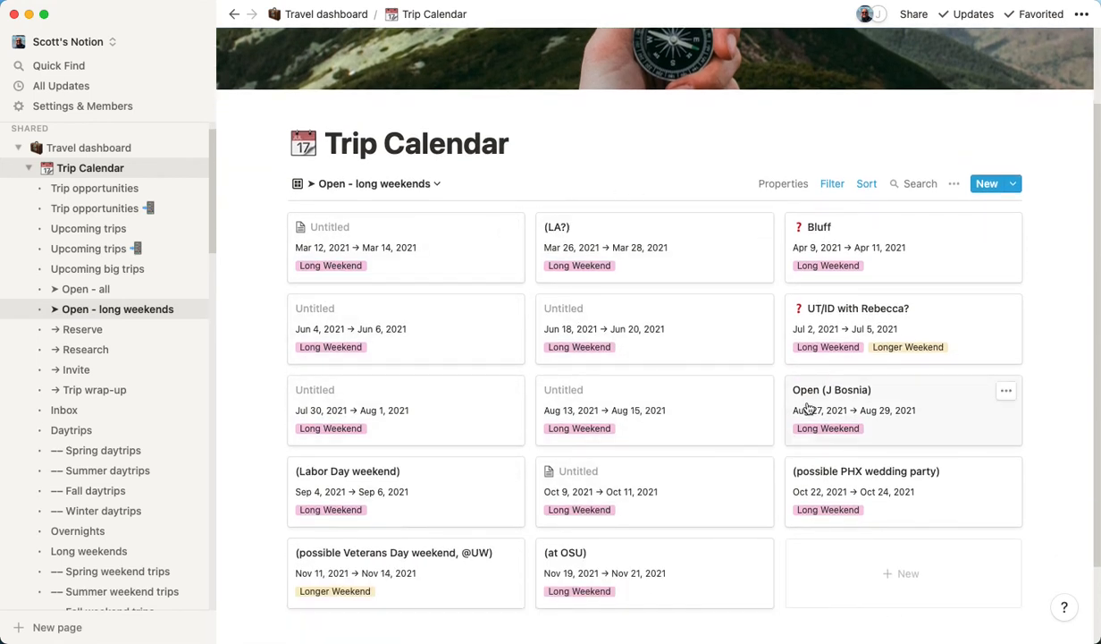
{"action": "mouse_move", "coordinate": [464, 247]}
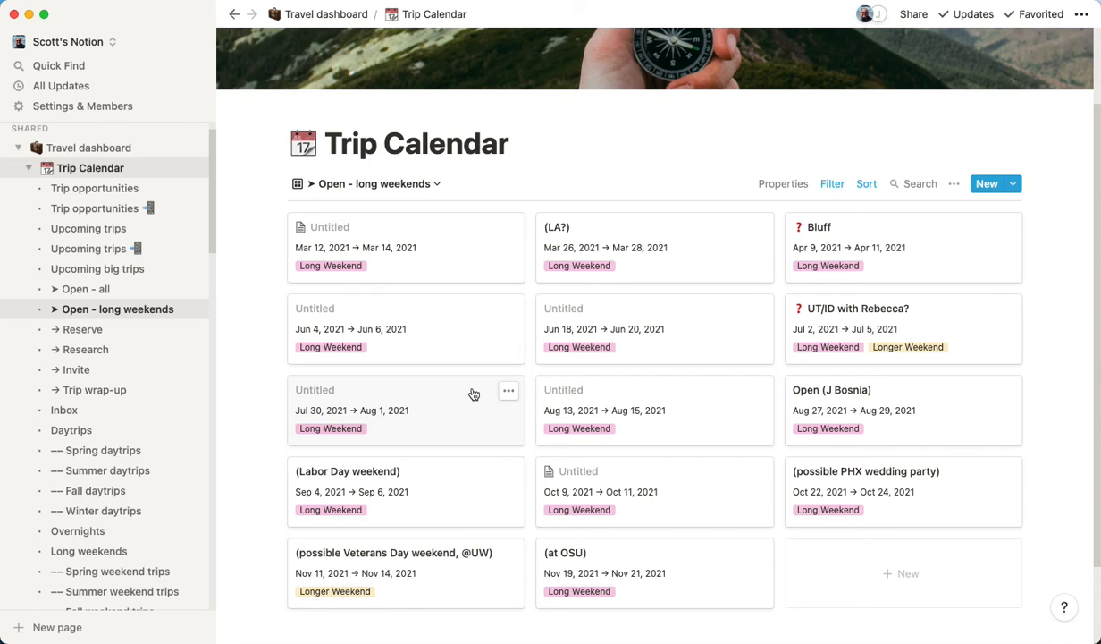
{"action": "mouse_move", "coordinate": [701, 364]}
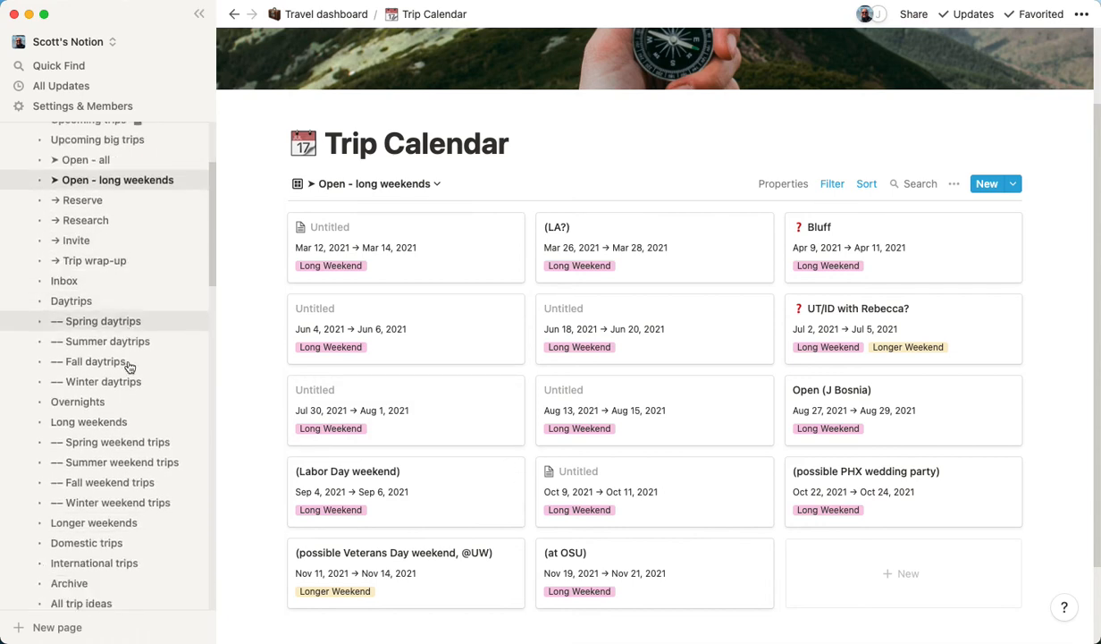
{"action": "left_click", "coordinate": [89, 420]}
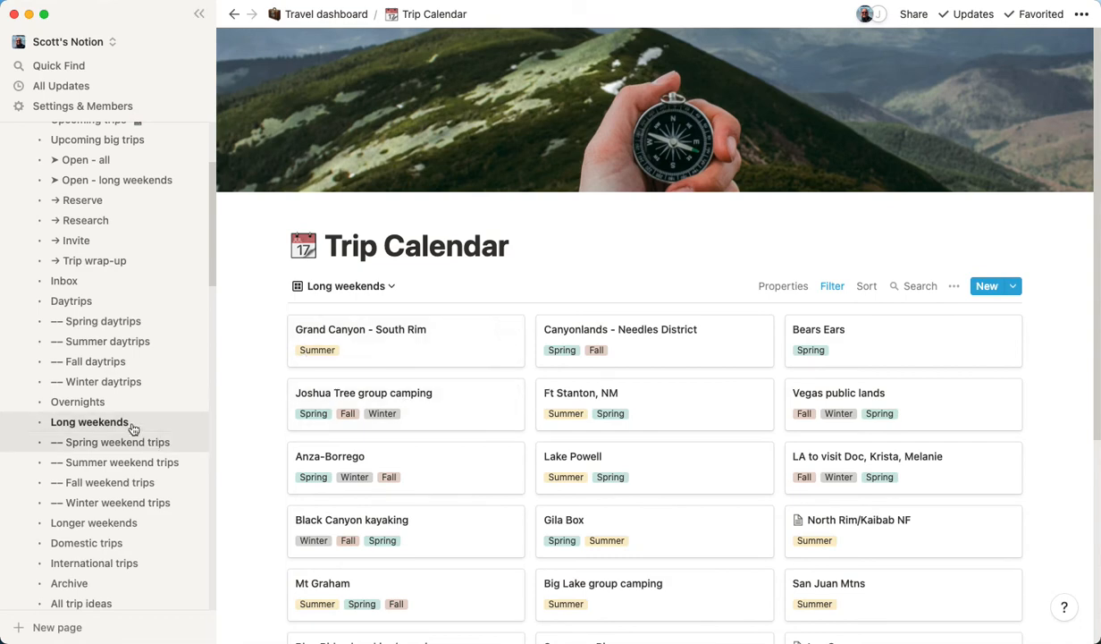
Step: Browse the Spring and Summer weekend trips views and preview the North Rim/Kaibab NF trip
{"action": "left_click", "coordinate": [111, 442]}
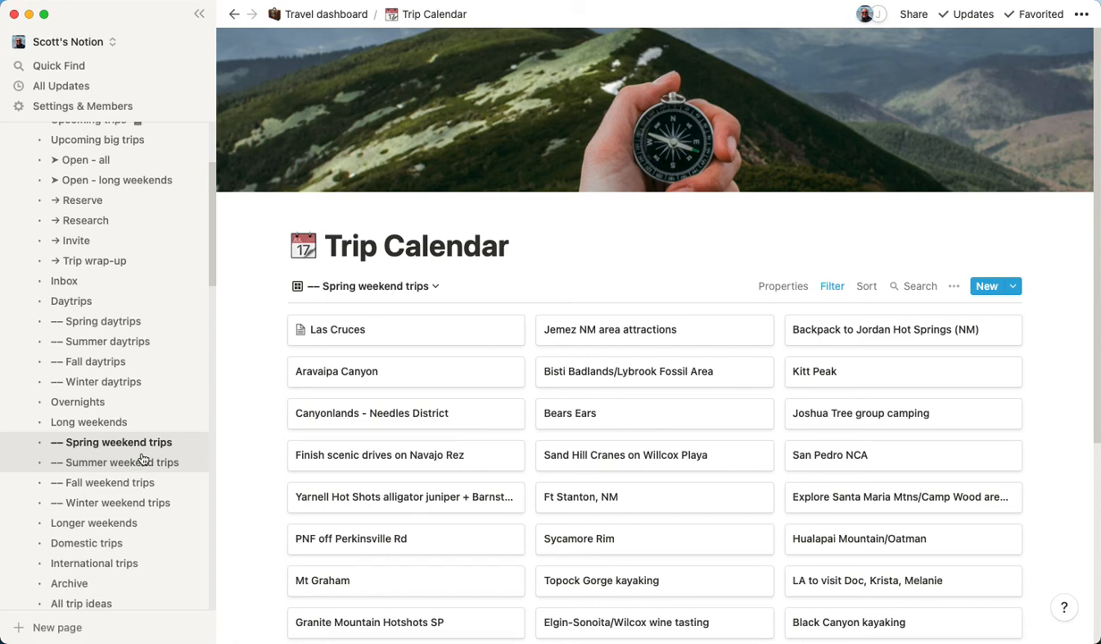
{"action": "mouse_move", "coordinate": [141, 458]}
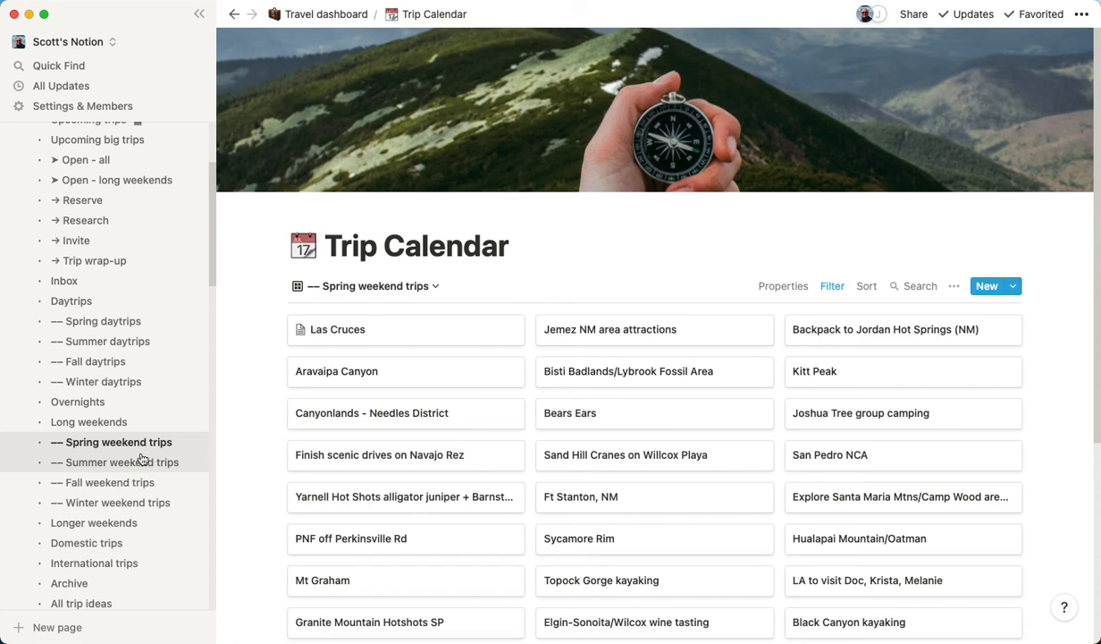
{"action": "left_click", "coordinate": [115, 462]}
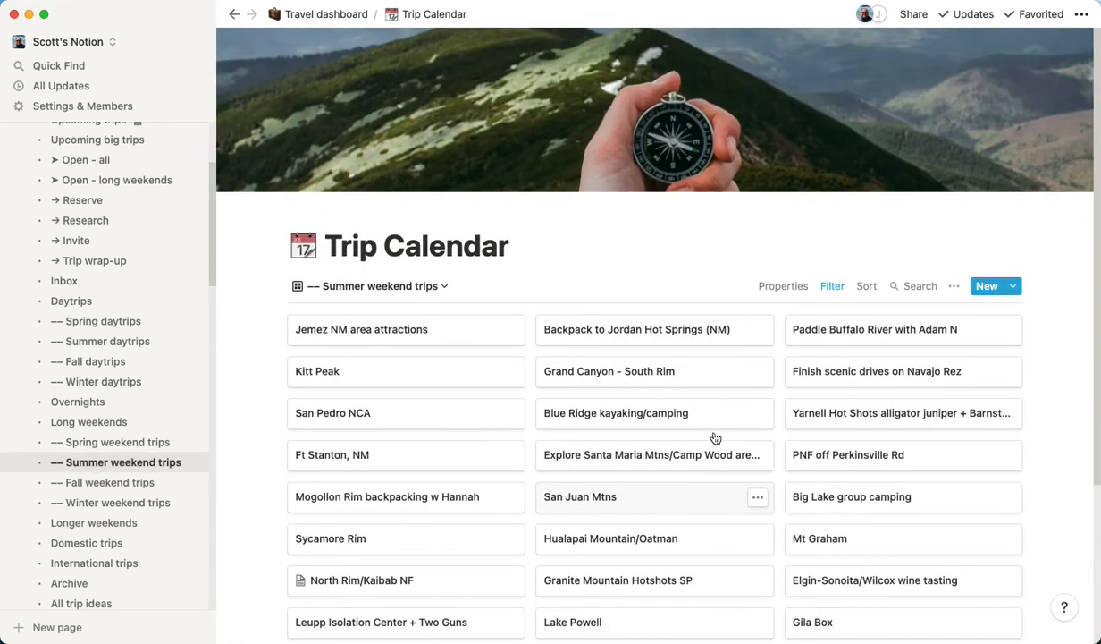
{"action": "scroll", "scroll_direction": "down", "scroll_amount": 3}
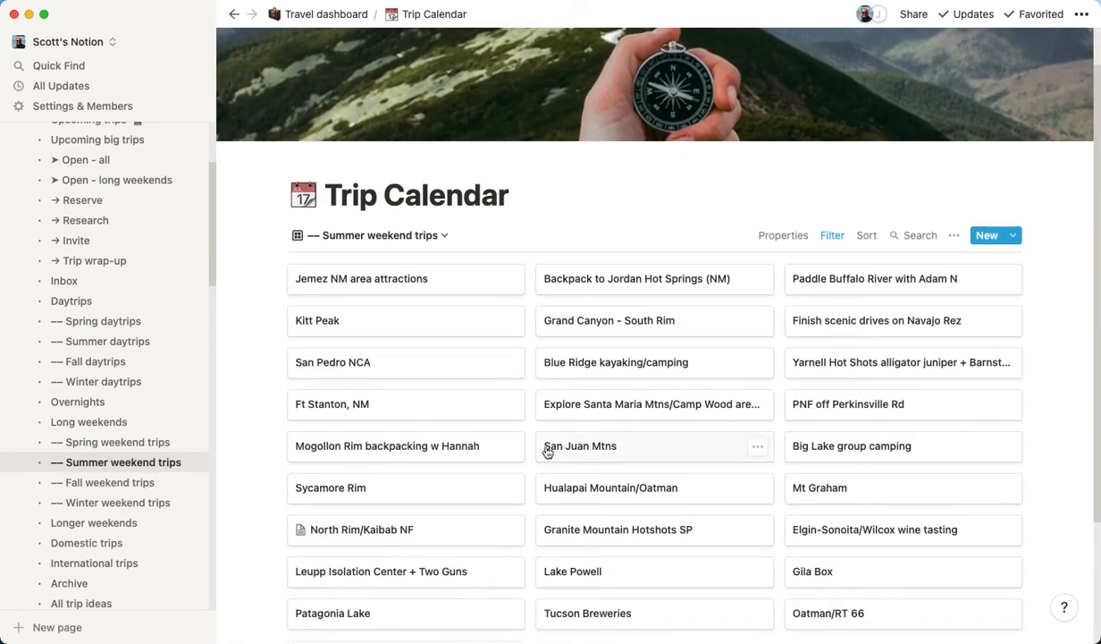
{"action": "left_click", "coordinate": [362, 529]}
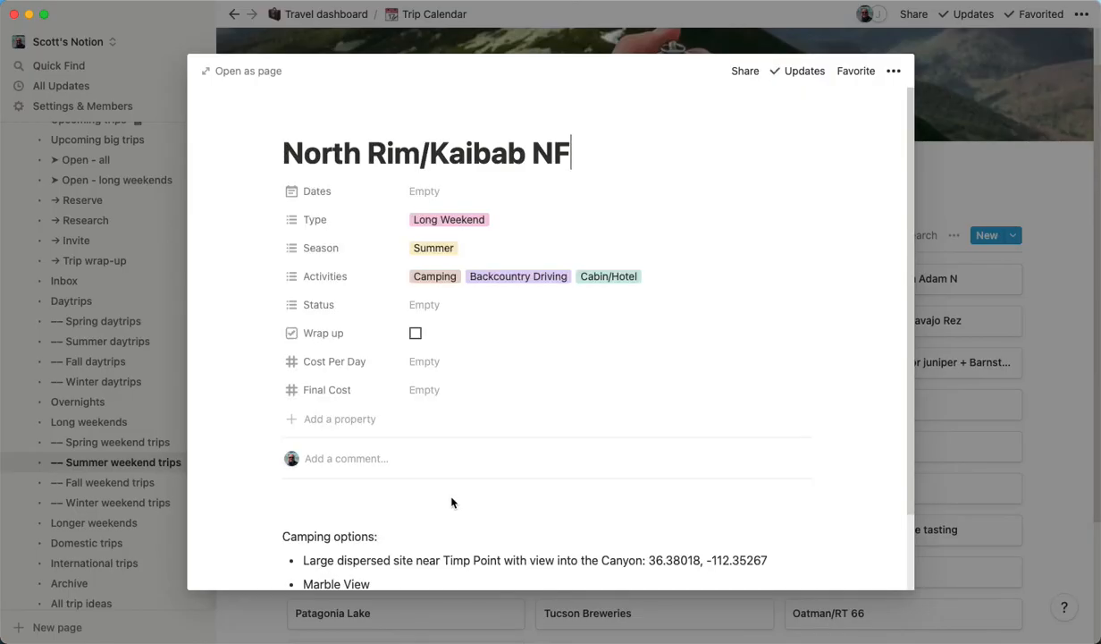
{"action": "scroll", "scroll_direction": "down", "scroll_amount": 3}
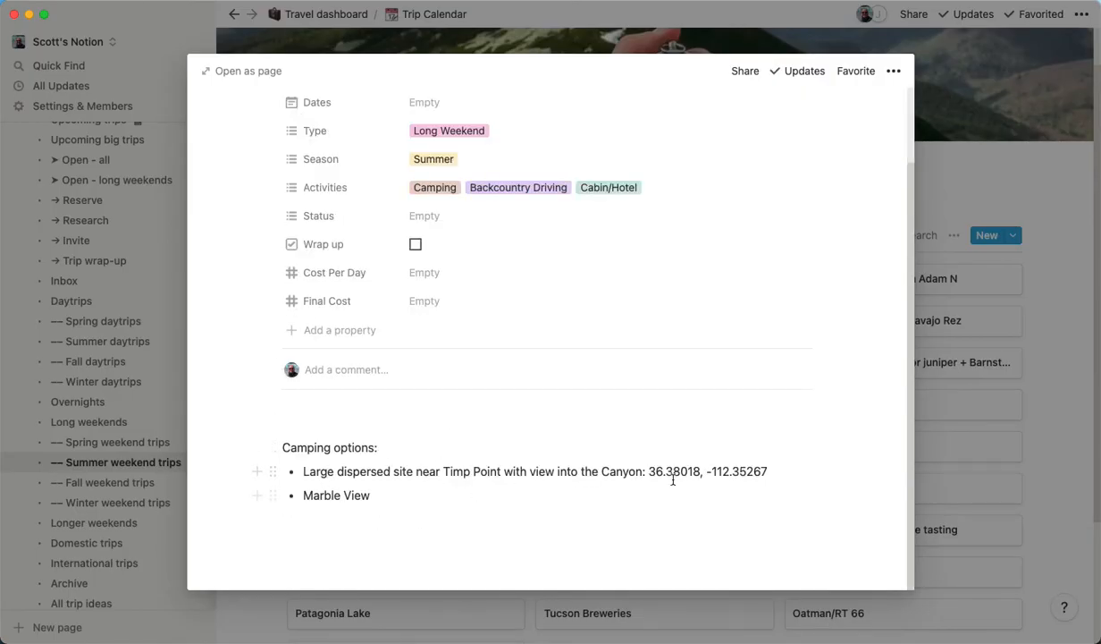
{"action": "type", "text": "North Rim/Kaibab NF"}
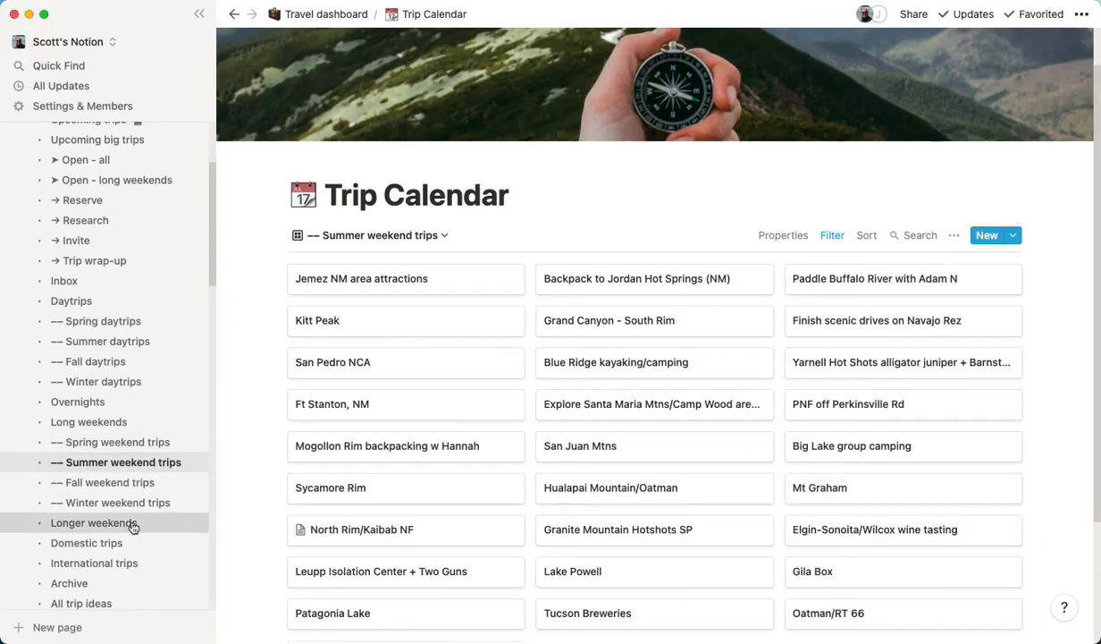
Step: Show the Longer weekends view, then scroll through the Domestic trips gallery
{"action": "left_click", "coordinate": [94, 522]}
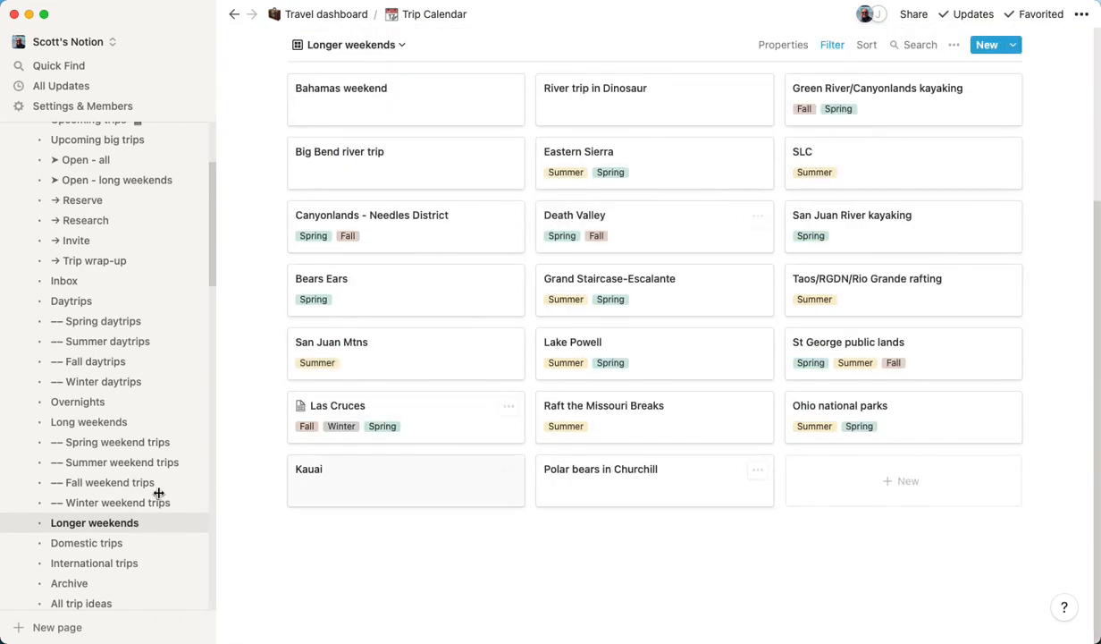
{"action": "left_click", "coordinate": [86, 542]}
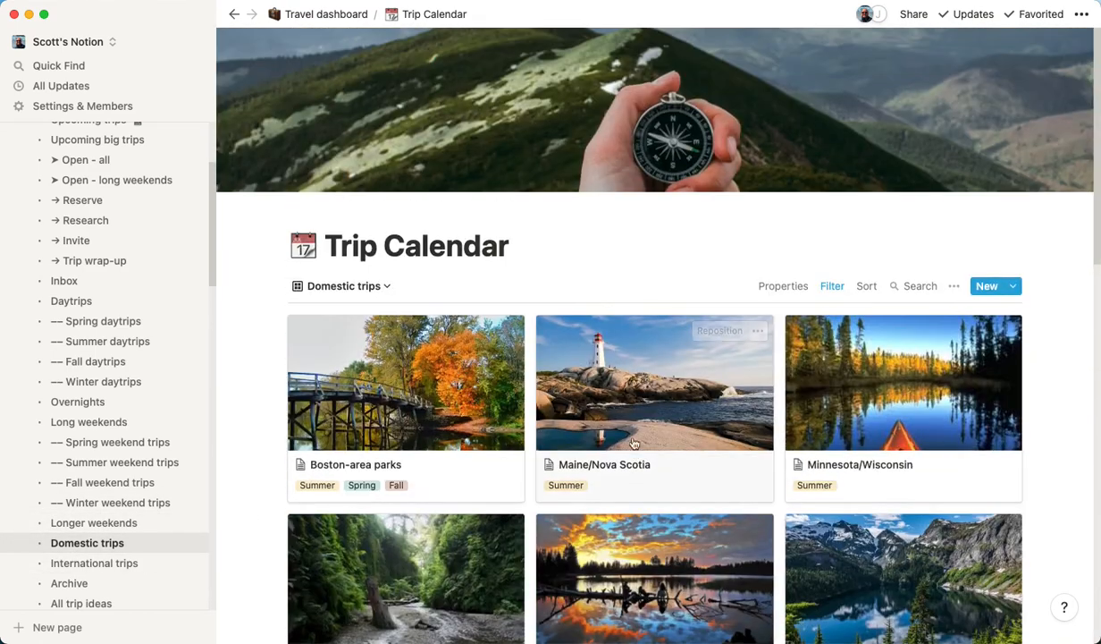
{"action": "scroll", "scroll_direction": "down", "scroll_amount": 3}
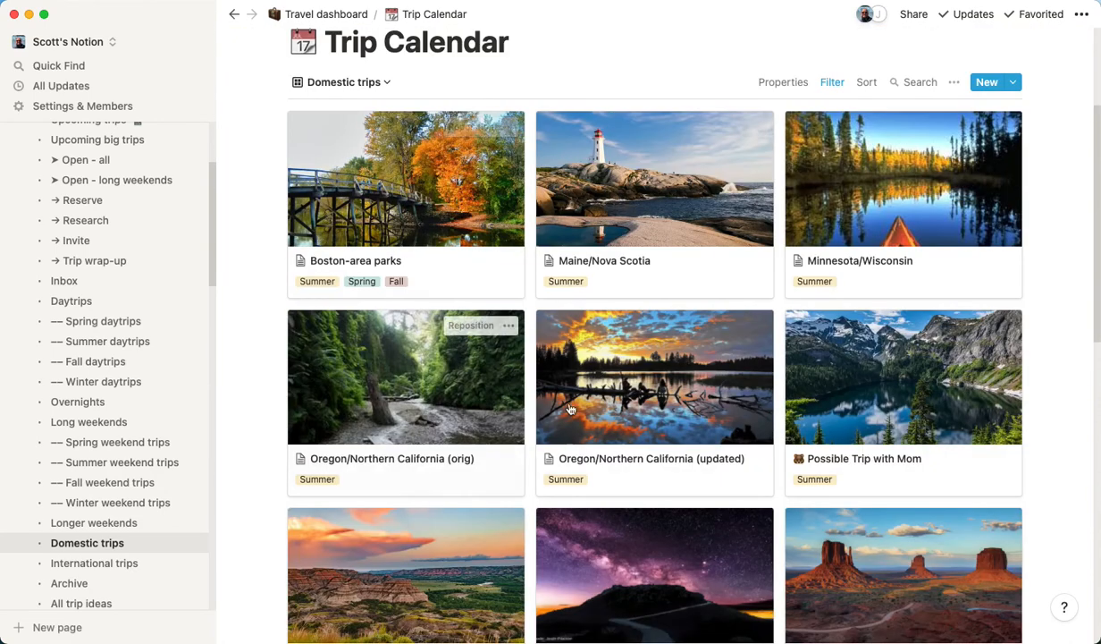
{"action": "mouse_move", "coordinate": [656, 382]}
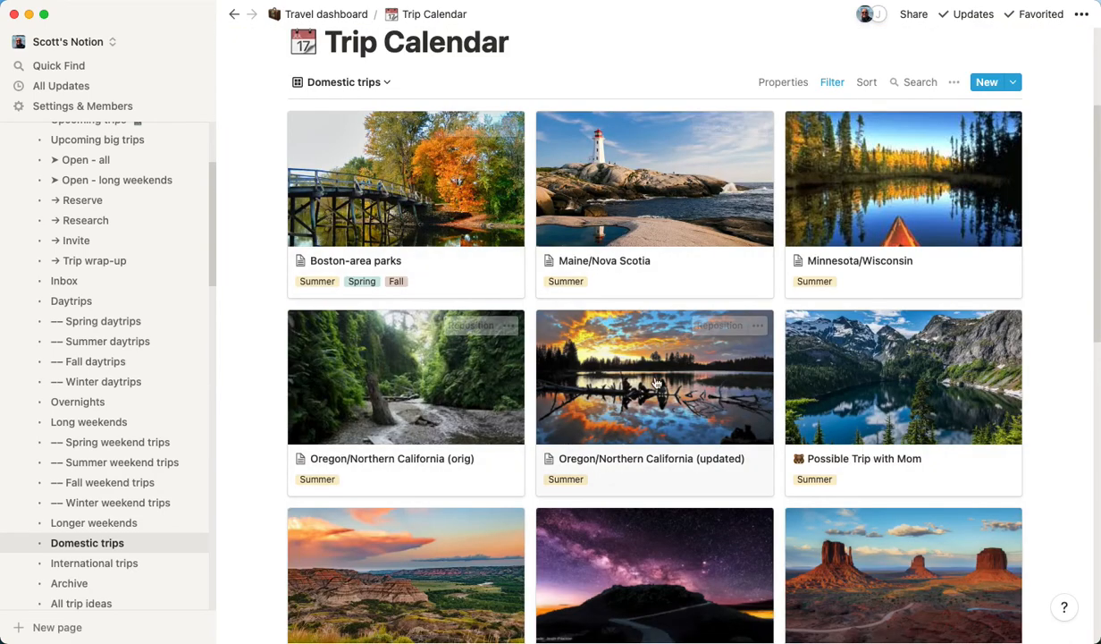
{"action": "mouse_move", "coordinate": [637, 395]}
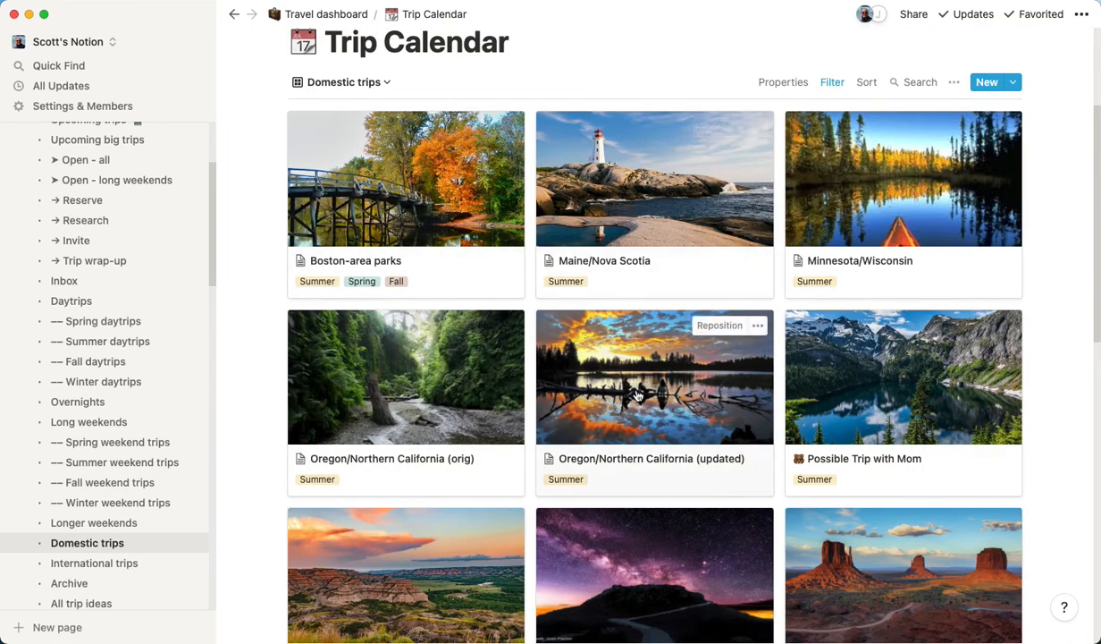
{"action": "scroll", "scroll_direction": "down", "scroll_amount": 3}
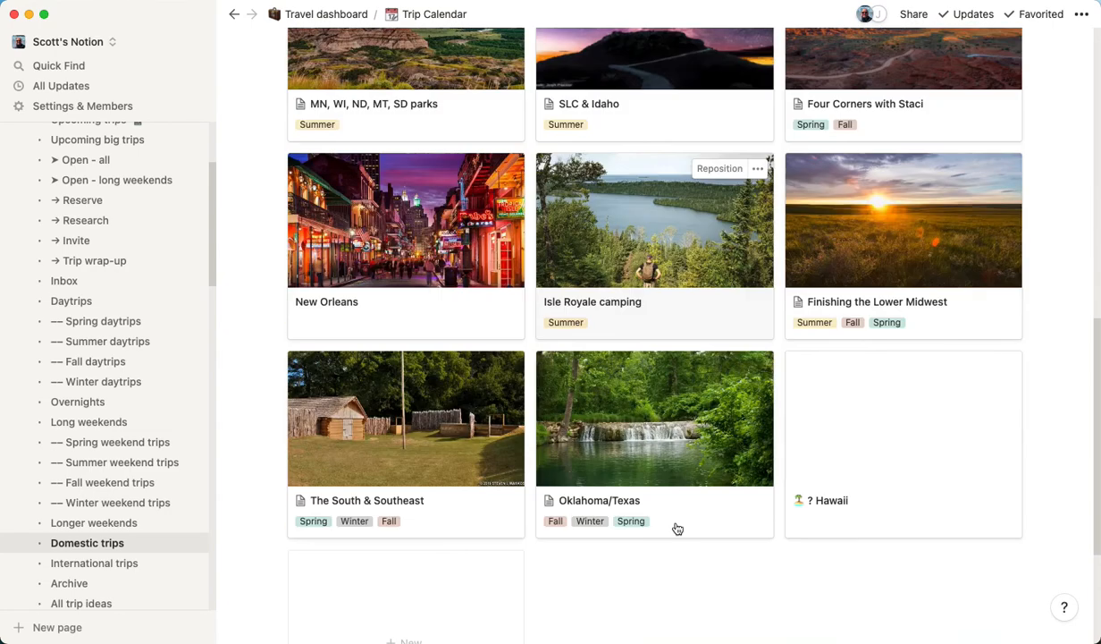
Step: Scroll through the International trips gallery of destinations
{"action": "left_click", "coordinate": [94, 562]}
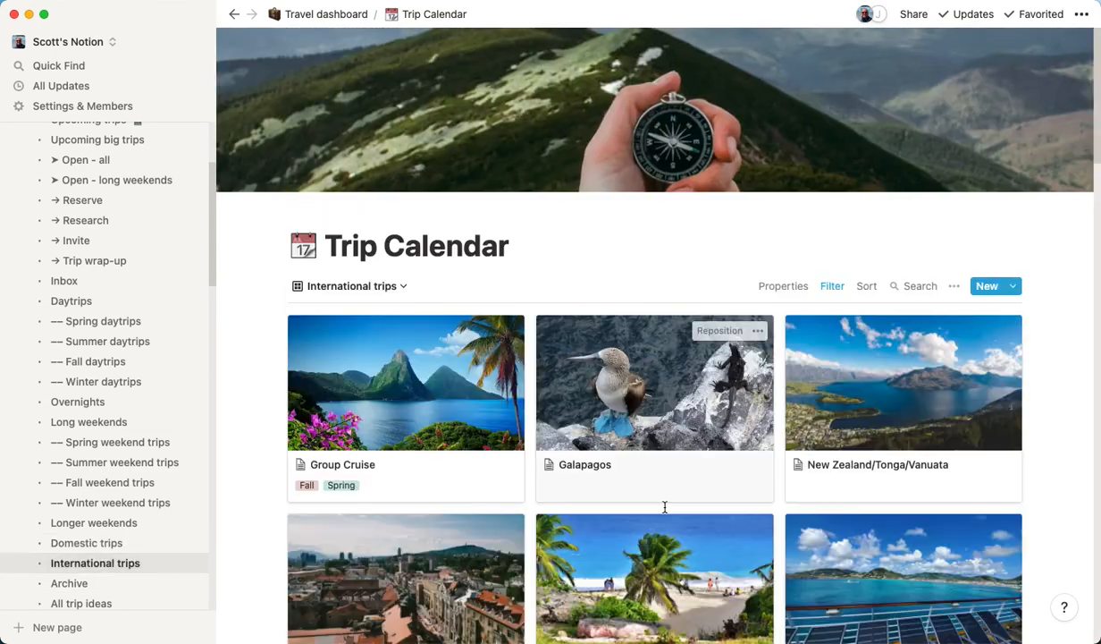
{"action": "scroll", "scroll_direction": "down", "scroll_amount": 3}
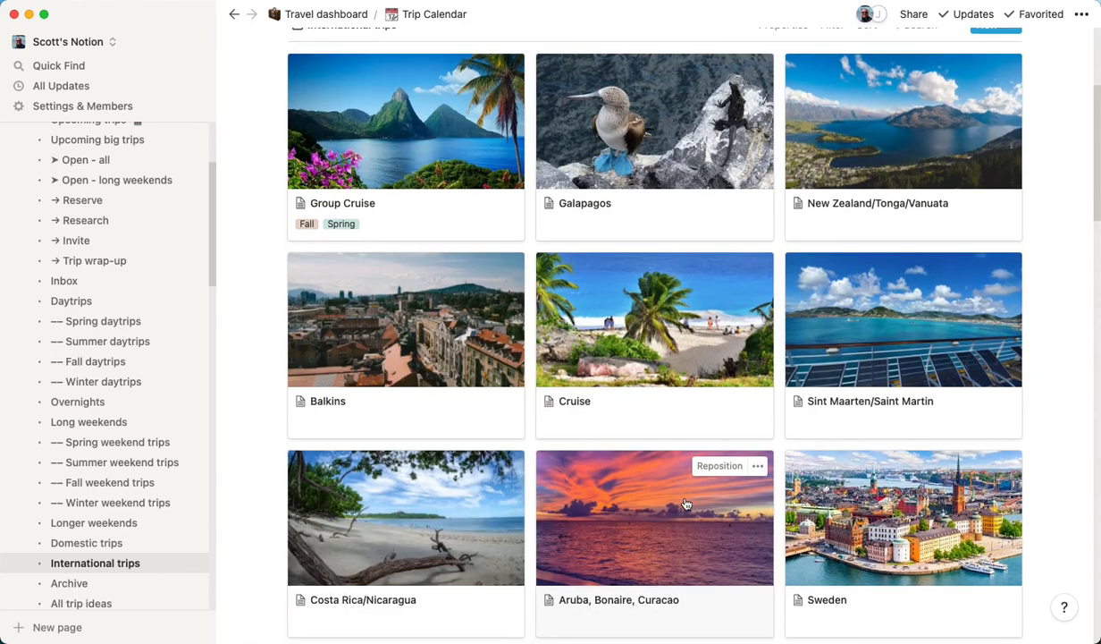
{"action": "scroll", "scroll_direction": "down", "scroll_amount": 3}
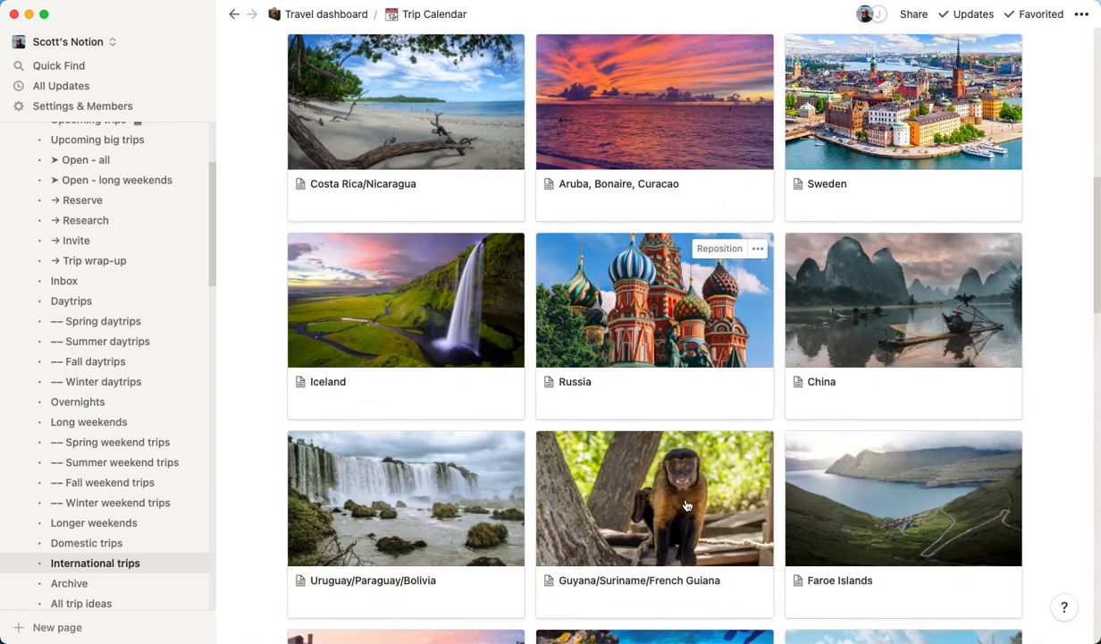
{"action": "scroll", "scroll_direction": "down", "scroll_amount": 3}
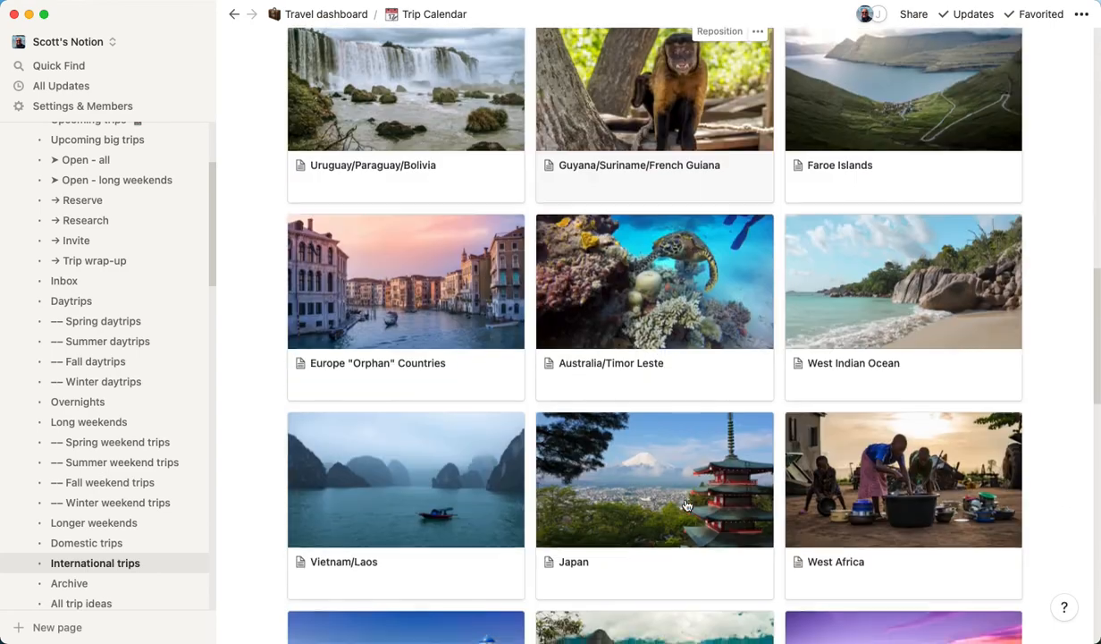
{"action": "scroll", "scroll_direction": "down", "scroll_amount": 3}
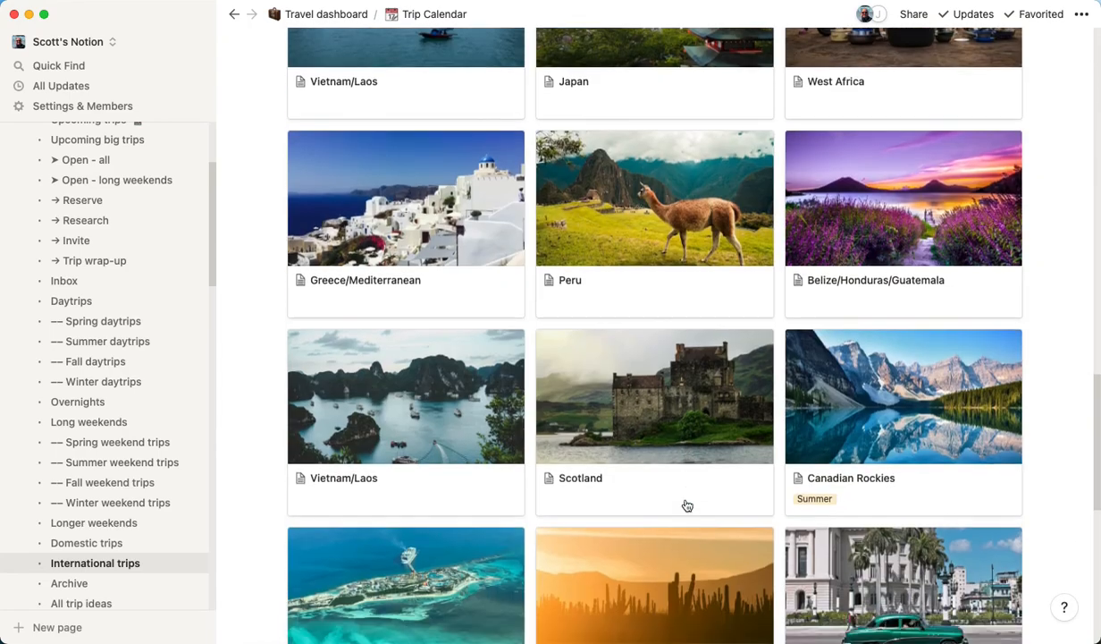
{"action": "scroll", "scroll_direction": "down", "scroll_amount": 3}
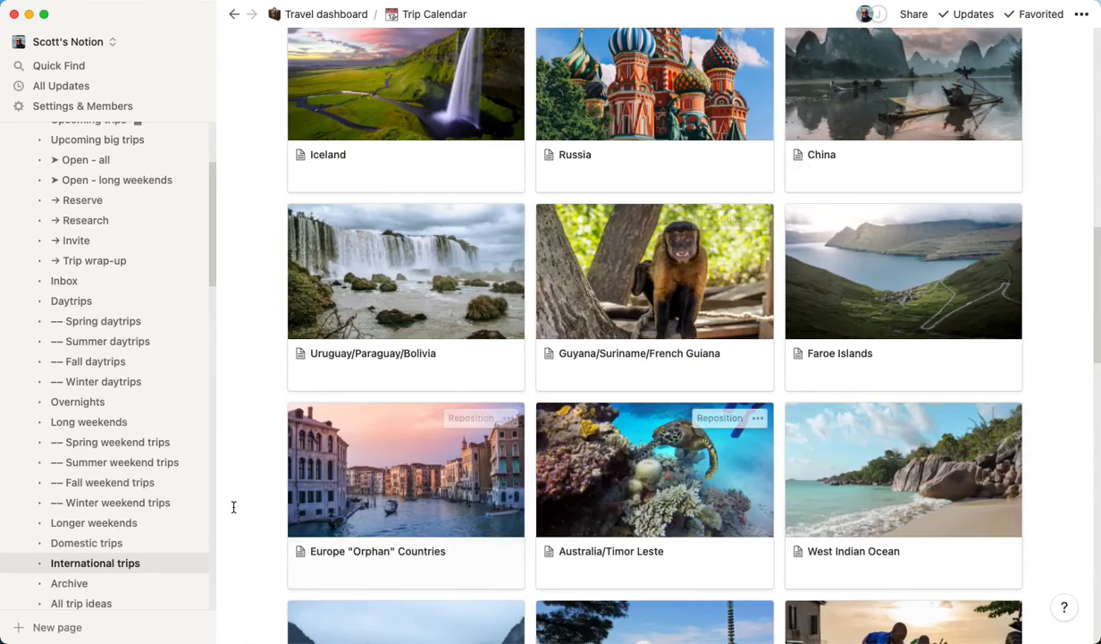
{"action": "scroll", "scroll_direction": "down", "scroll_amount": 3}
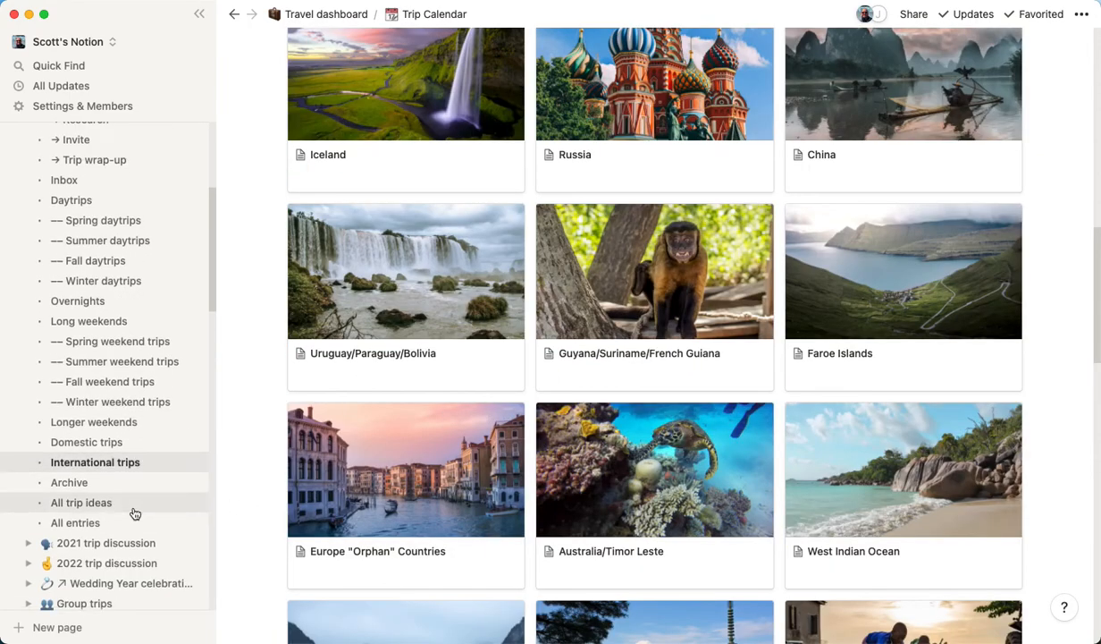
{"action": "scroll", "scroll_direction": "down", "scroll_amount": 3}
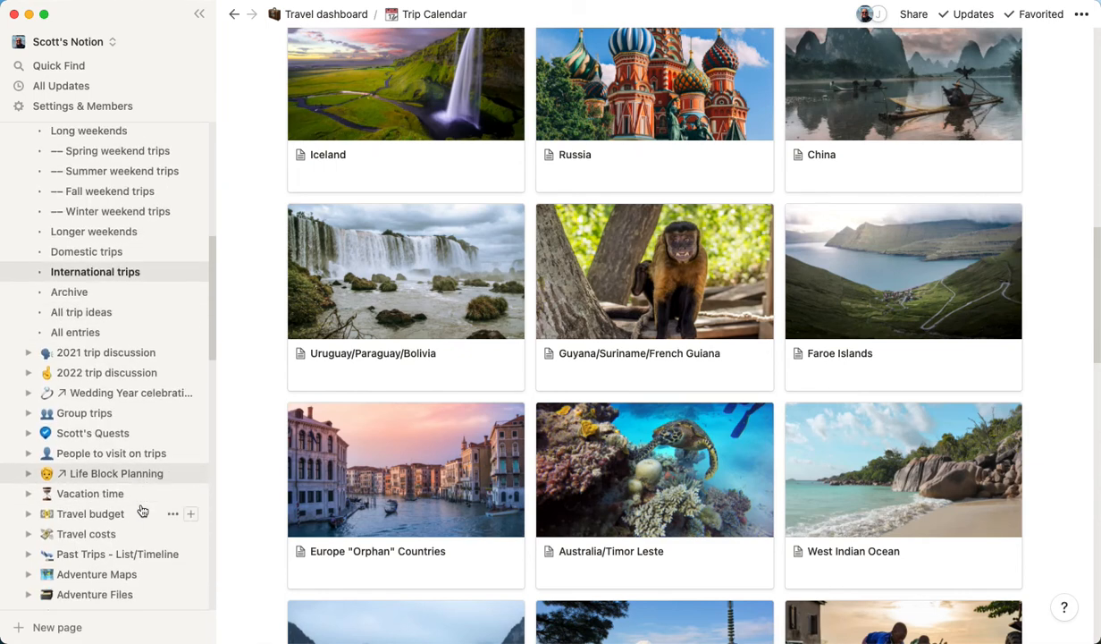
{"action": "mouse_move", "coordinate": [86, 534]}
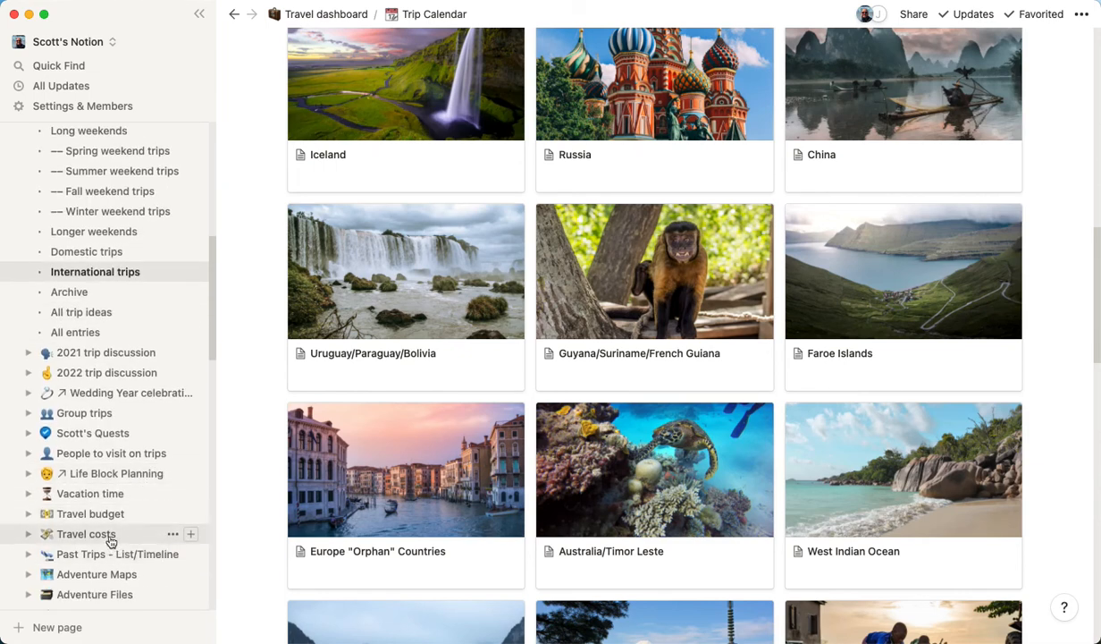
Step: Open Travel costs and switch its table to the All trip costs view
{"action": "left_click", "coordinate": [86, 533]}
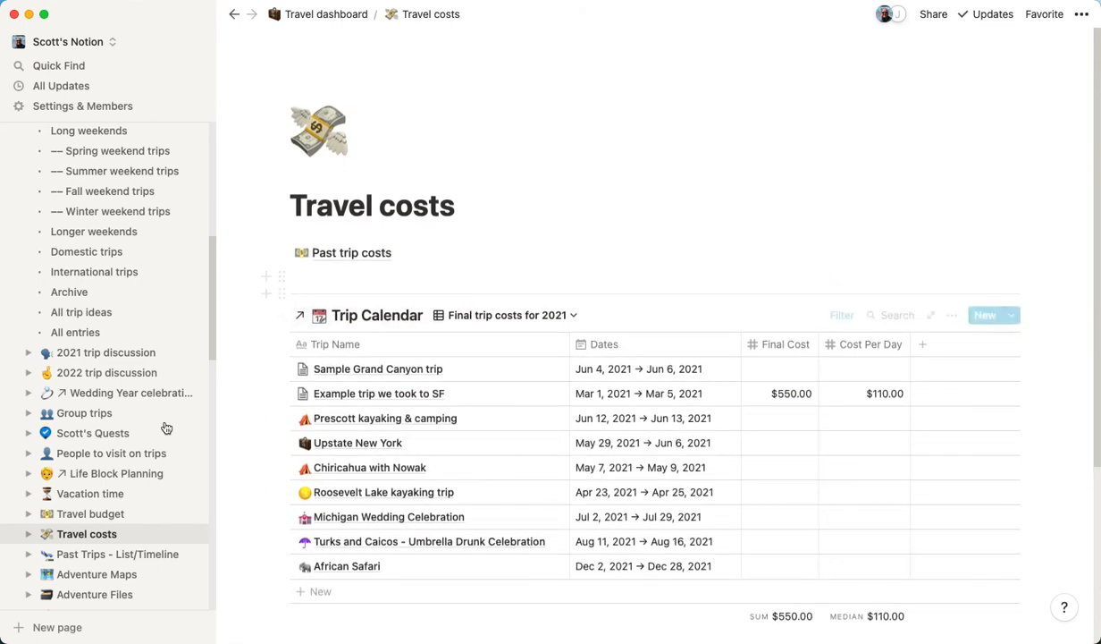
{"action": "mouse_move", "coordinate": [573, 507]}
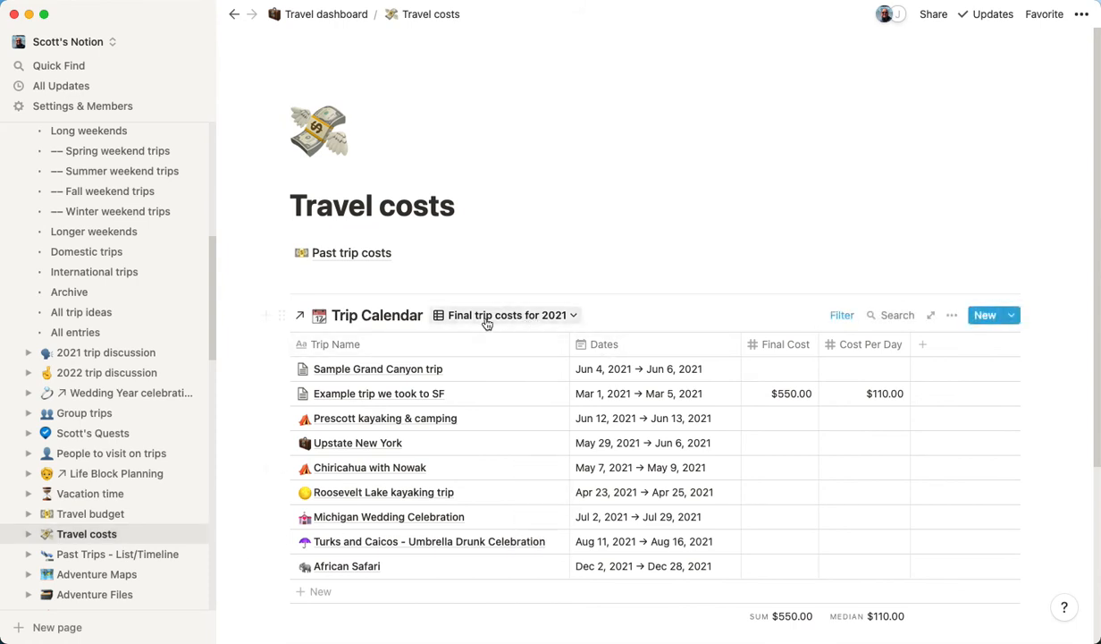
{"action": "left_click", "coordinate": [507, 315]}
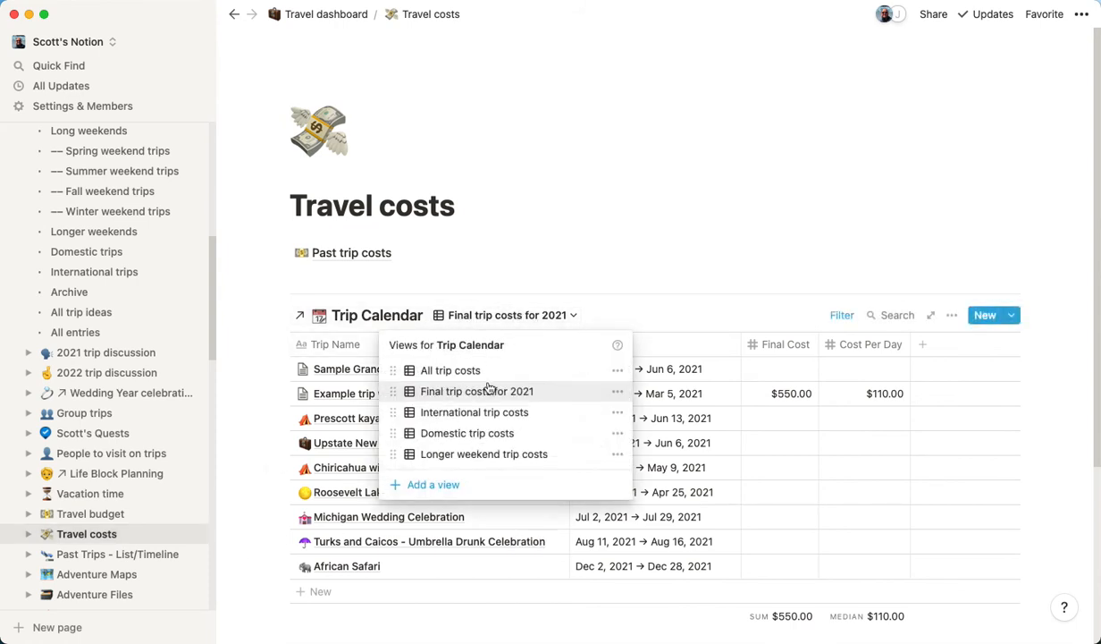
{"action": "left_click", "coordinate": [451, 370]}
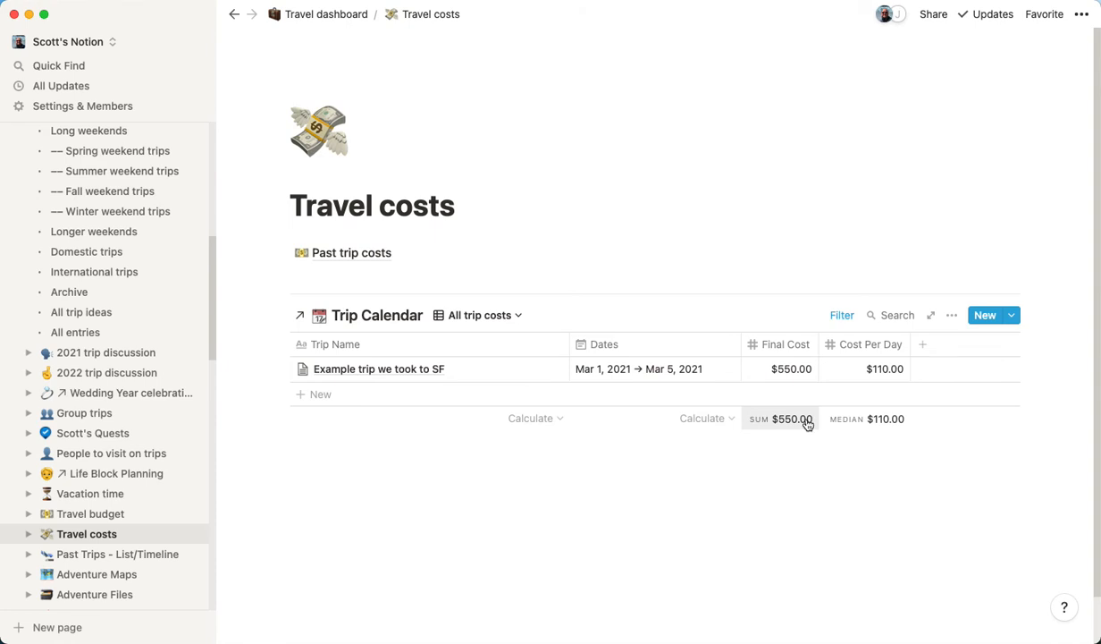
{"action": "mouse_move", "coordinate": [400, 377]}
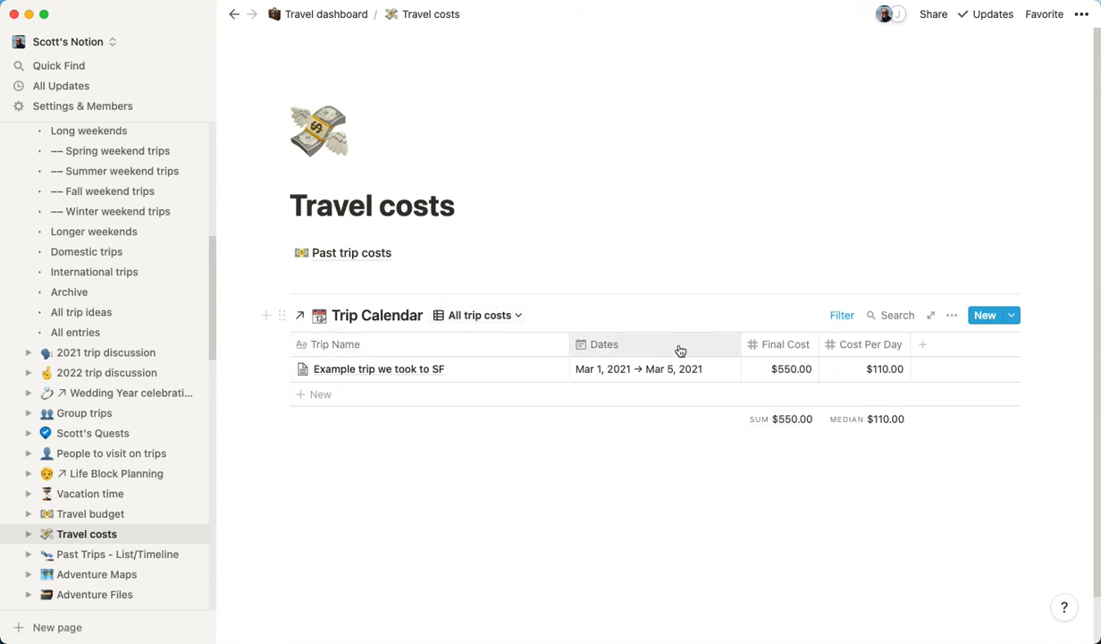
{"action": "mouse_move", "coordinate": [791, 368]}
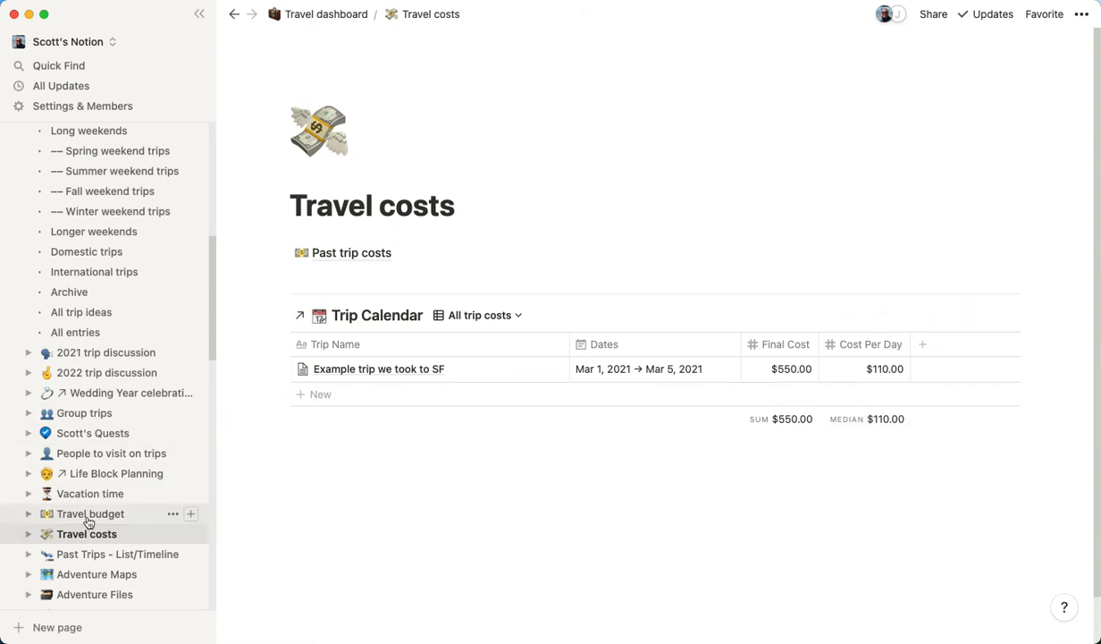
{"action": "mouse_move", "coordinate": [129, 528]}
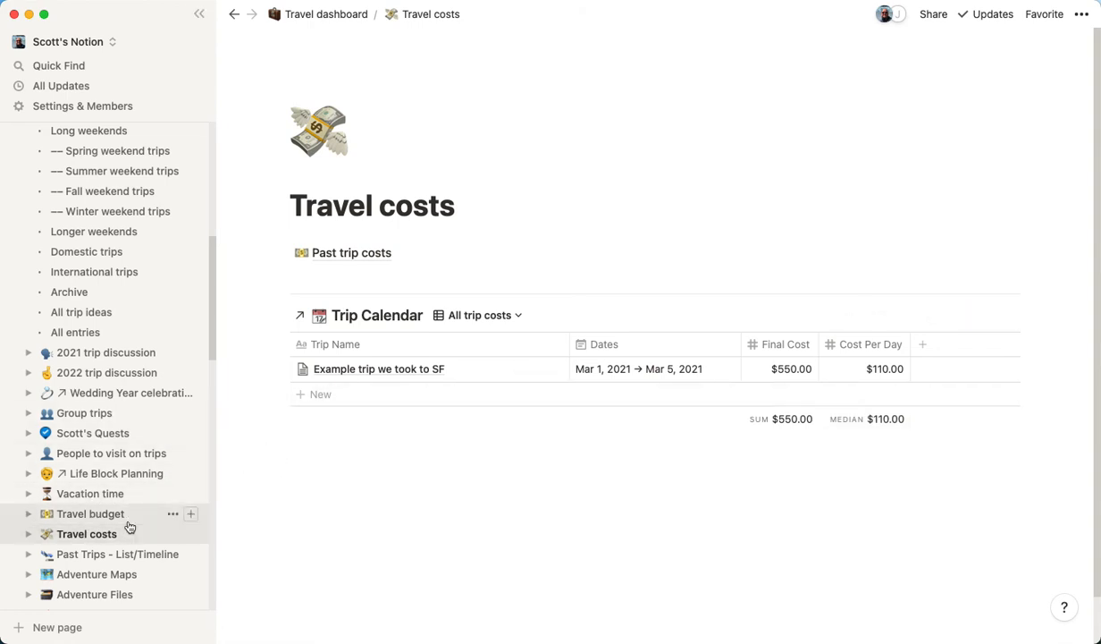
{"action": "mouse_move", "coordinate": [131, 492]}
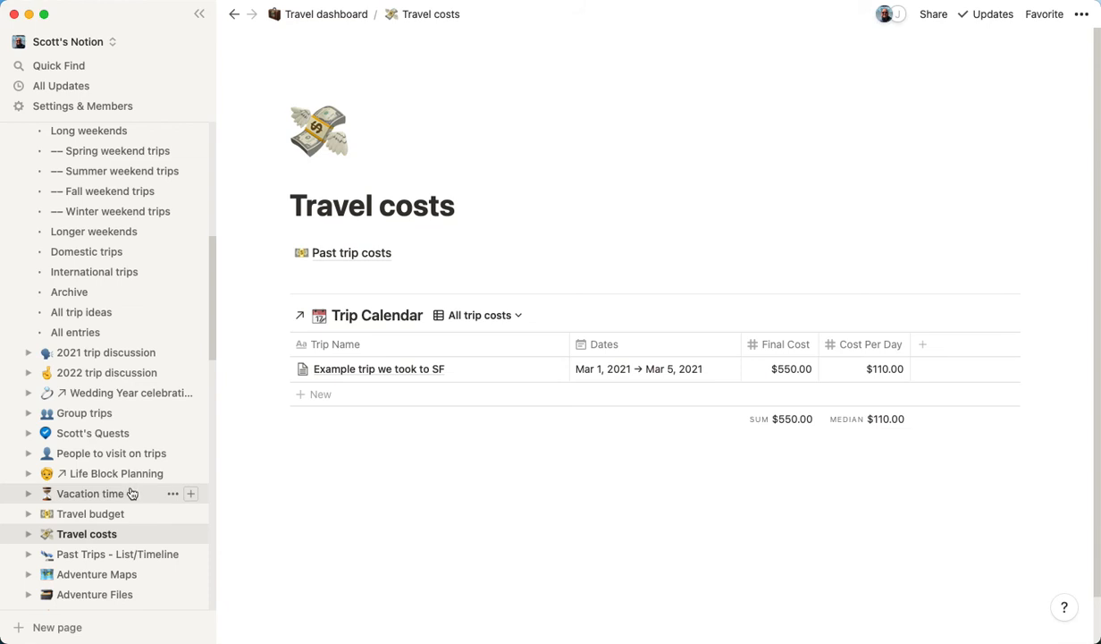
{"action": "mouse_move", "coordinate": [129, 412]}
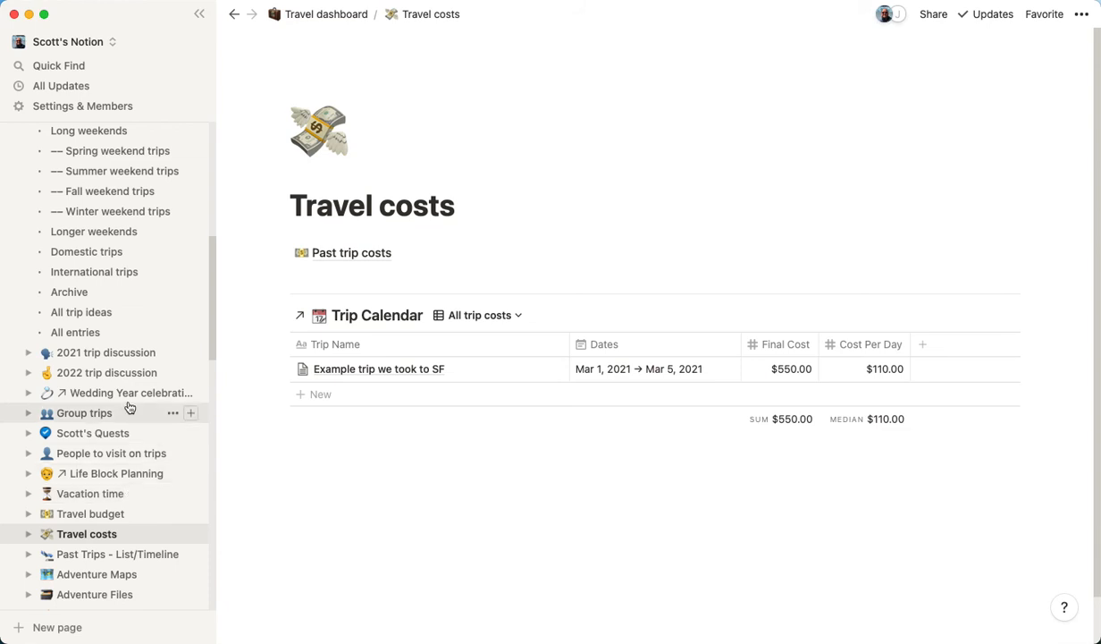
Step: Open Group trips and cycle the calendar through Domestic, International and Tentative group trips
{"action": "left_click", "coordinate": [84, 412]}
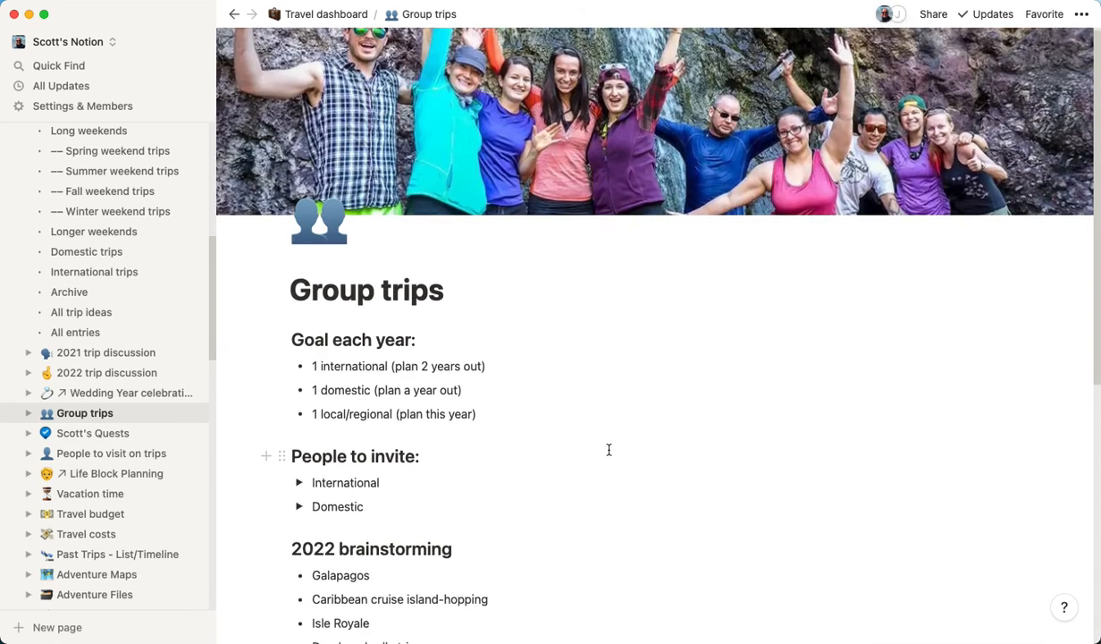
{"action": "scroll", "scroll_direction": "down", "scroll_amount": 3}
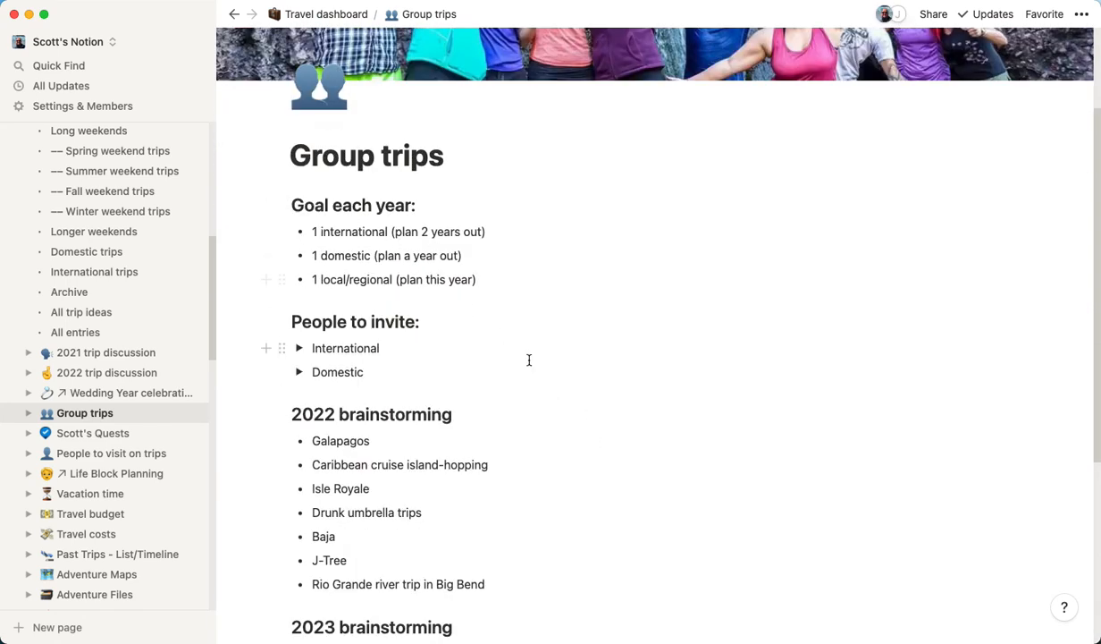
{"action": "scroll", "scroll_direction": "down", "scroll_amount": 3}
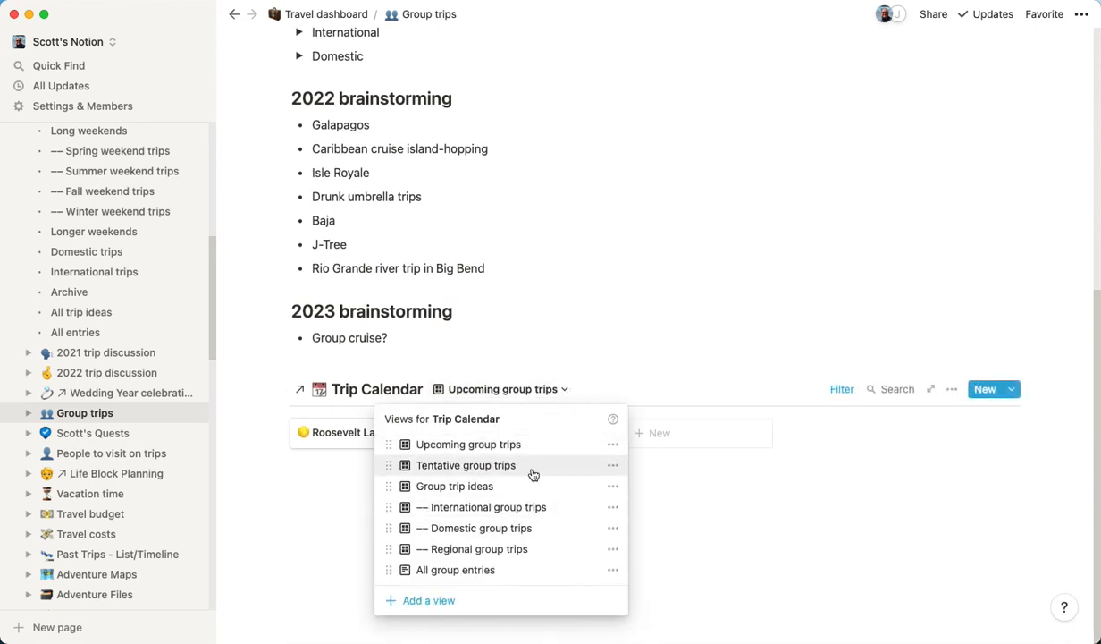
{"action": "left_click", "coordinate": [474, 528]}
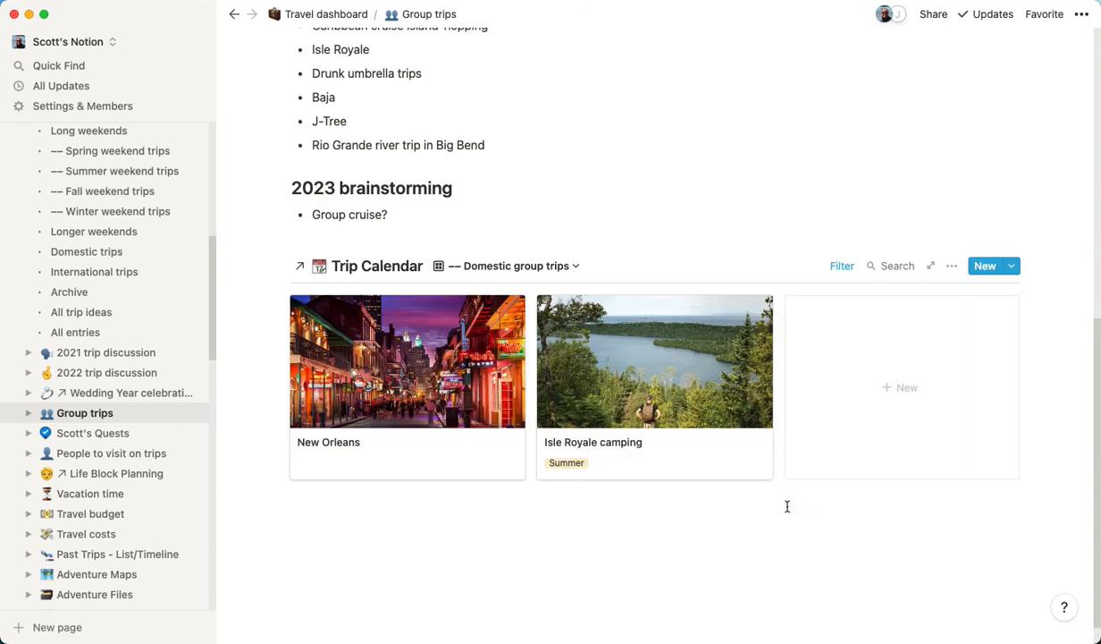
{"action": "left_click", "coordinate": [507, 265]}
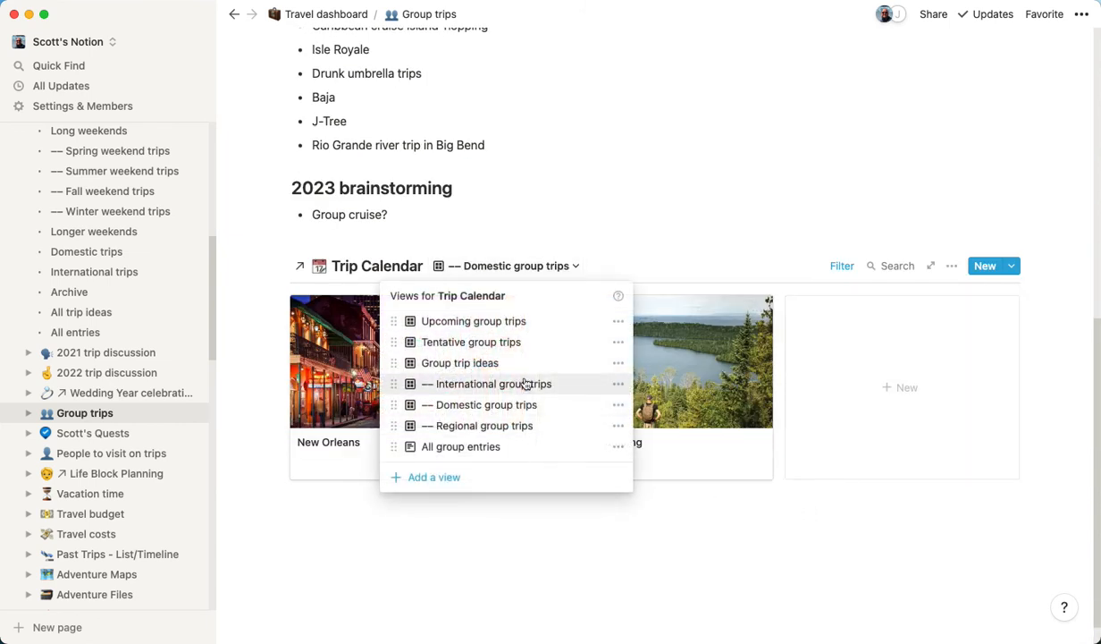
{"action": "left_click", "coordinate": [486, 383]}
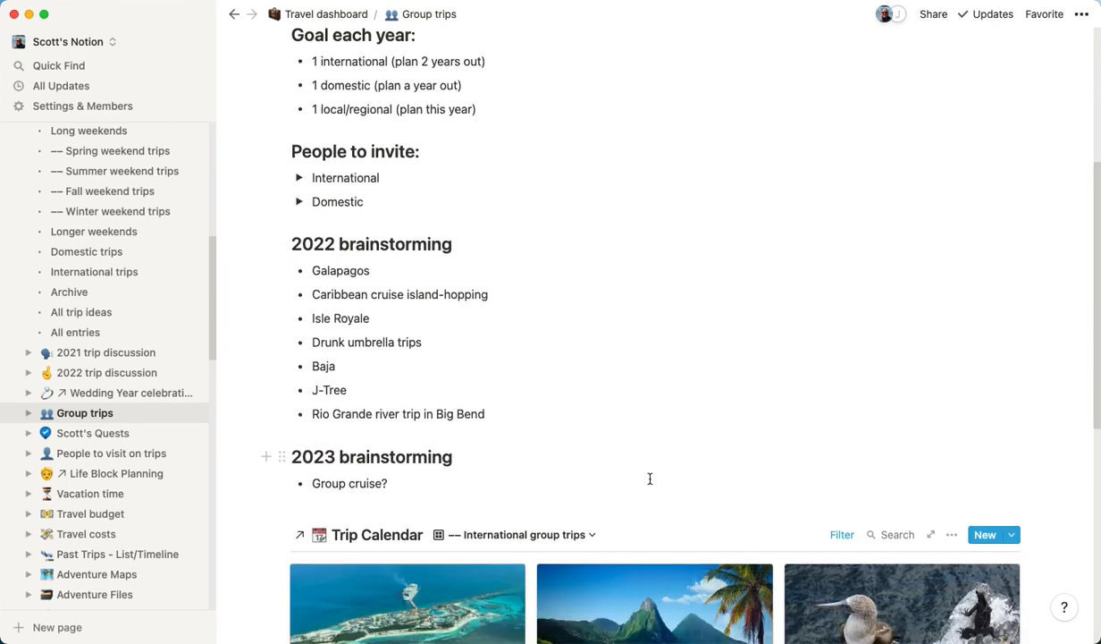
{"action": "scroll", "scroll_direction": "down", "scroll_amount": 3}
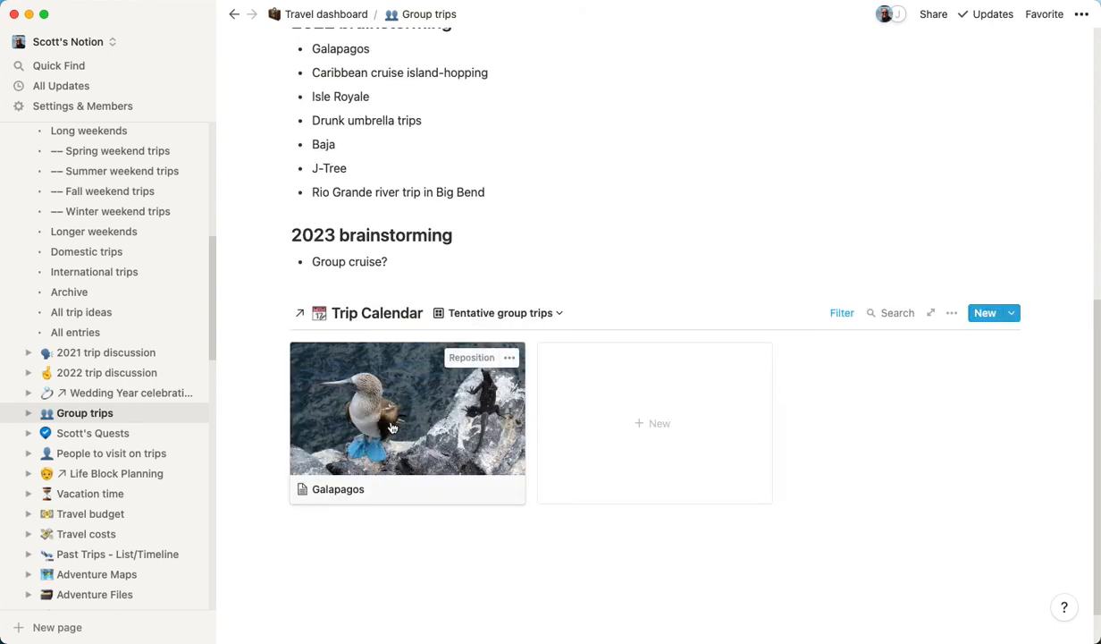
{"action": "scroll", "scroll_direction": "down", "scroll_amount": 3}
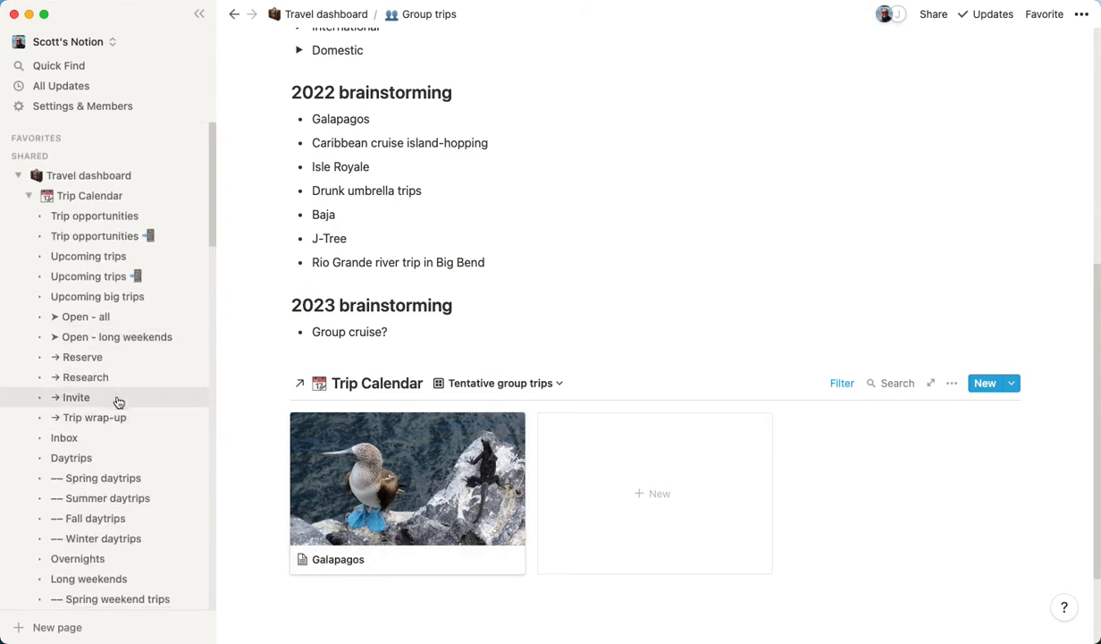
{"action": "scroll", "scroll_direction": "down", "scroll_amount": 3}
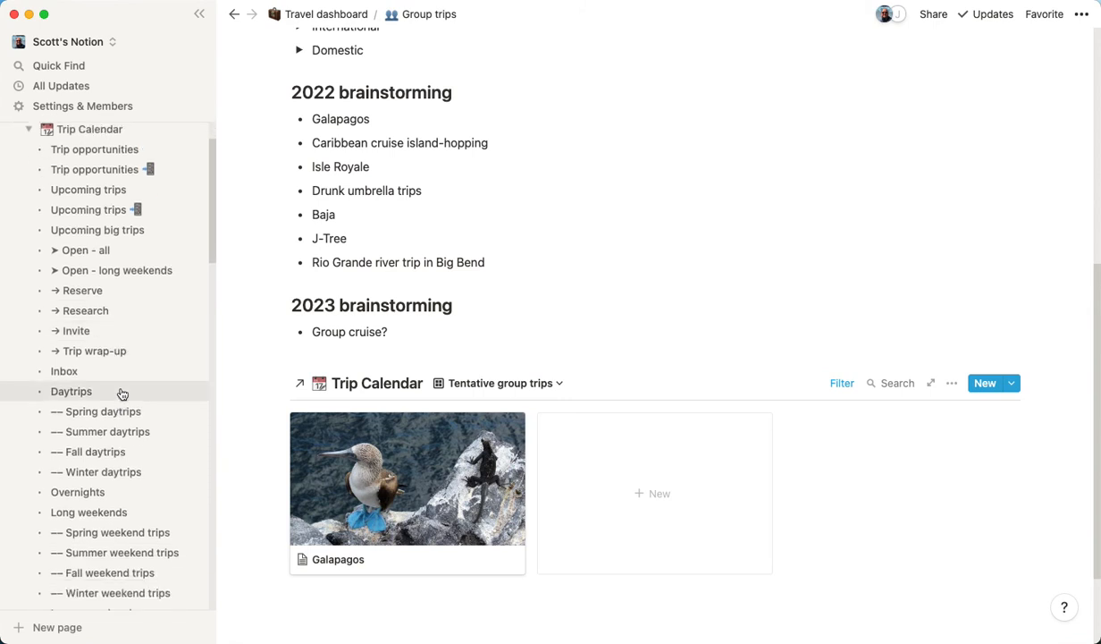
Step: Open the Trip Calendar Inbox view with Kauai, Shenandoah, Skagway/Yukon and Boundary Waters cards
{"action": "left_click", "coordinate": [90, 128]}
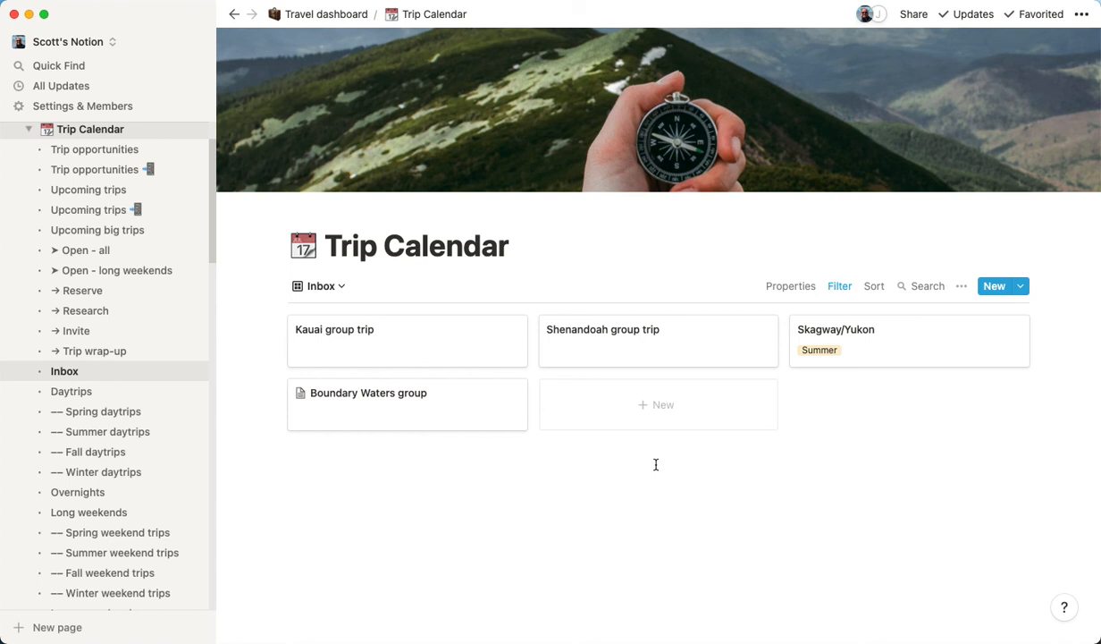
{"action": "mouse_move", "coordinate": [402, 351]}
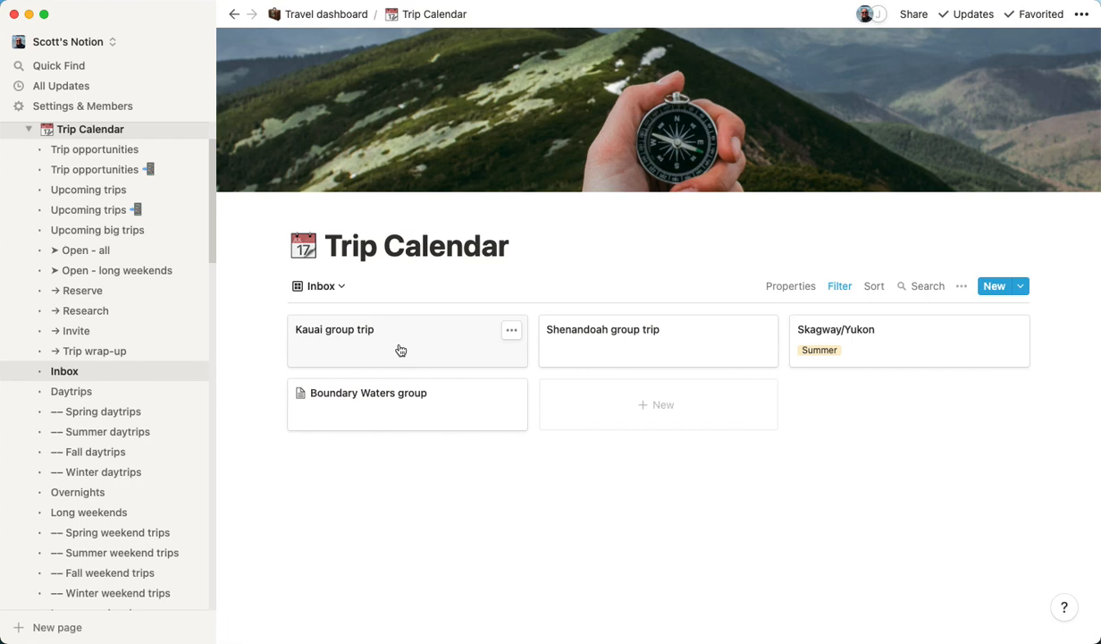
{"action": "left_click", "coordinate": [334, 329]}
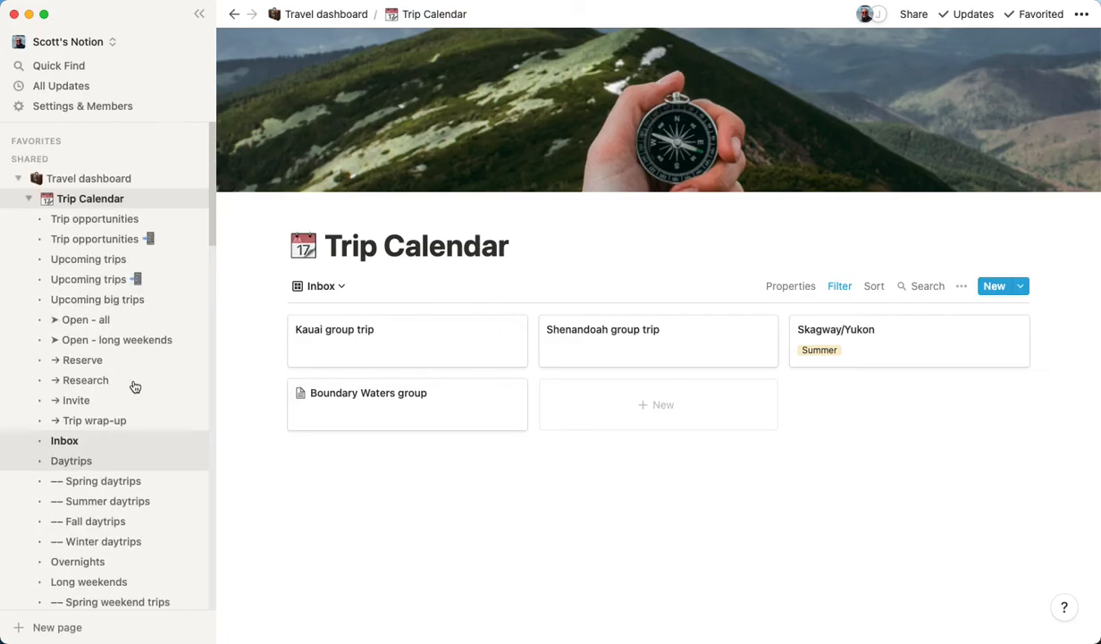
Step: From Travel dashboard, open Improve these entries and switch its calendar to the Inbox view
{"action": "left_click", "coordinate": [326, 14]}
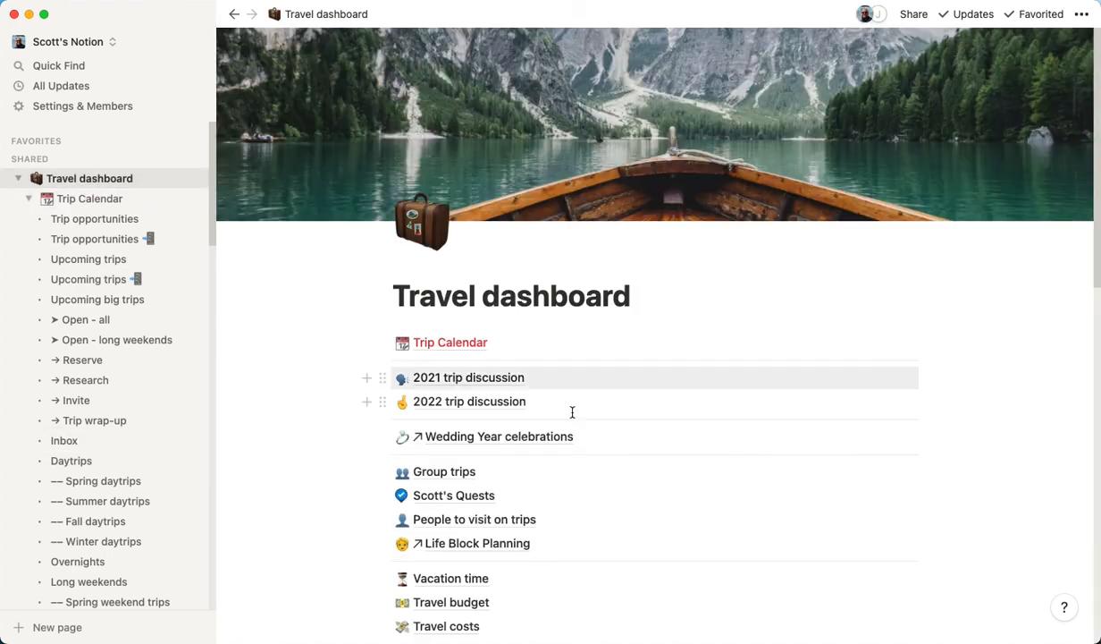
{"action": "scroll", "scroll_direction": "down", "scroll_amount": 3}
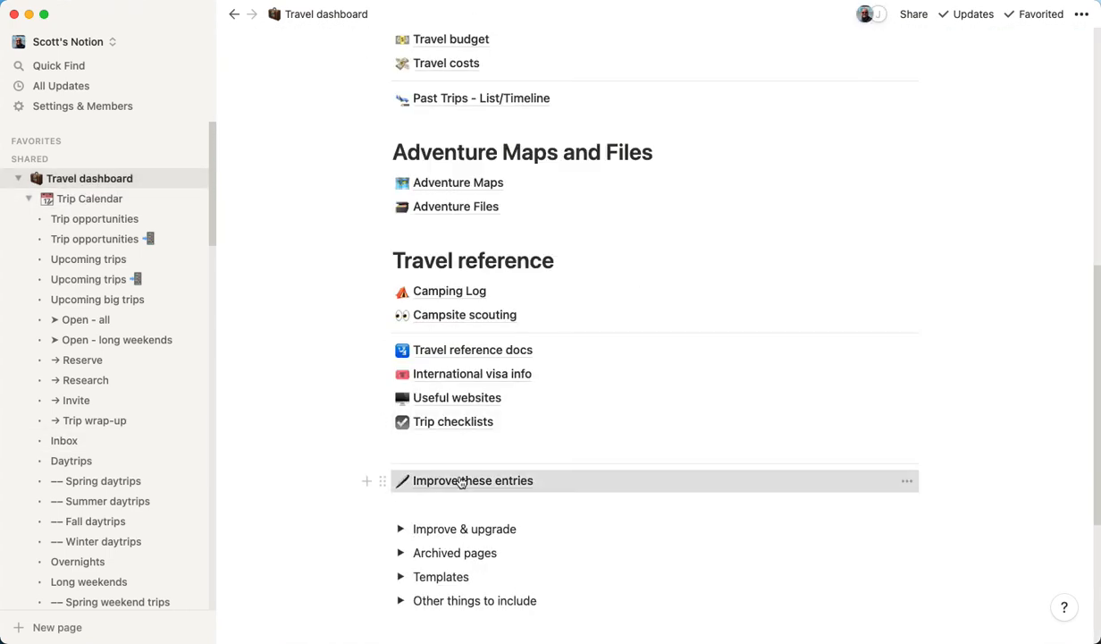
{"action": "left_click", "coordinate": [473, 480]}
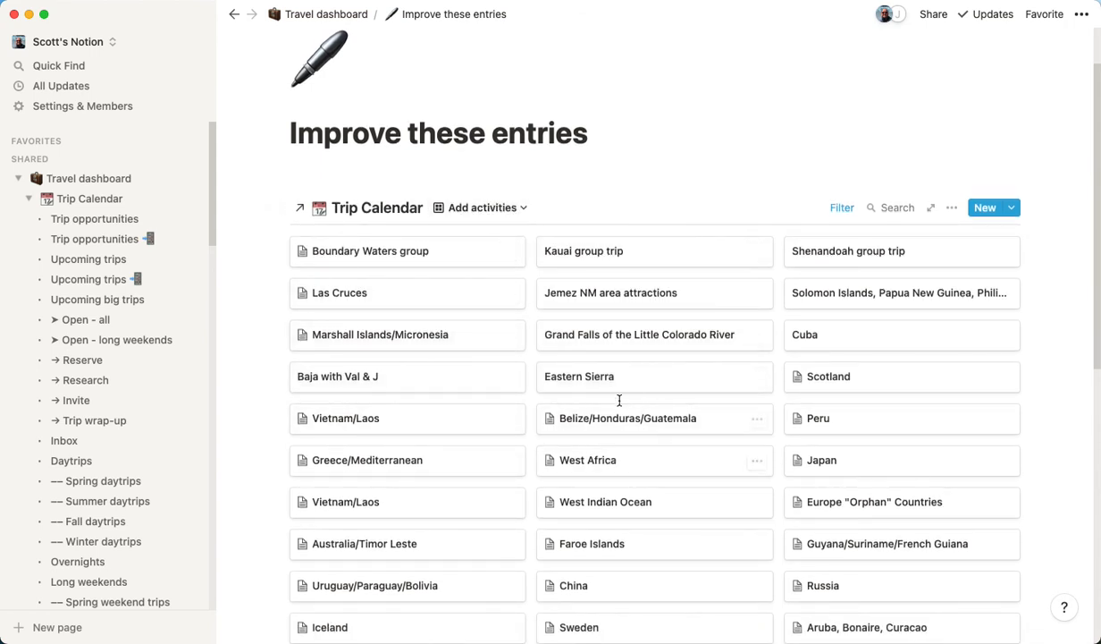
{"action": "scroll", "scroll_direction": "down", "scroll_amount": 3}
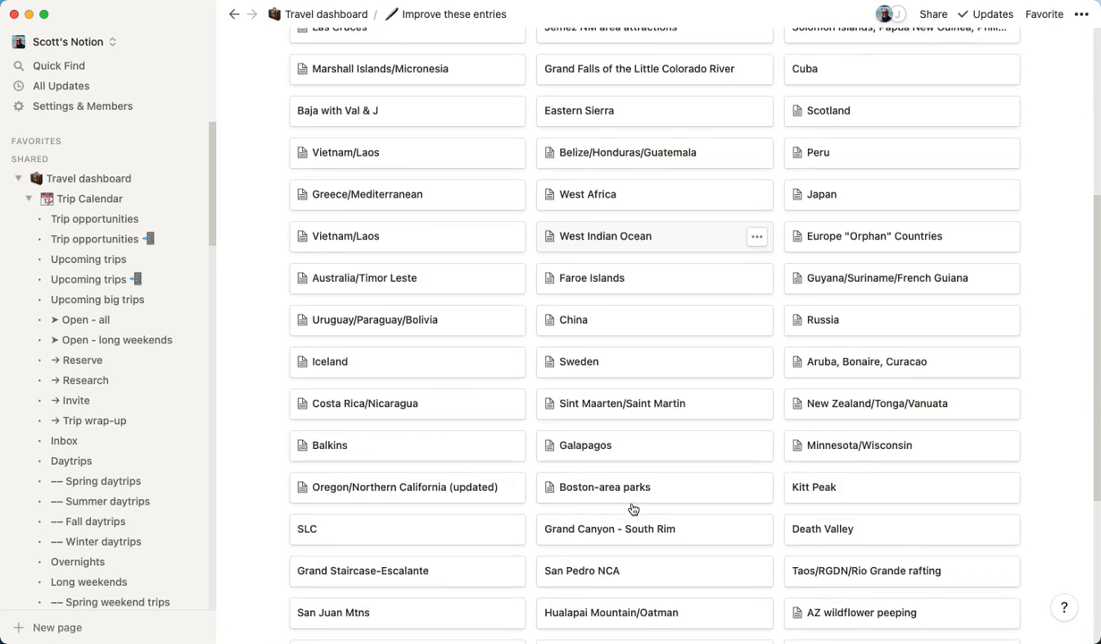
{"action": "left_click", "coordinate": [483, 280]}
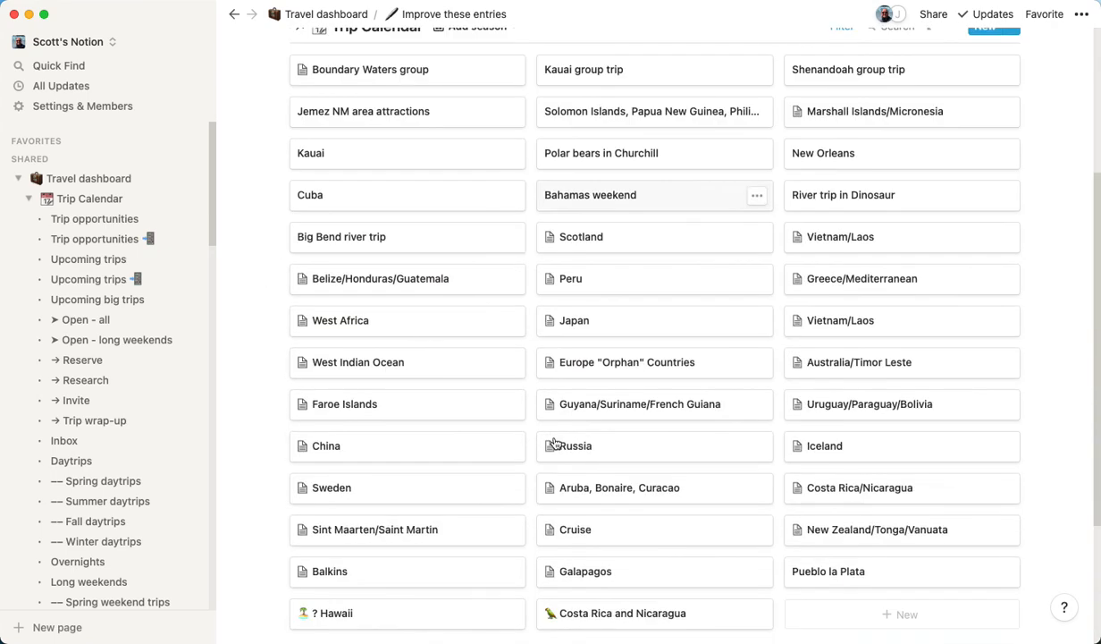
{"action": "scroll", "scroll_direction": "down", "scroll_amount": 3}
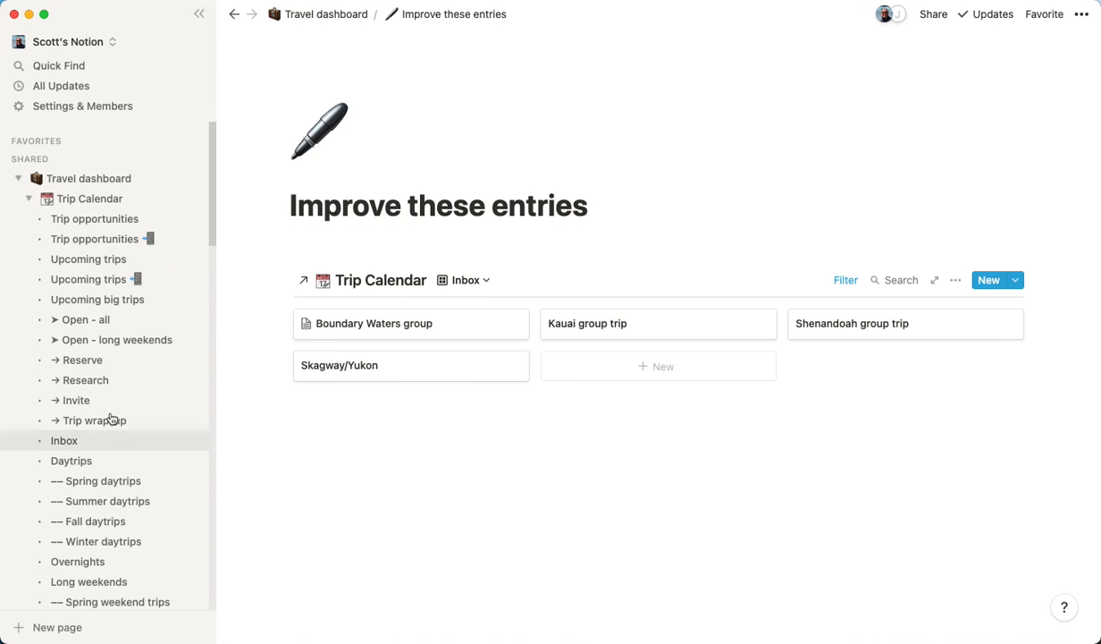
Step: Open Trip Calendar's Spring weekend trips view and review its filter and sort settings
{"action": "left_click", "coordinate": [89, 199]}
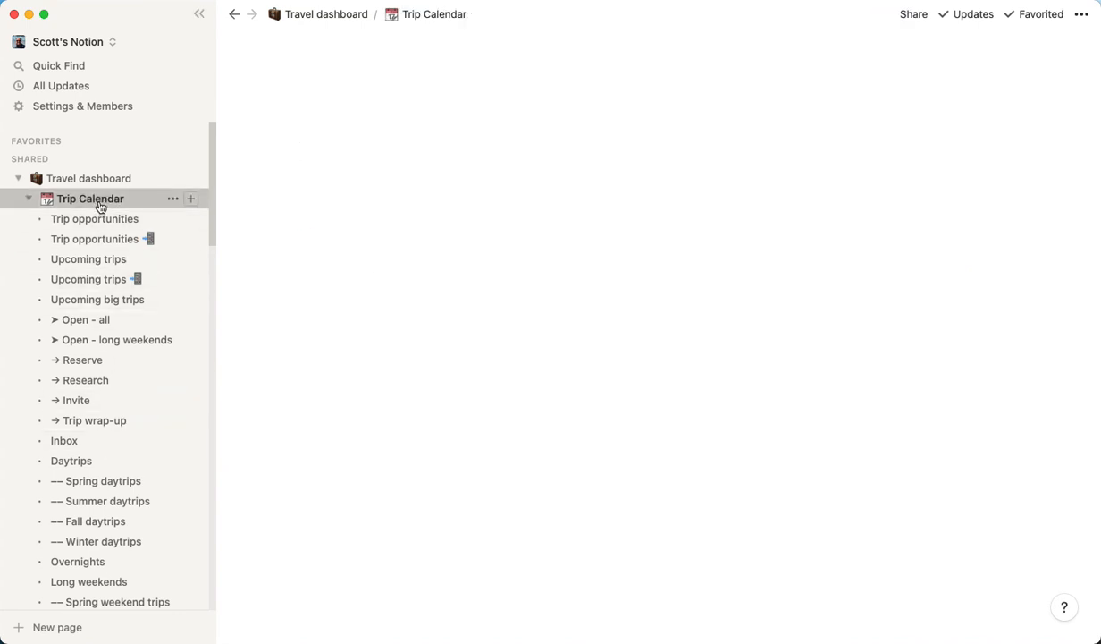
{"action": "left_click", "coordinate": [90, 199]}
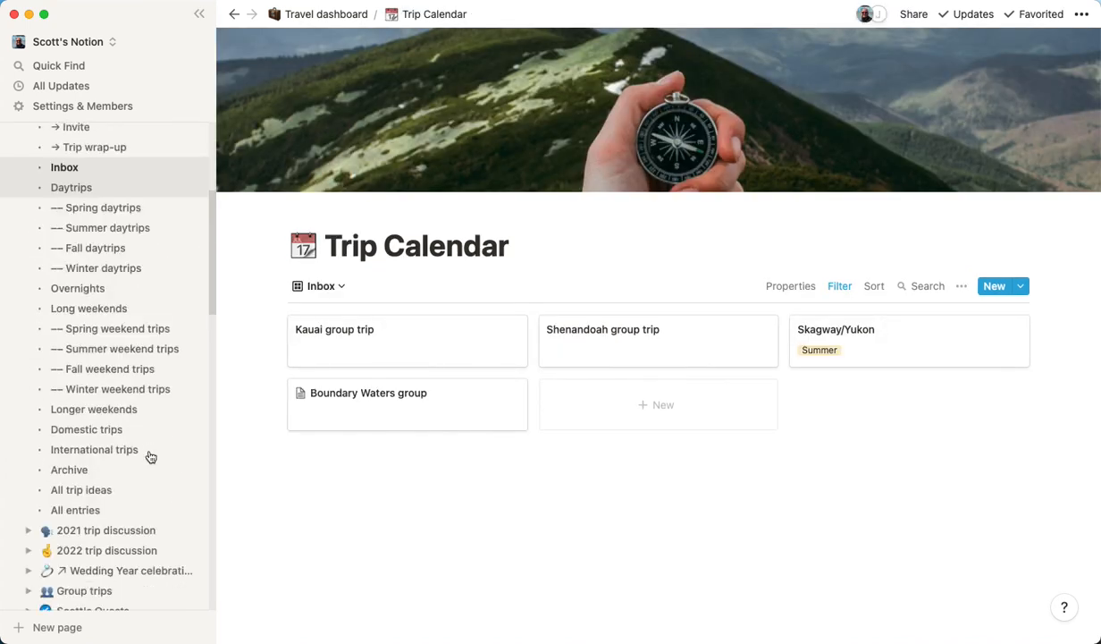
{"action": "left_click", "coordinate": [81, 489]}
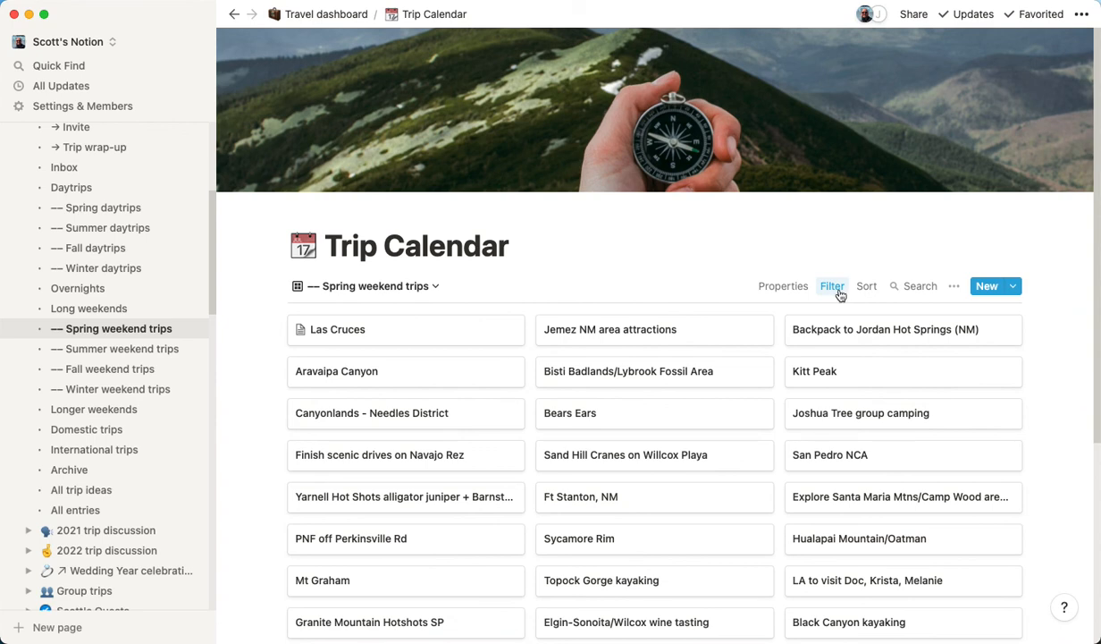
{"action": "left_click", "coordinate": [832, 287]}
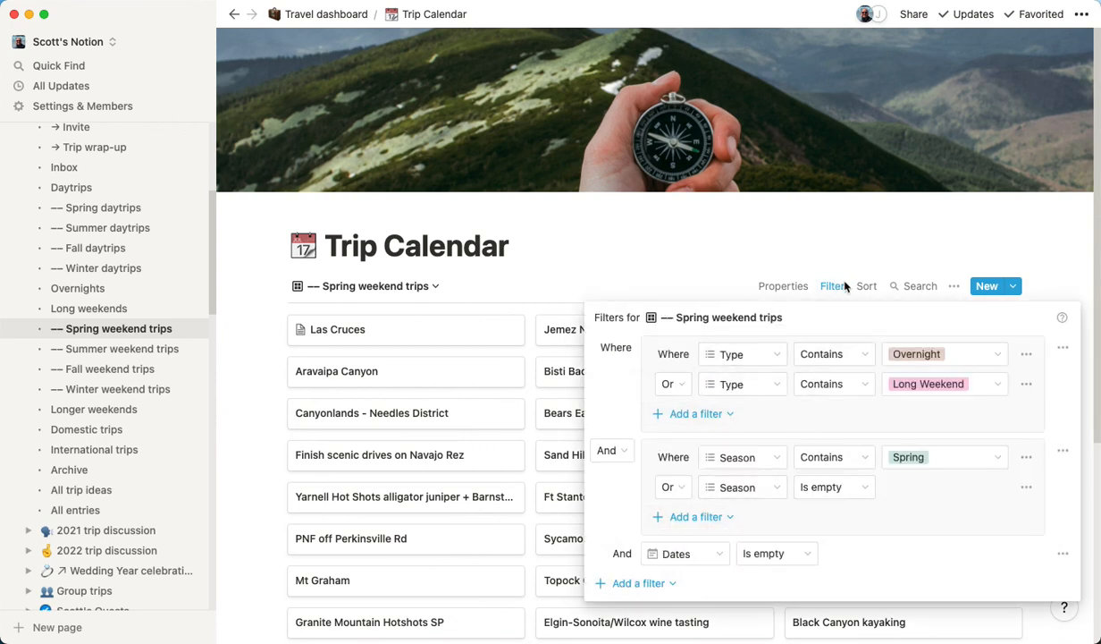
{"action": "left_click", "coordinate": [865, 286]}
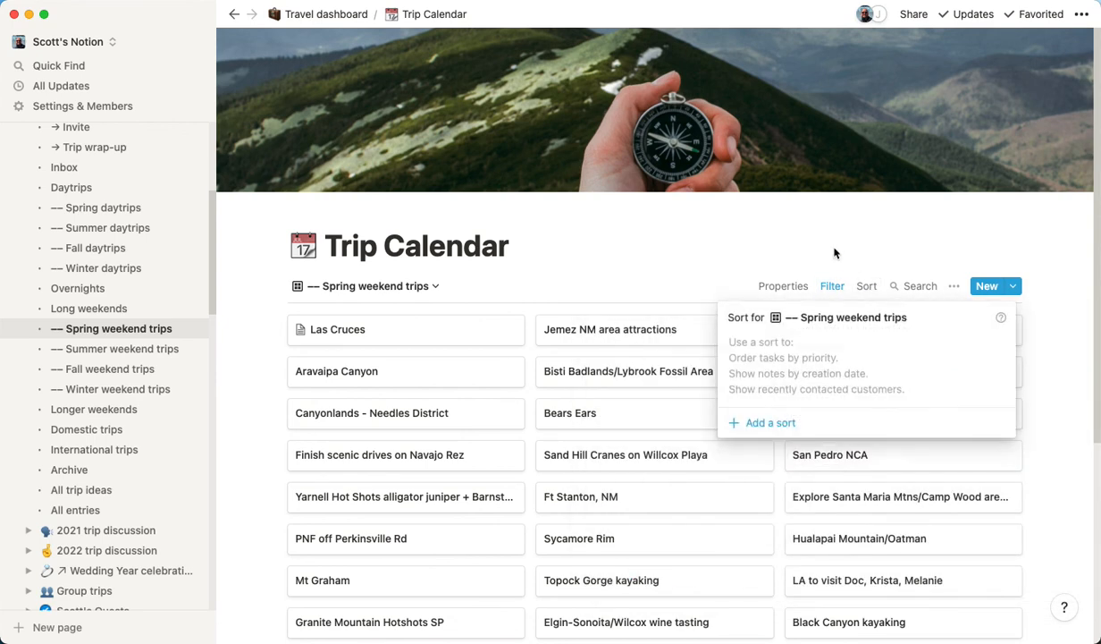